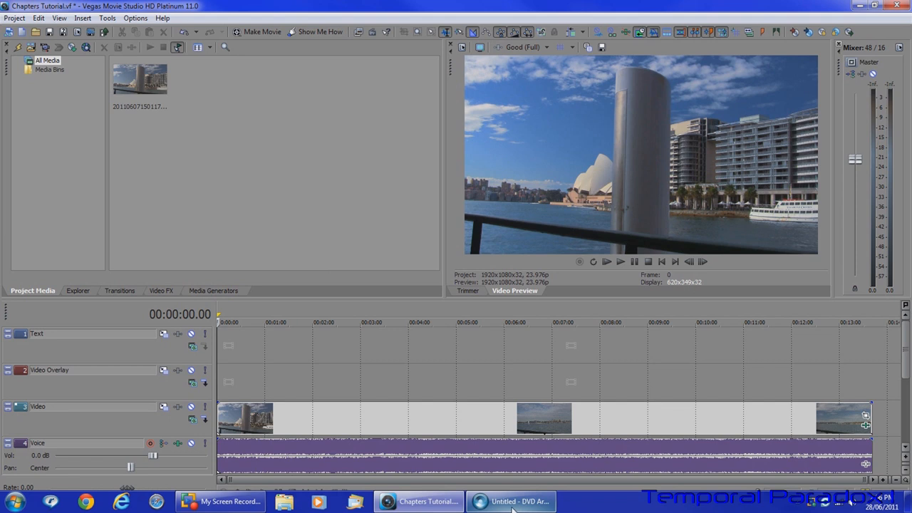
Switch to DVD Architect and start the disc preview with its remote control.
left_click(510, 502)
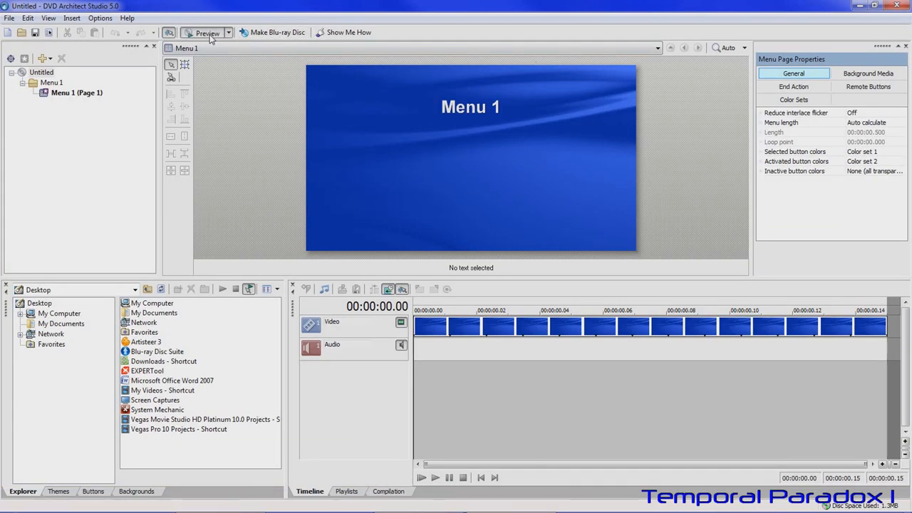
left_click(207, 33)
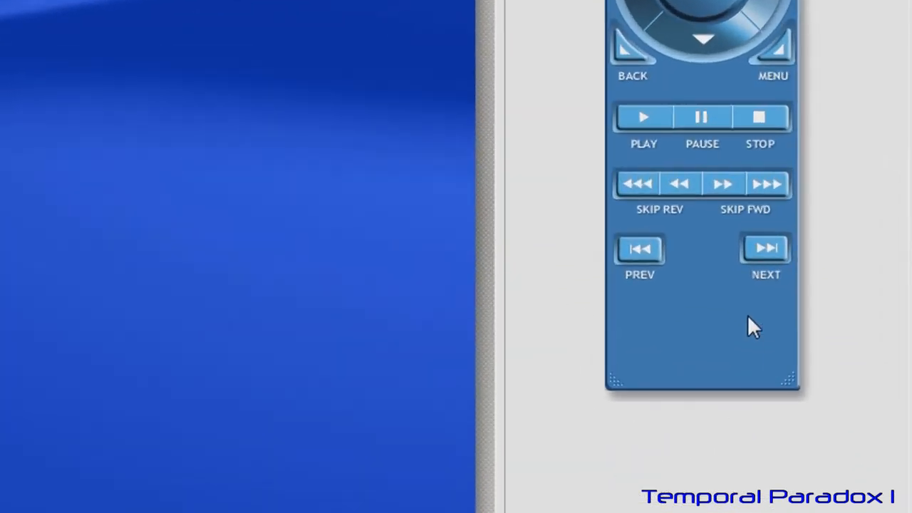
mouse_move(738, 291)
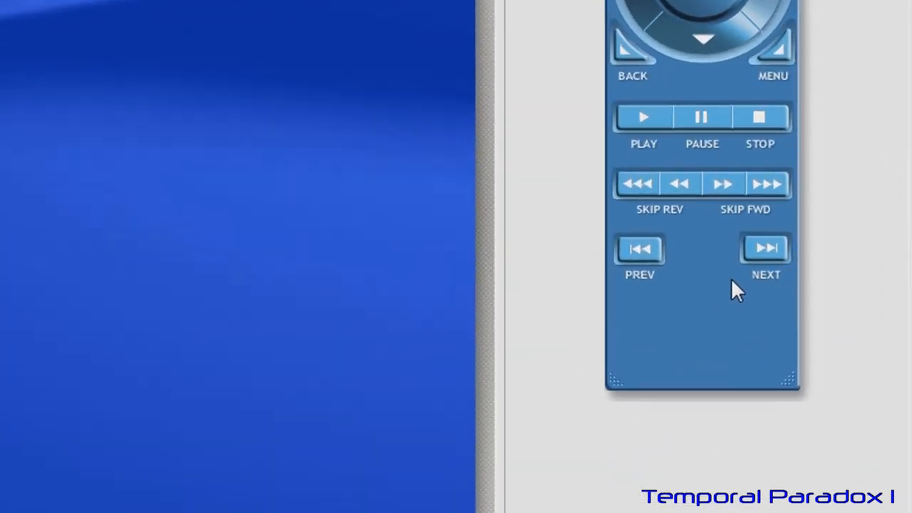
mouse_move(812, 295)
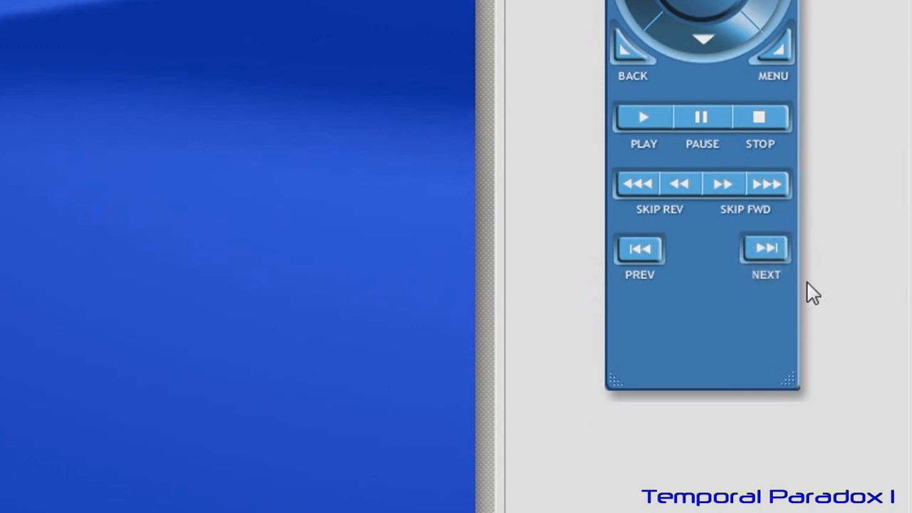
mouse_move(638, 321)
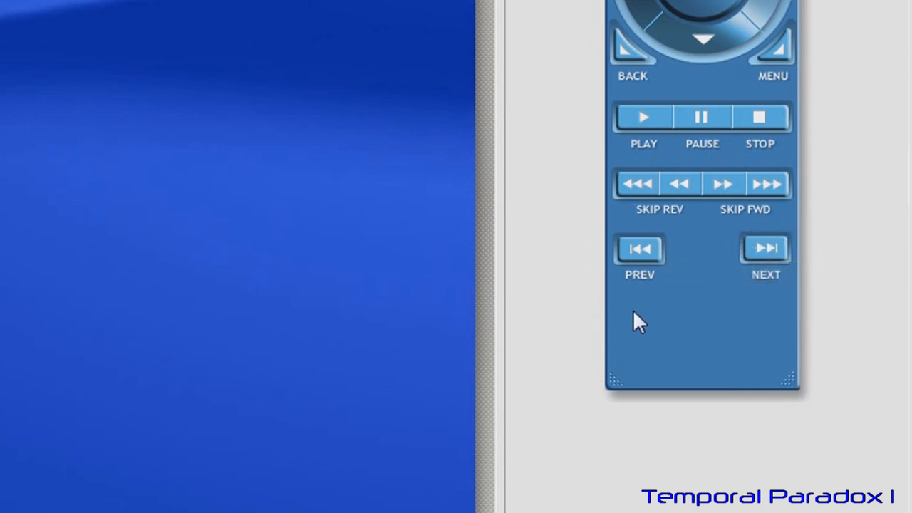
mouse_move(767, 248)
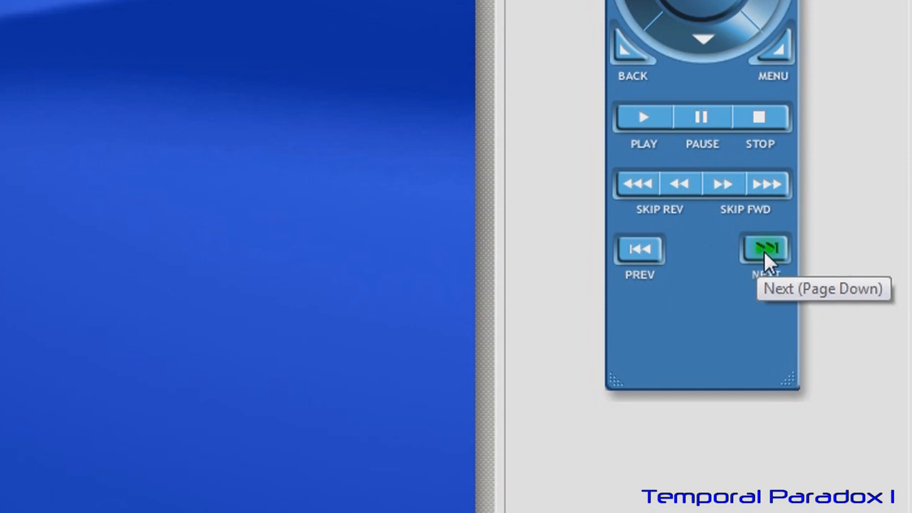
mouse_move(824, 235)
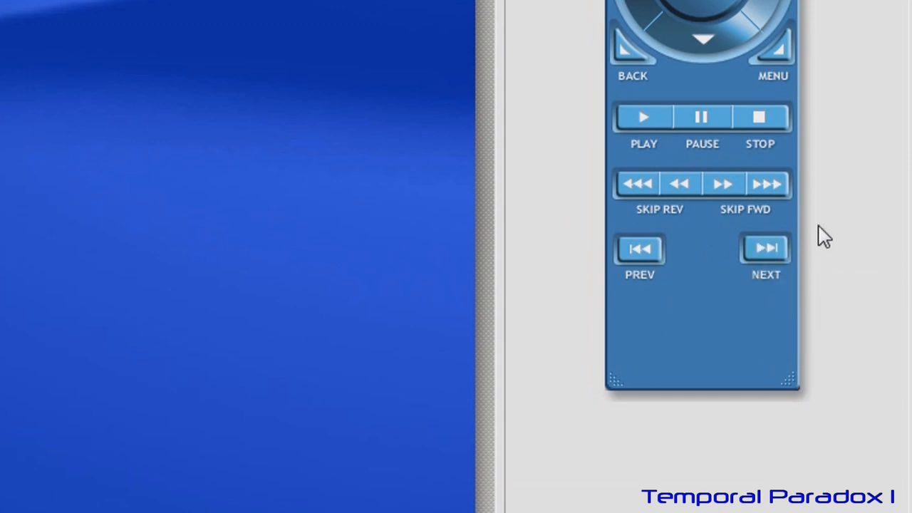
mouse_move(765, 248)
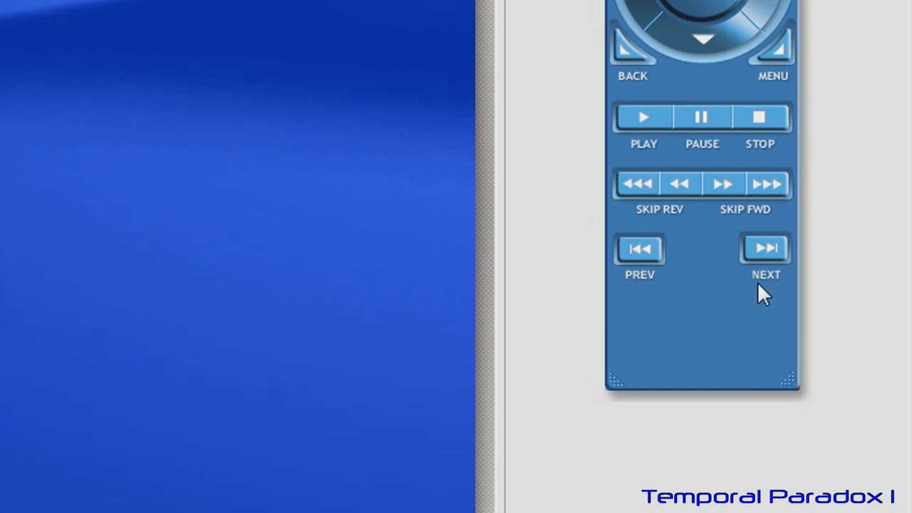
mouse_move(763, 367)
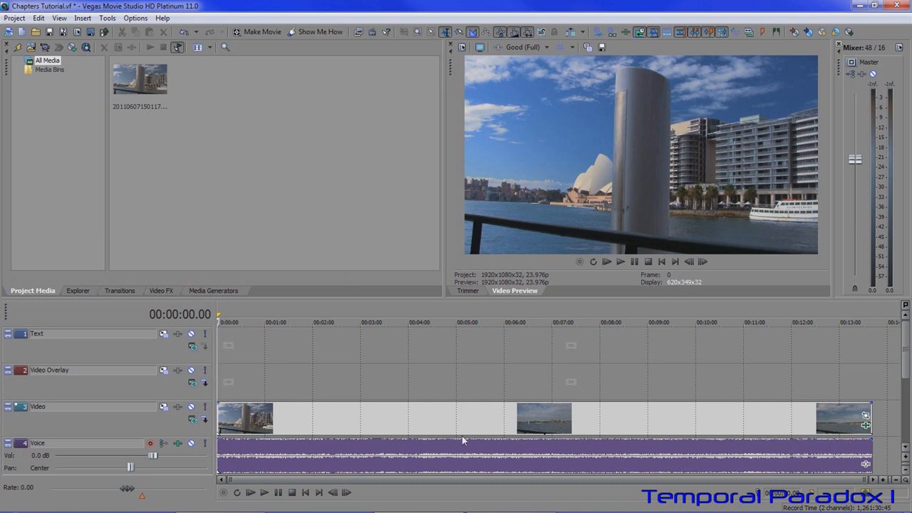
mouse_move(310, 199)
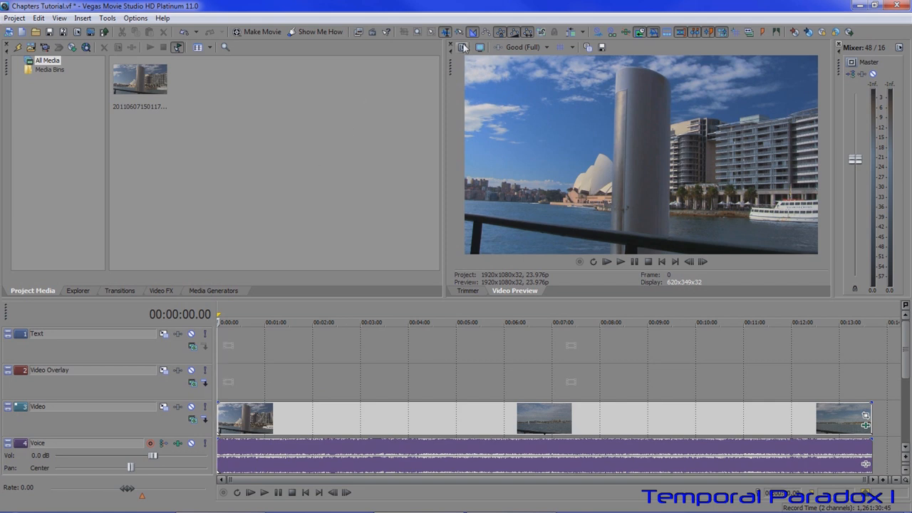
left_click(14, 17)
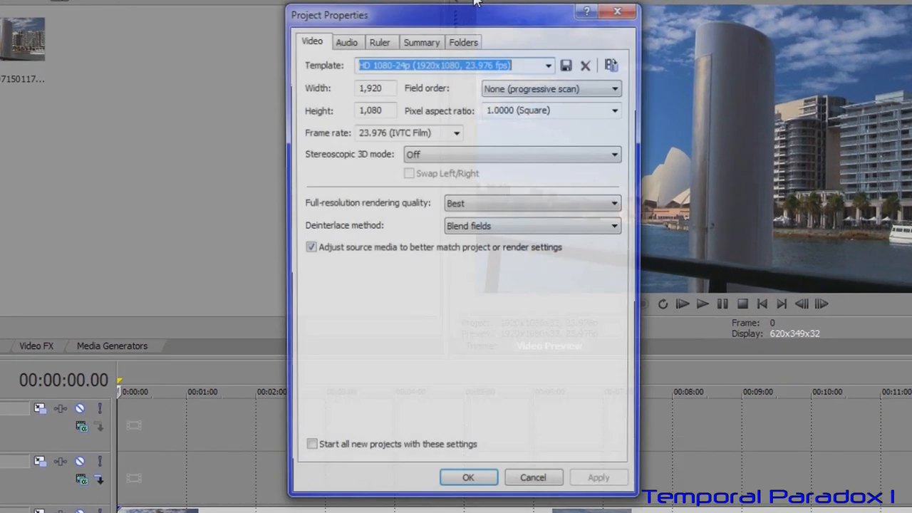
left_click(548, 65)
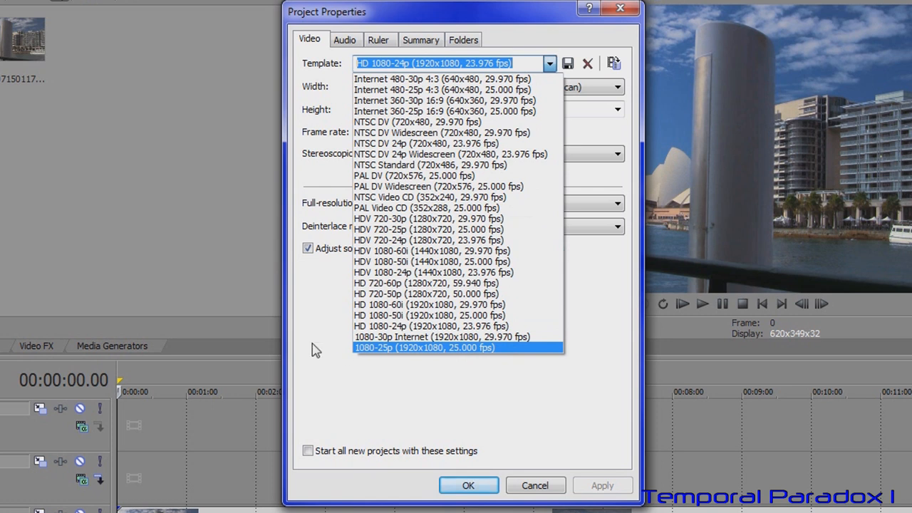
mouse_move(411, 358)
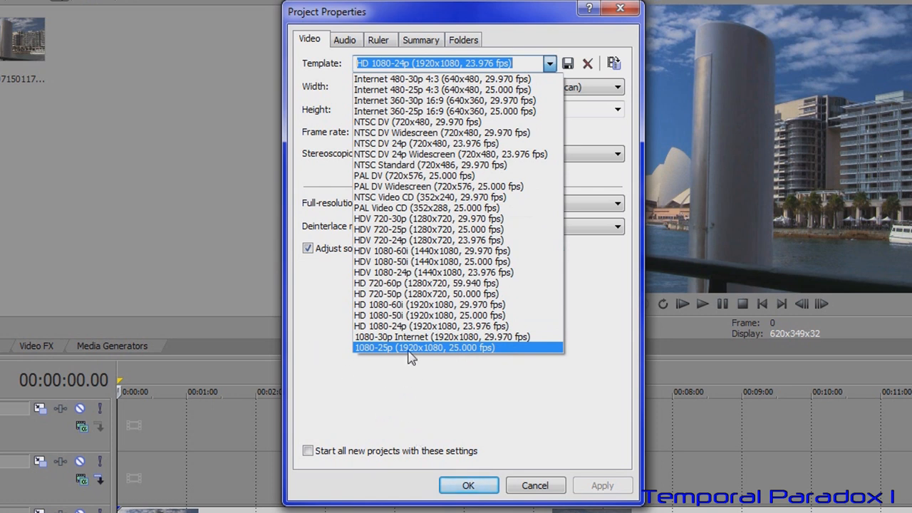
mouse_move(536, 489)
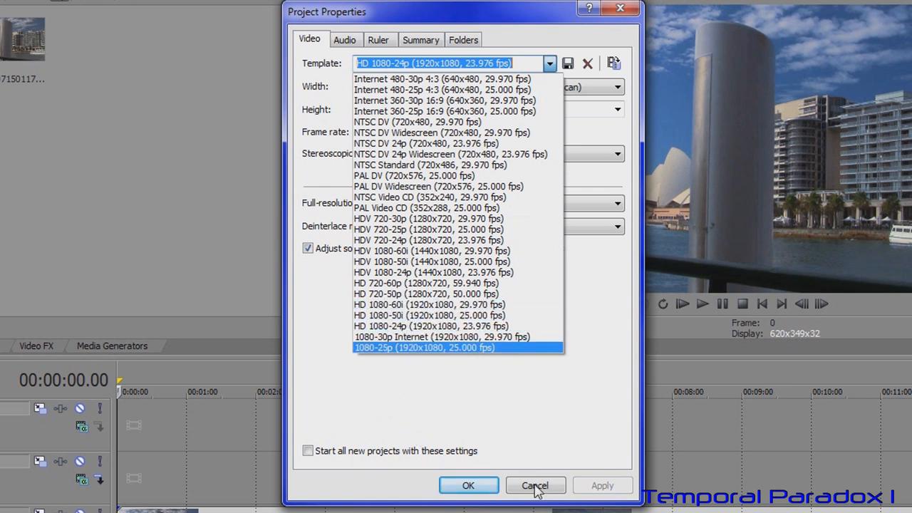
left_click(535, 485)
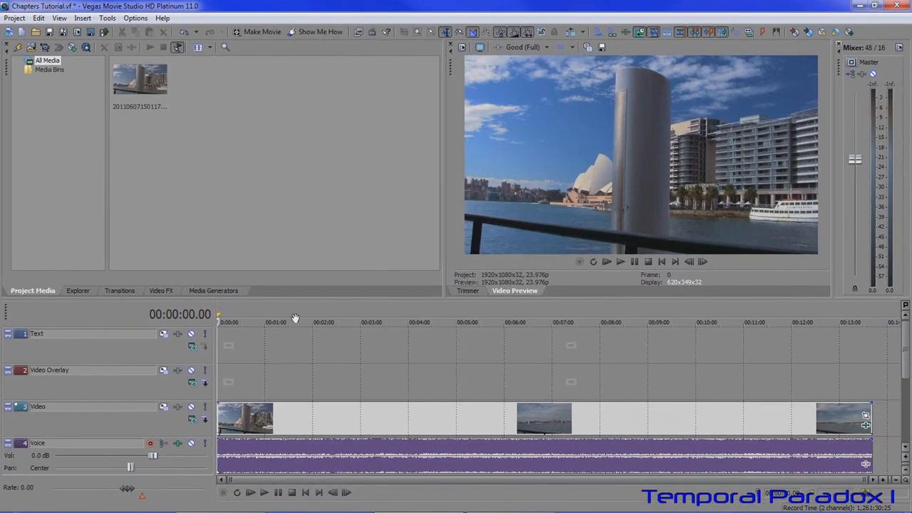
mouse_move(305, 371)
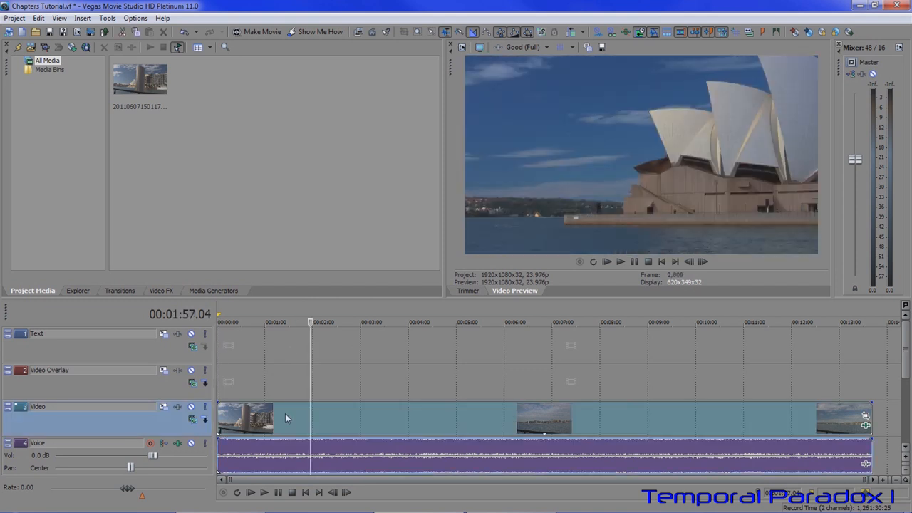
Insert a marker named 'Chapter One' at the project start, then add further markers along the timeline.
left_click(305, 493)
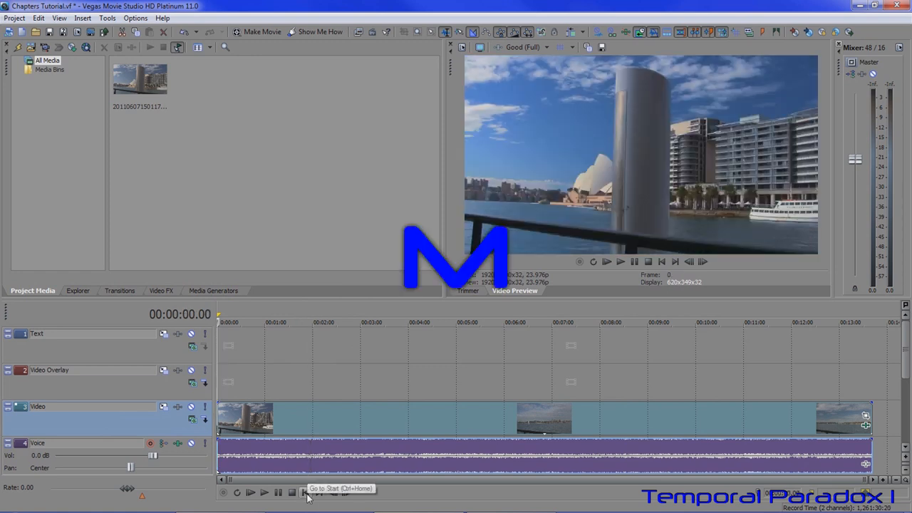
left_click(309, 493)
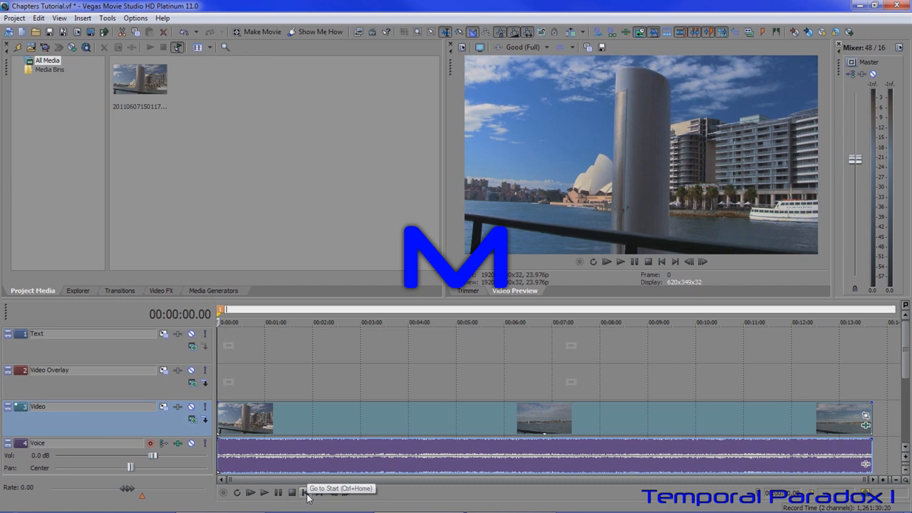
mouse_move(211, 334)
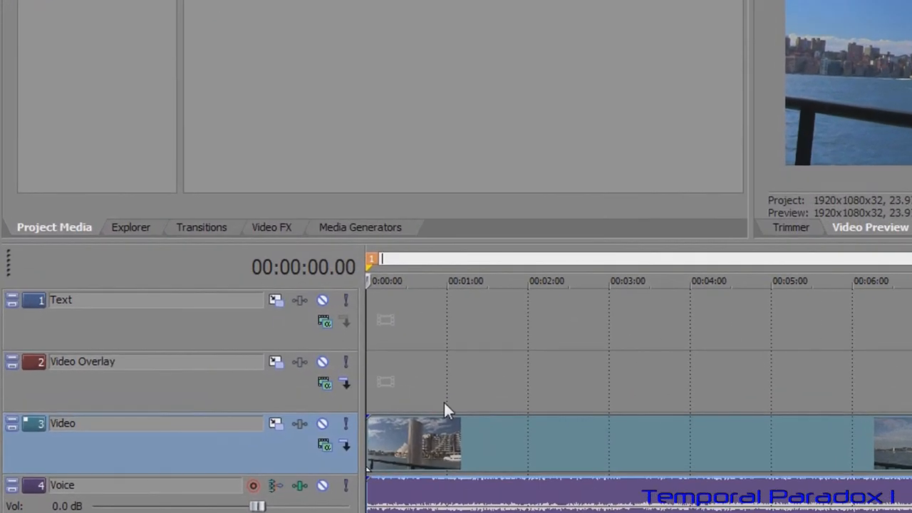
type("Chapter")
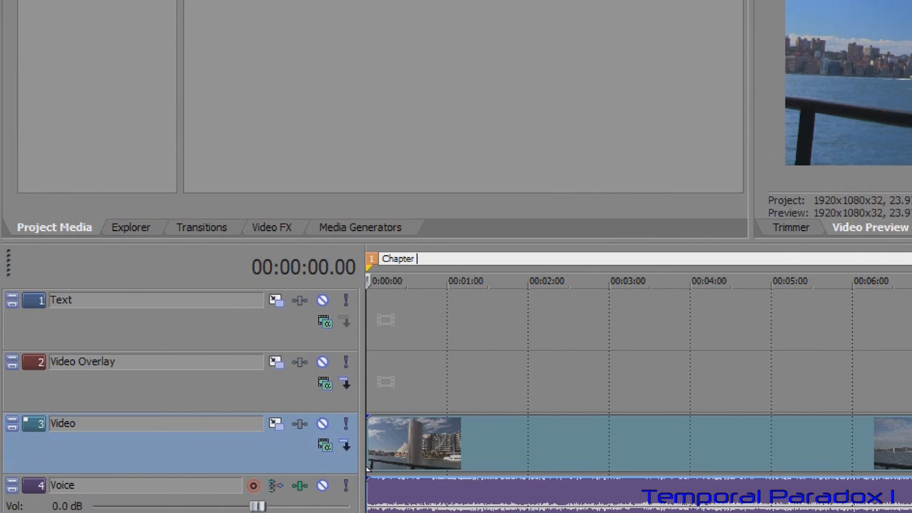
type("One")
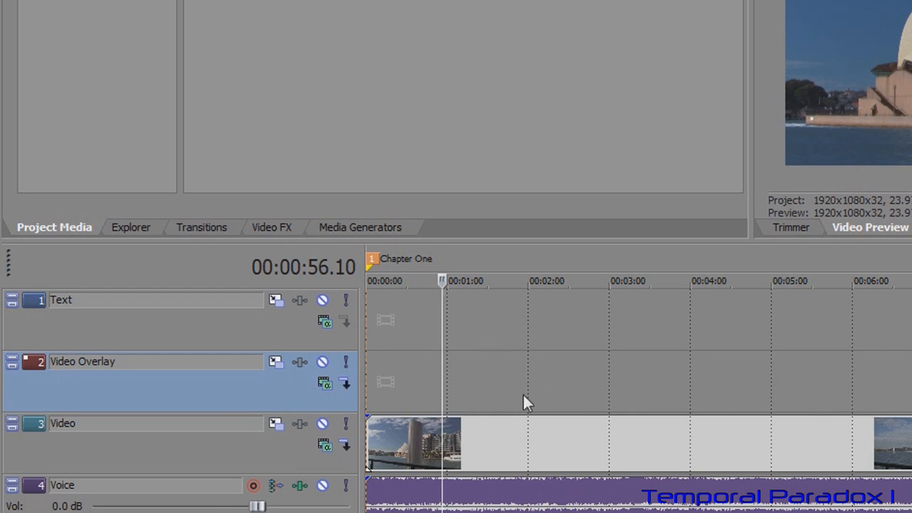
mouse_move(585, 370)
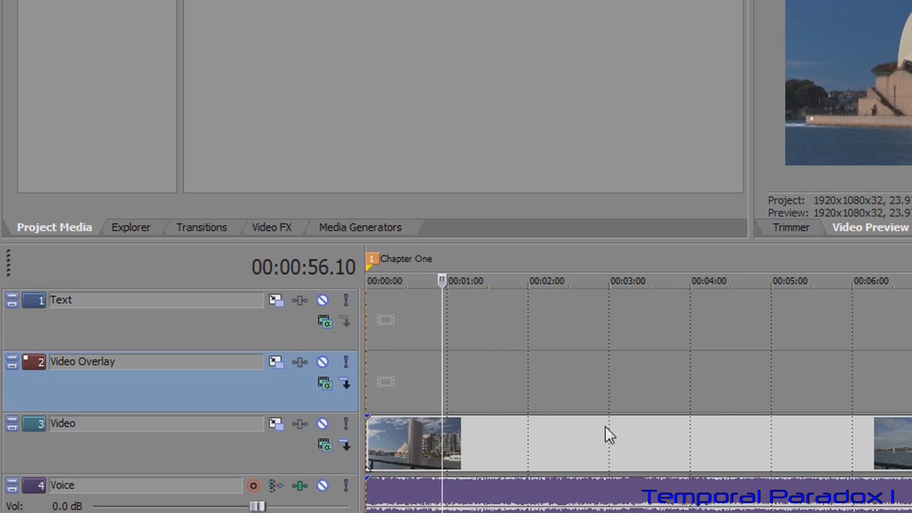
mouse_move(515, 391)
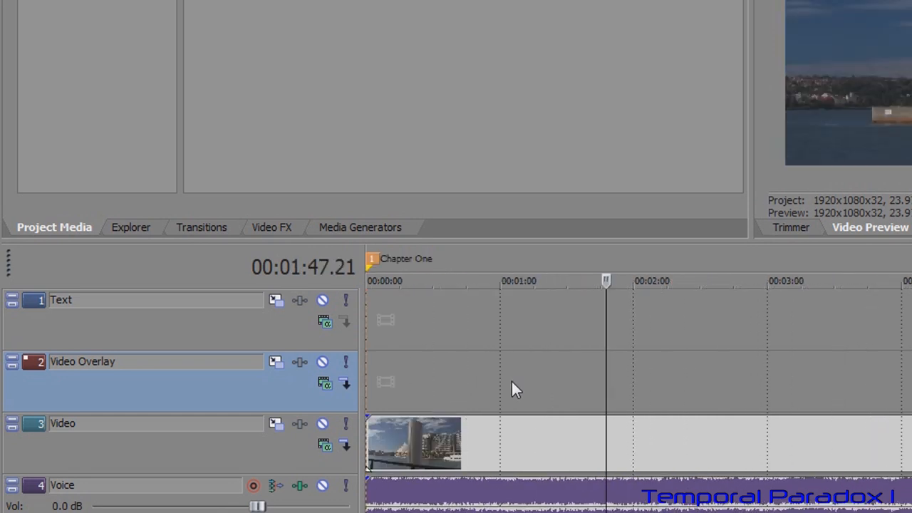
mouse_move(410, 359)
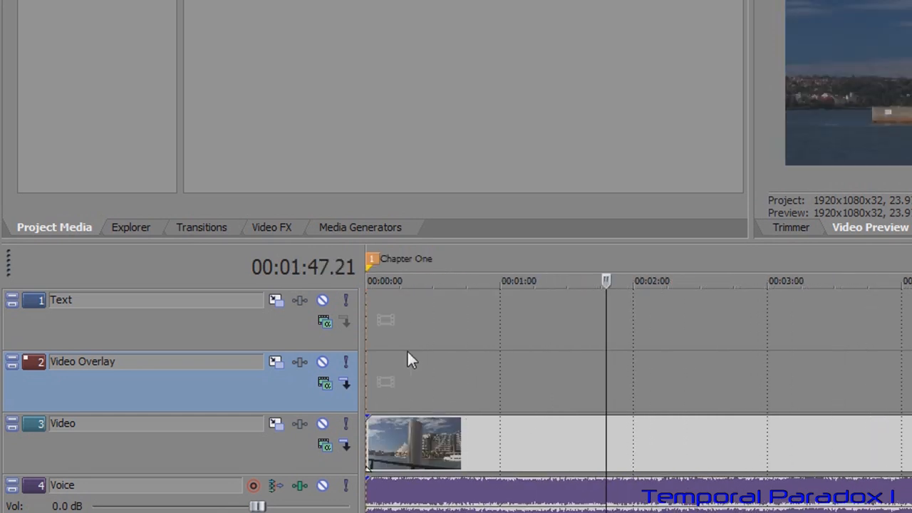
left_click(399, 280)
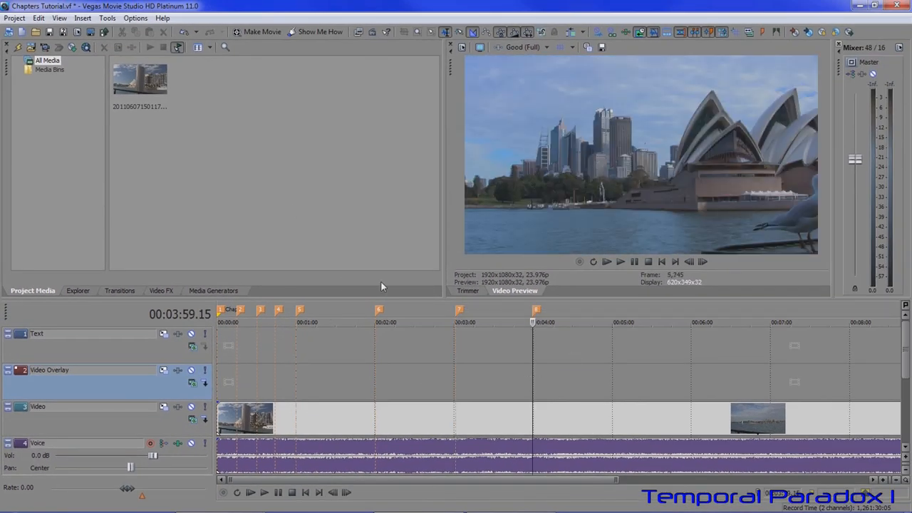
mouse_move(577, 399)
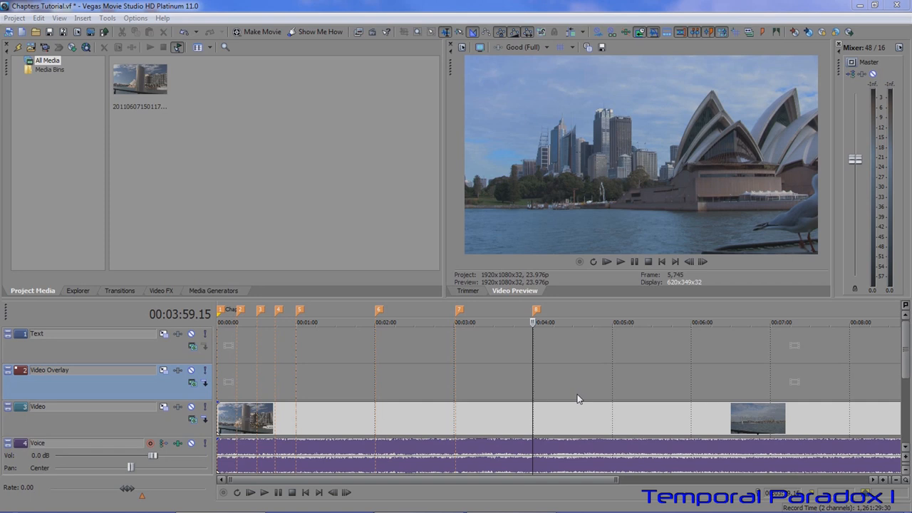
Open Render As and filter the template list to video templates only.
left_click(14, 17)
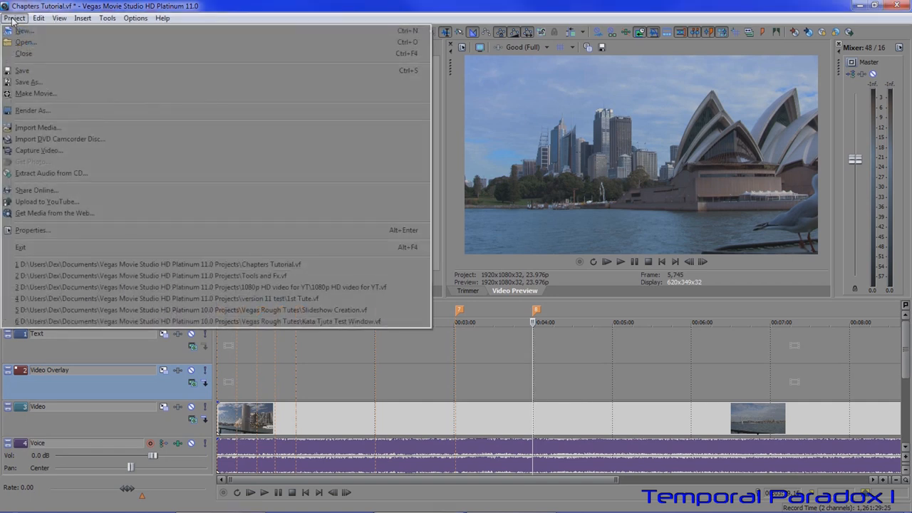
left_click(33, 110)
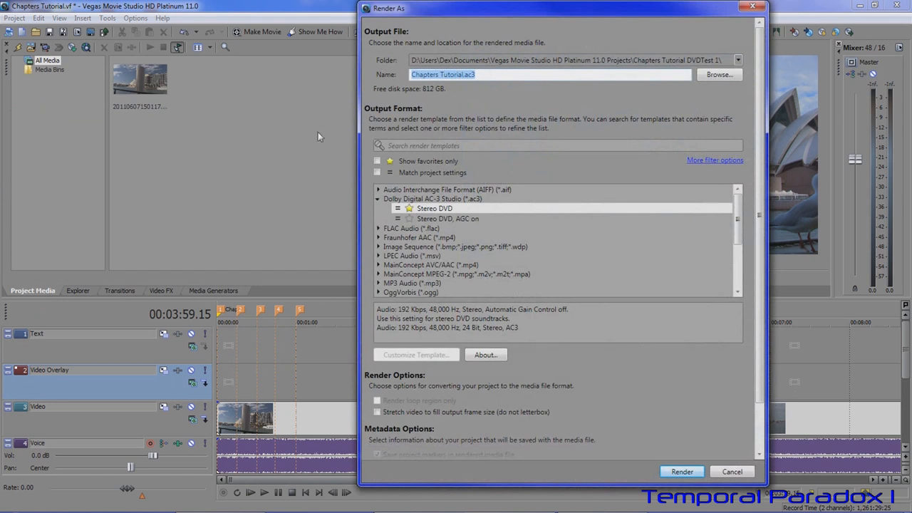
mouse_move(491, 439)
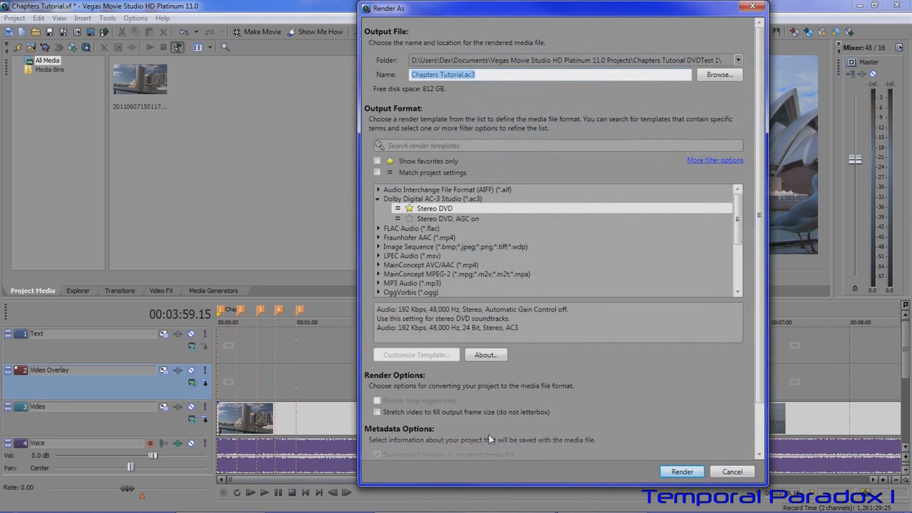
mouse_move(555, 285)
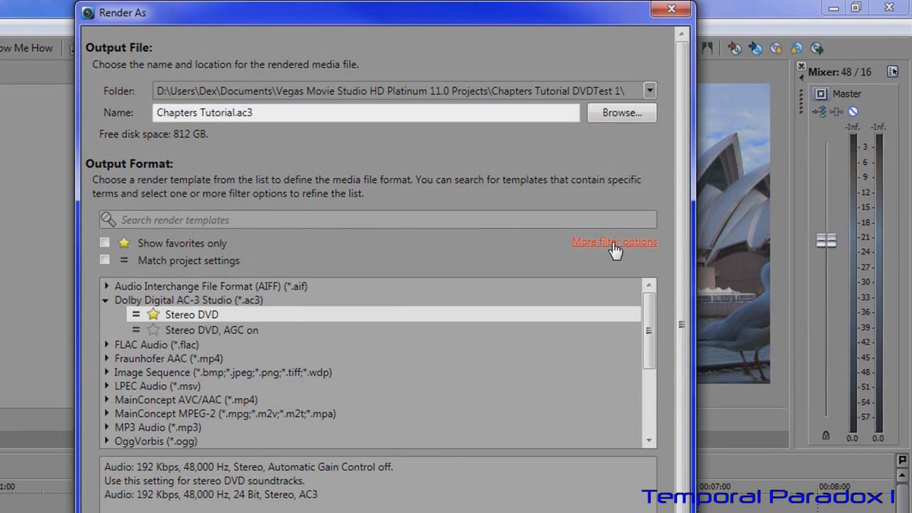
left_click(614, 242)
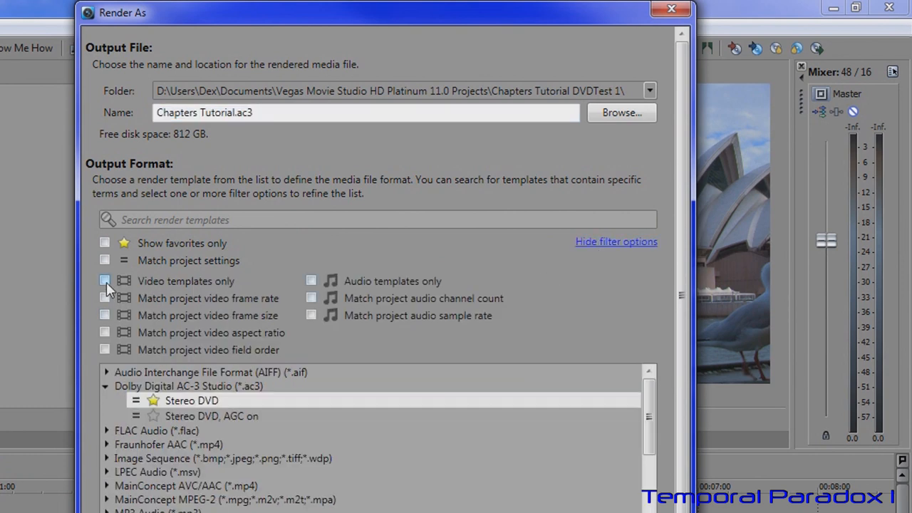
left_click(105, 281)
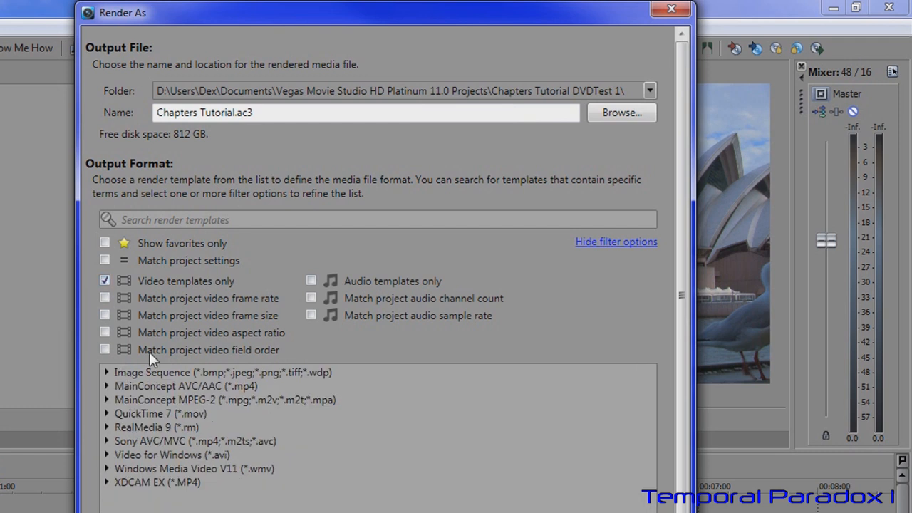
mouse_move(264, 501)
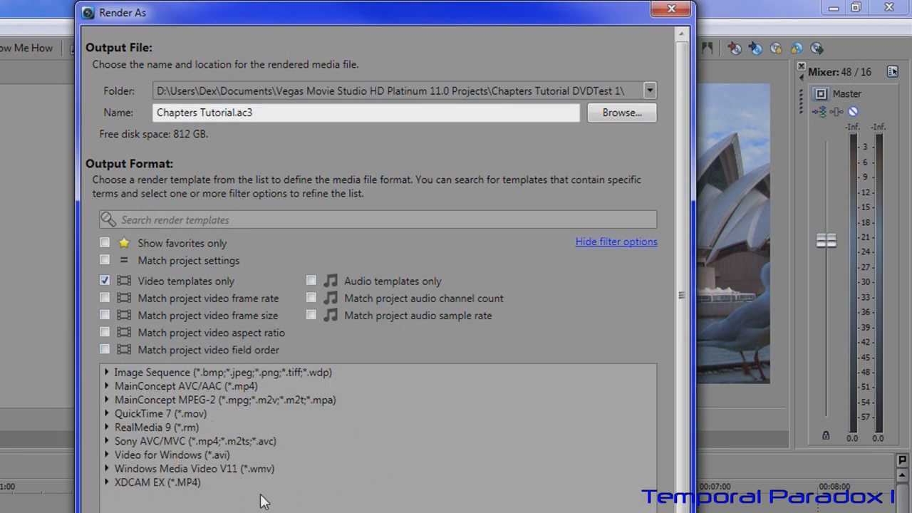
mouse_move(105, 408)
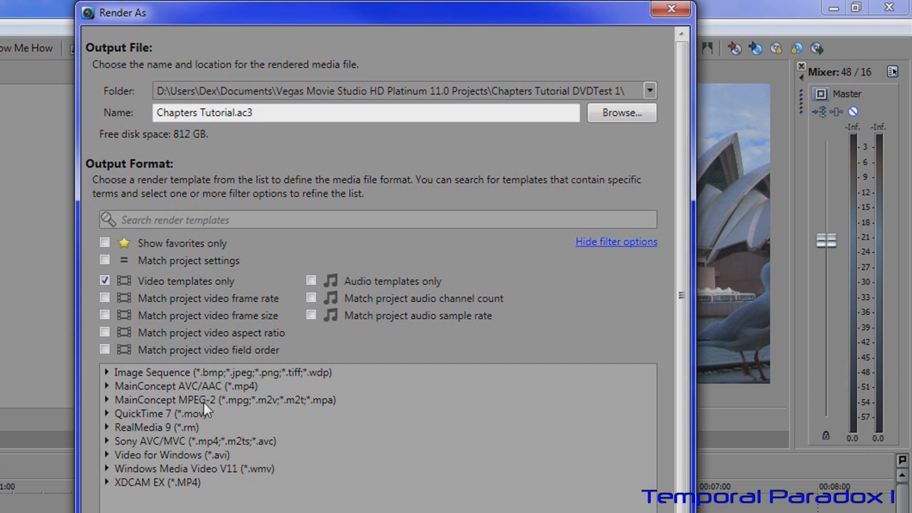
mouse_move(111, 407)
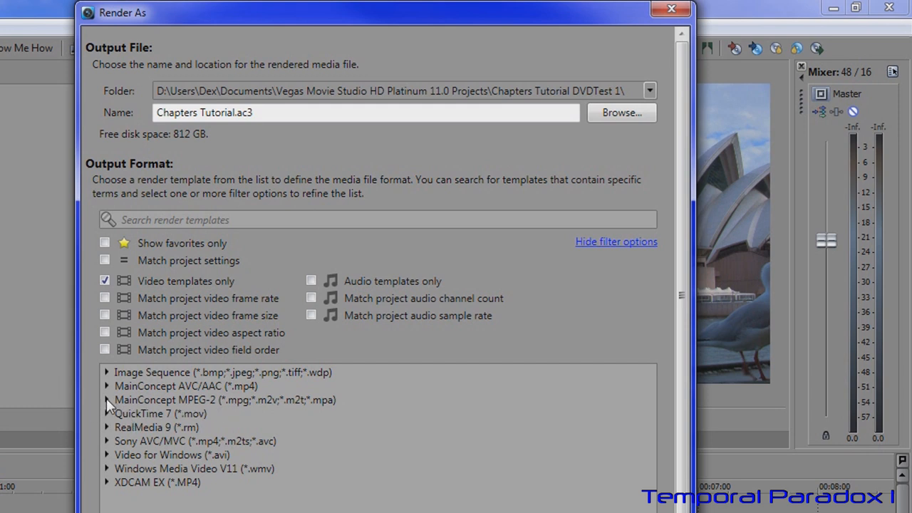
Choose the MainConcept MPEG-2 DVD Architect PAL Widescreen video stream template.
left_click(107, 399)
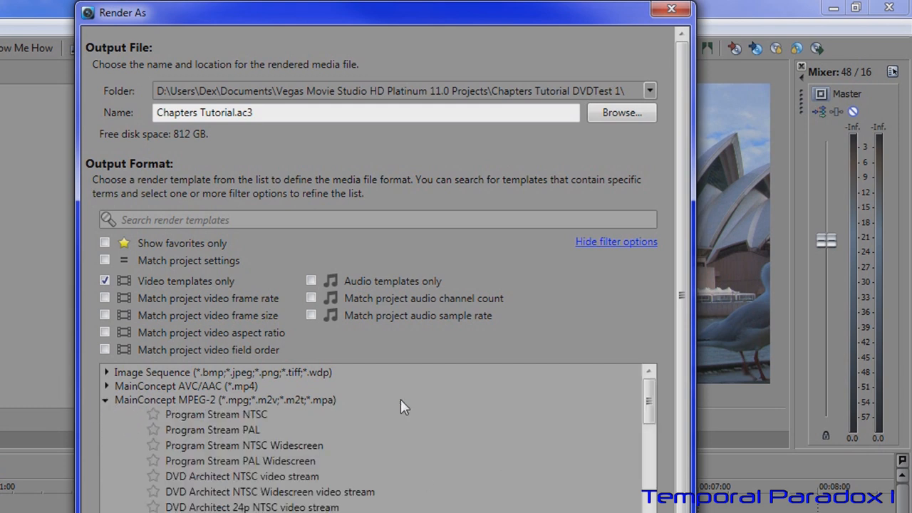
scroll("down", 3)
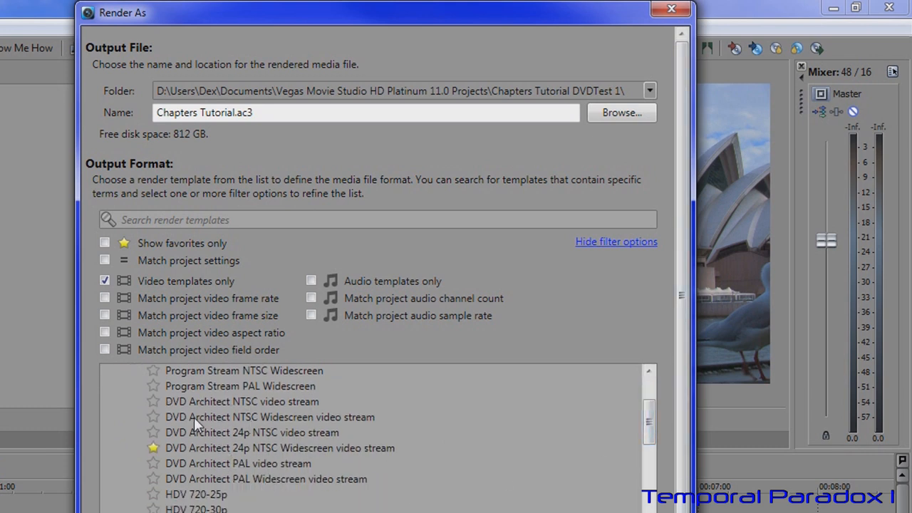
mouse_move(250, 426)
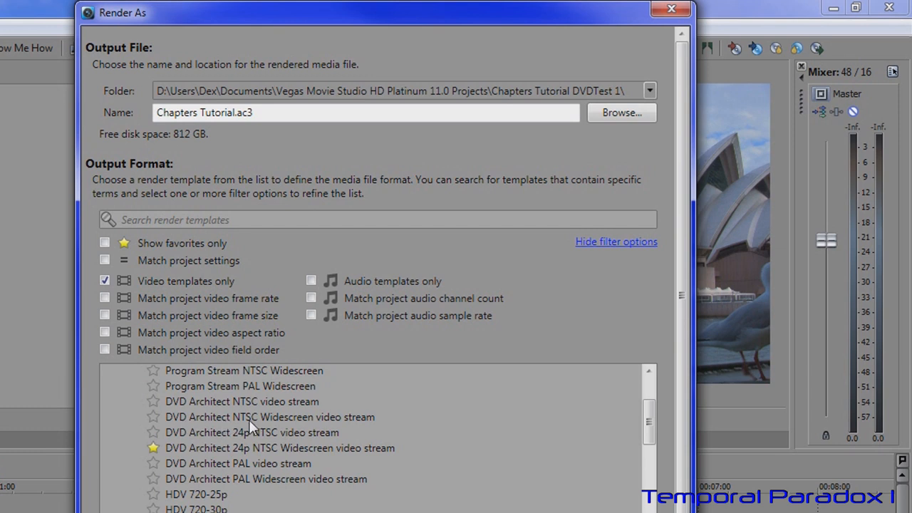
mouse_move(271, 425)
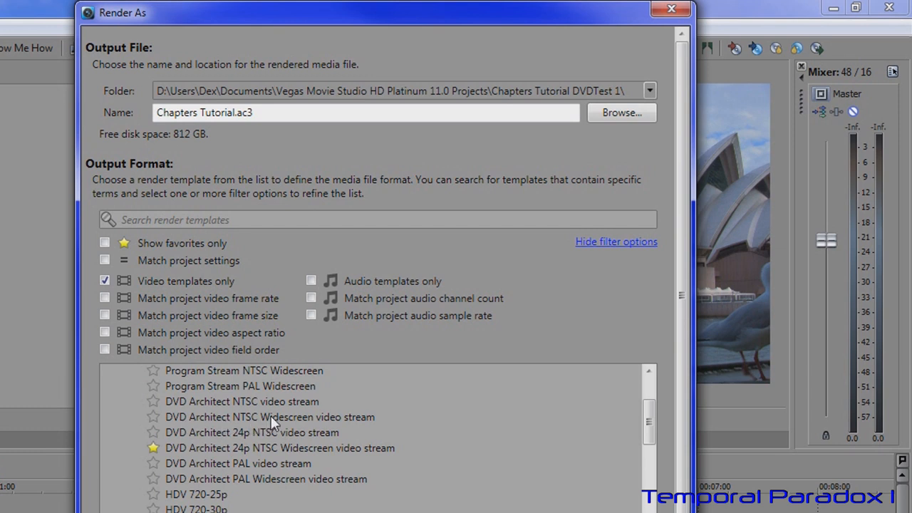
mouse_move(185, 484)
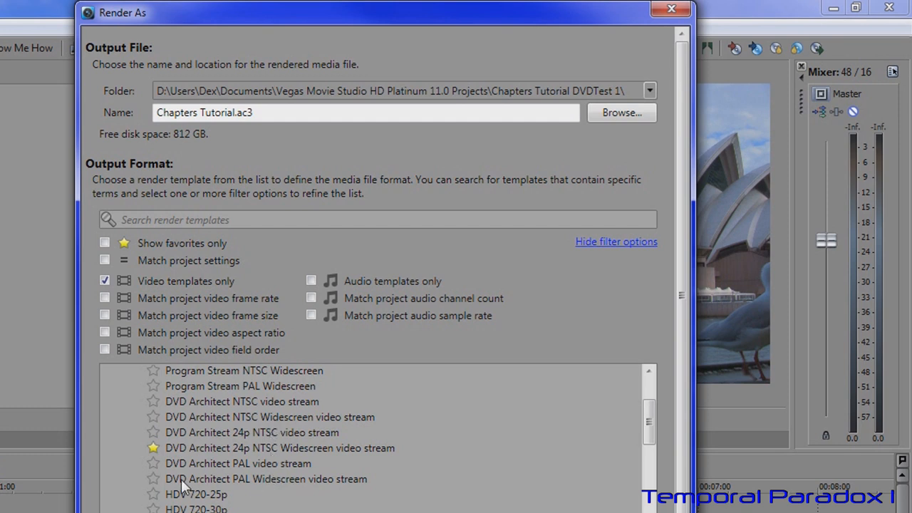
mouse_move(254, 470)
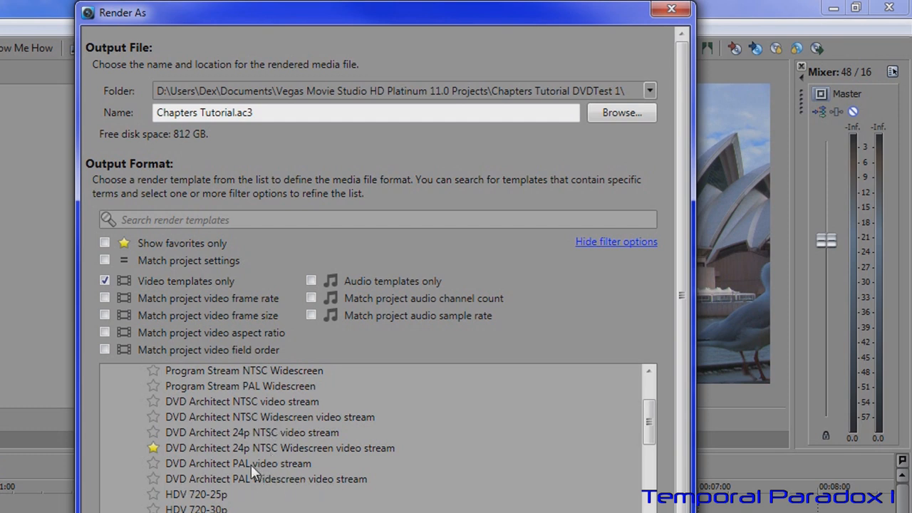
mouse_move(258, 510)
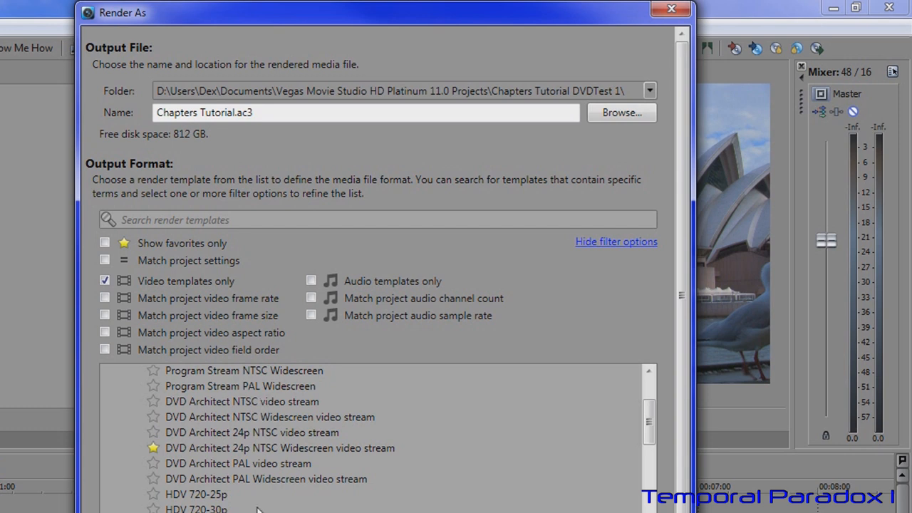
left_click(265, 479)
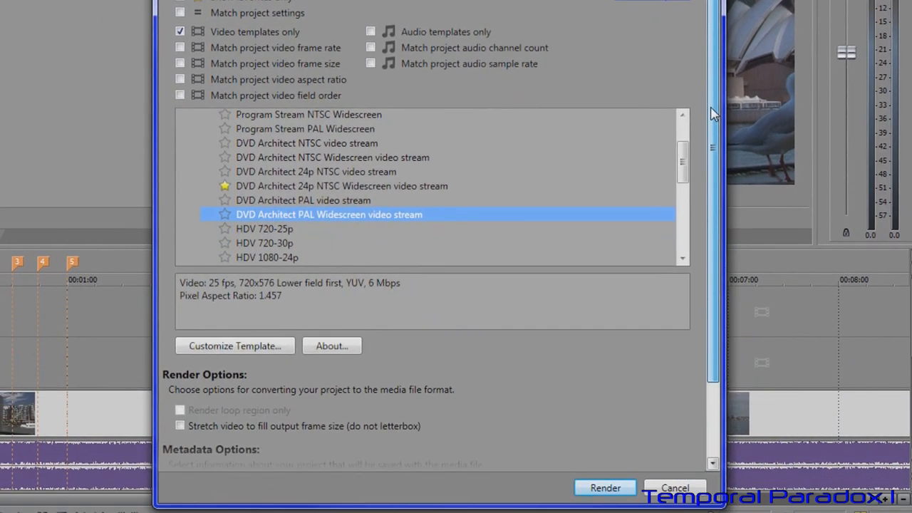
scroll("down", 3)
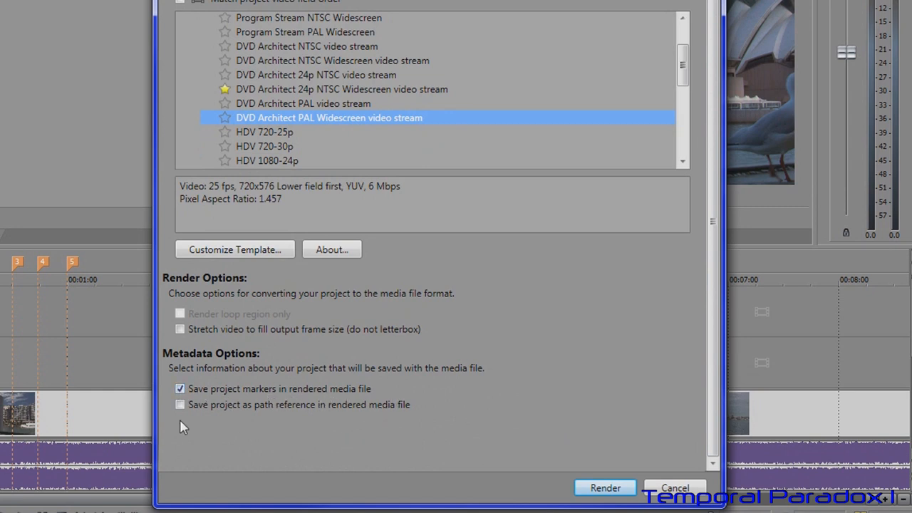
mouse_move(50, 267)
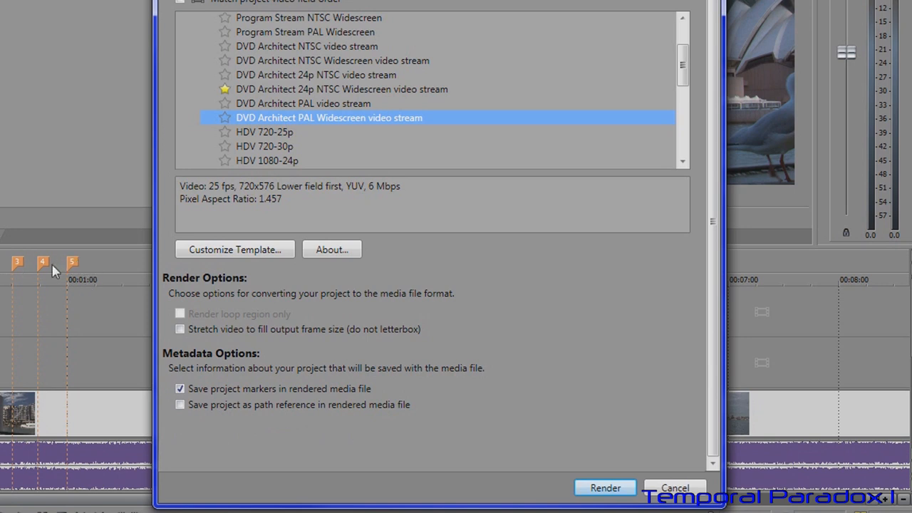
mouse_move(40, 349)
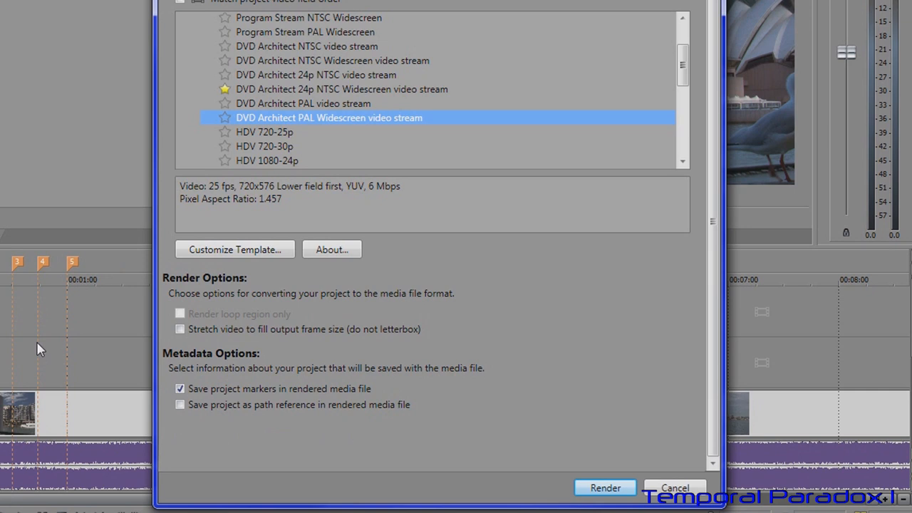
mouse_move(312, 305)
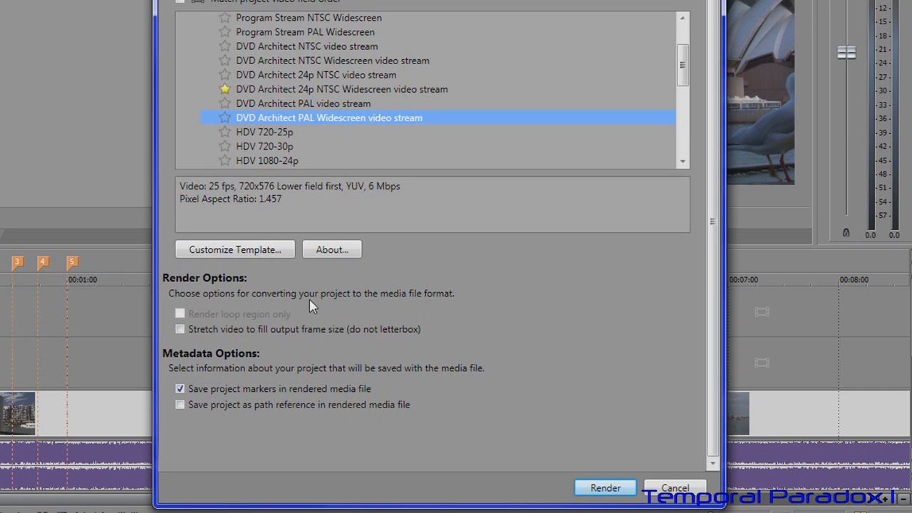
mouse_move(180, 328)
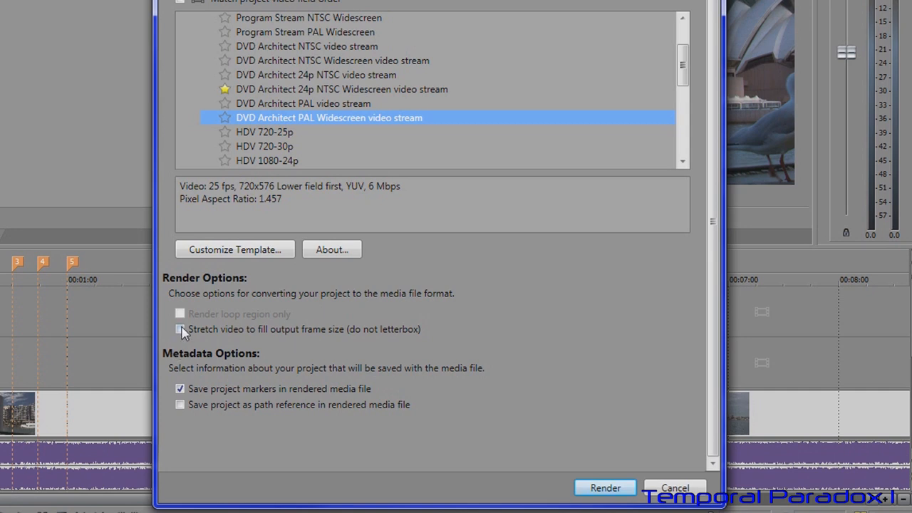
Leave 'Stretch video to fill output frame' unticked so the video stays letterboxed.
left_click(180, 327)
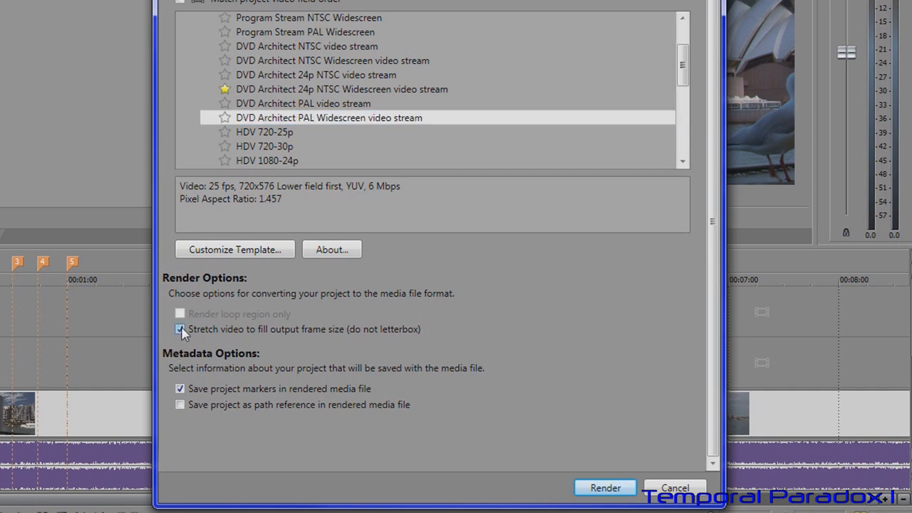
left_click(180, 327)
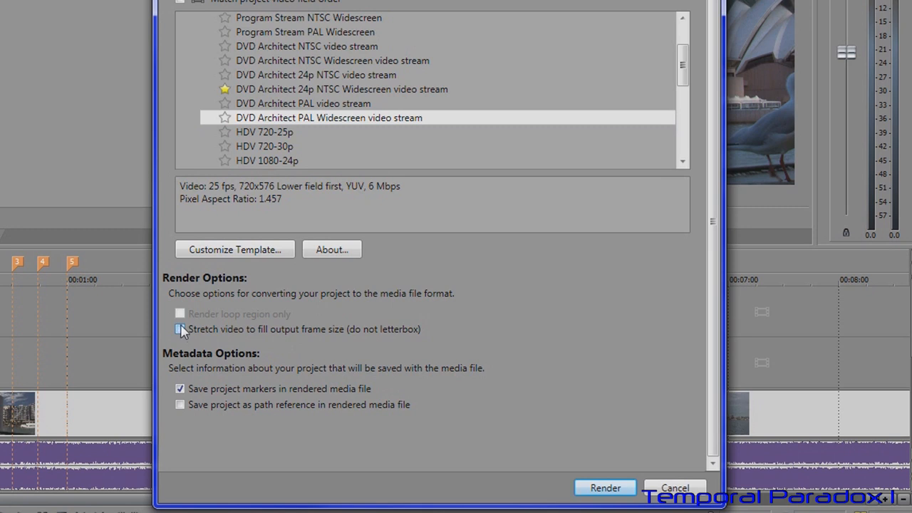
left_click(180, 328)
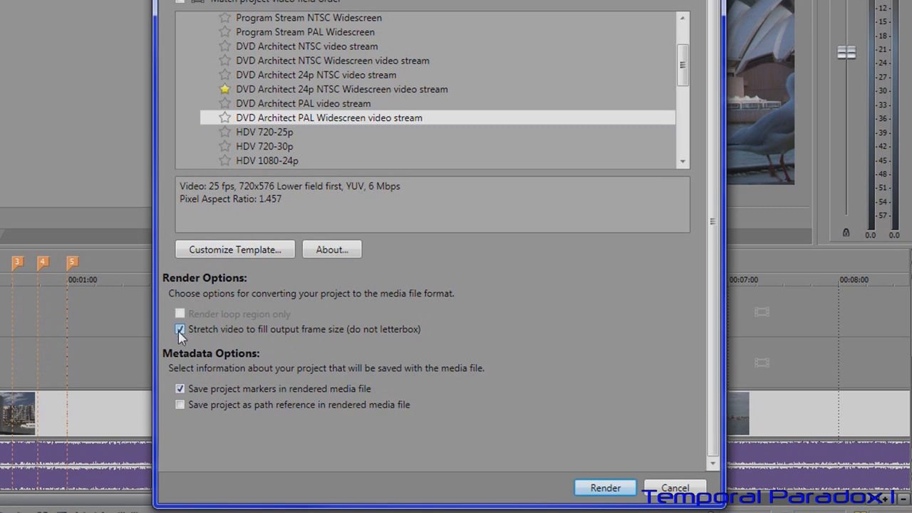
left_click(179, 330)
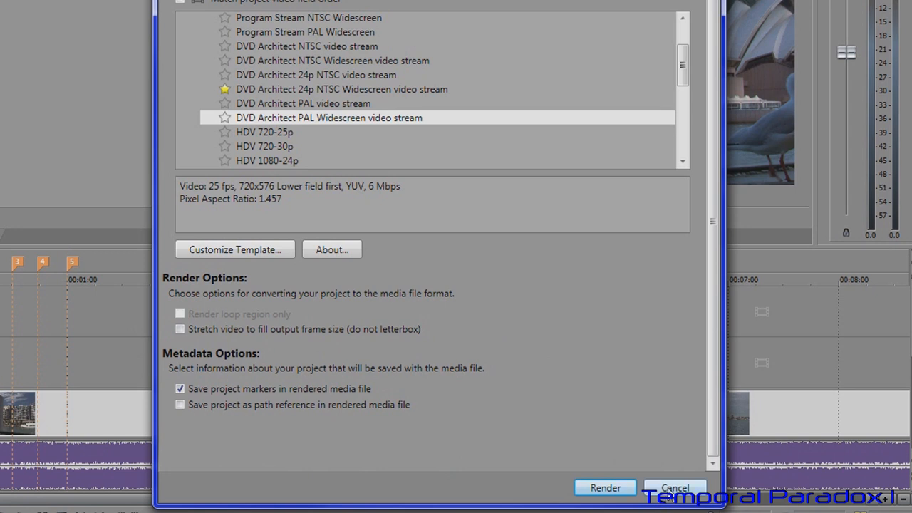
Render Chapters Tutorial.mpg with the DVD Architect PAL Widescreen video stream, loop region only, saving markers.
left_click(674, 487)
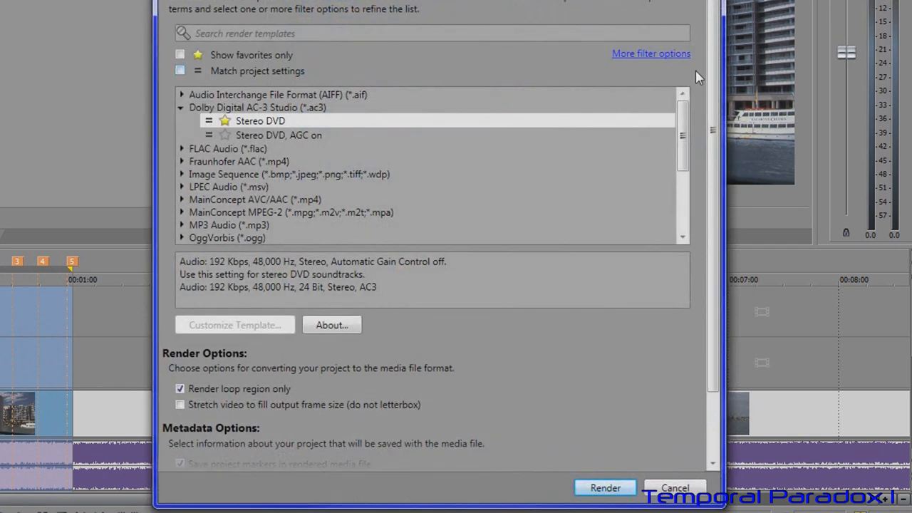
left_click(650, 54)
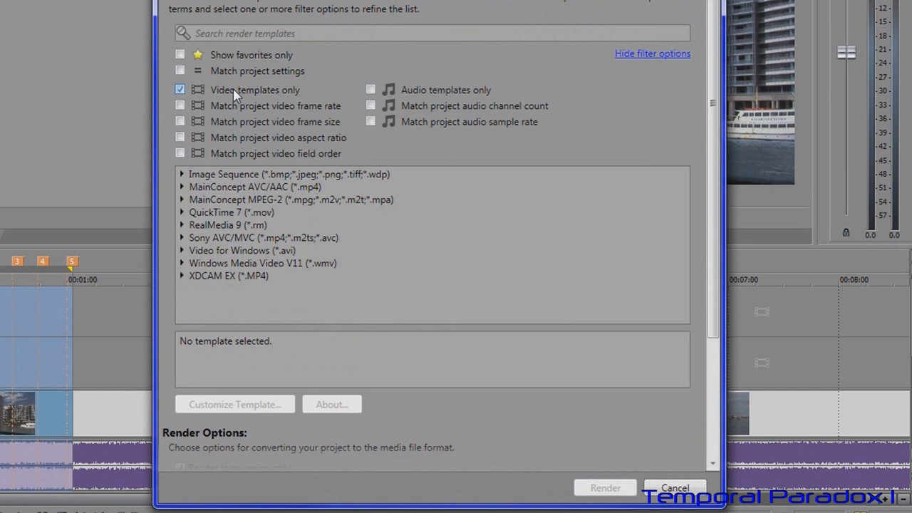
left_click(182, 199)
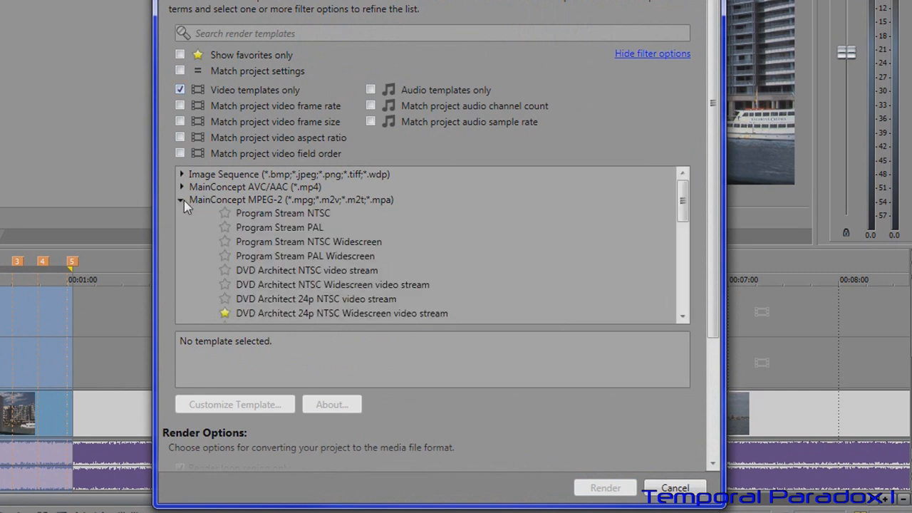
scroll("down", 3)
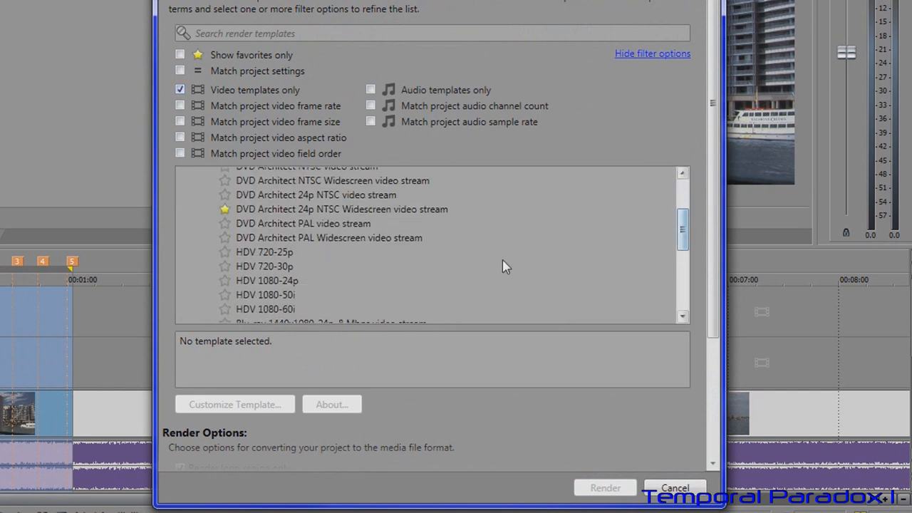
left_click(329, 236)
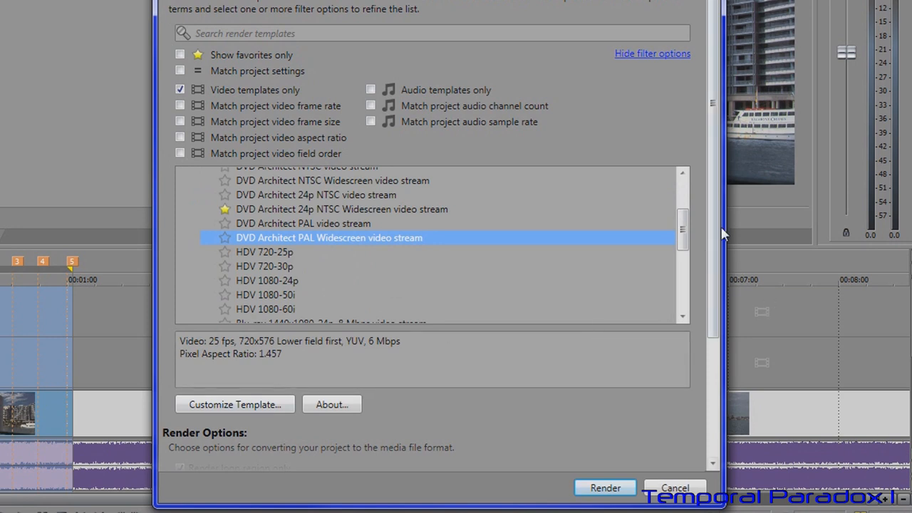
scroll("down", 3)
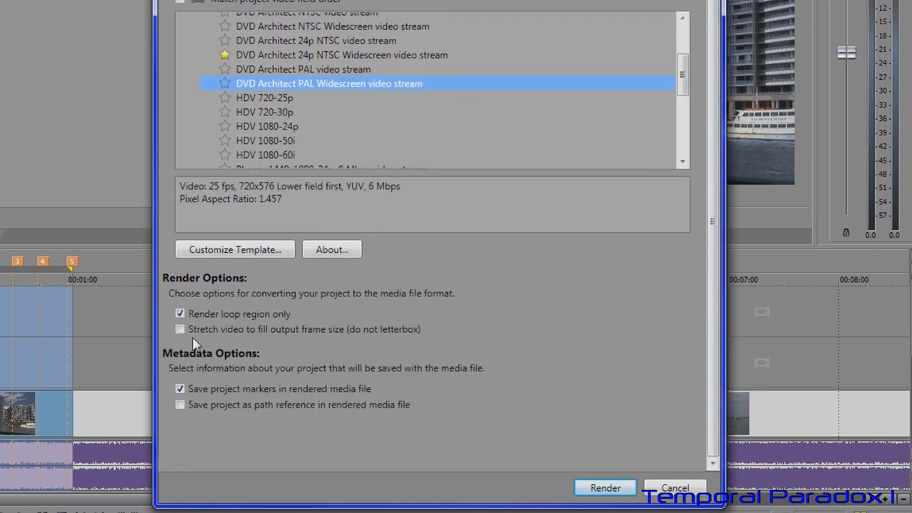
mouse_move(237, 315)
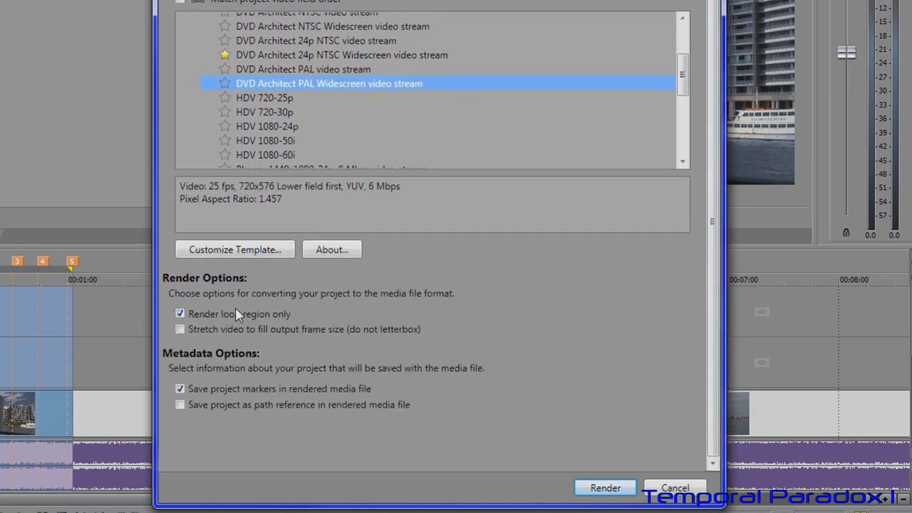
mouse_move(31, 322)
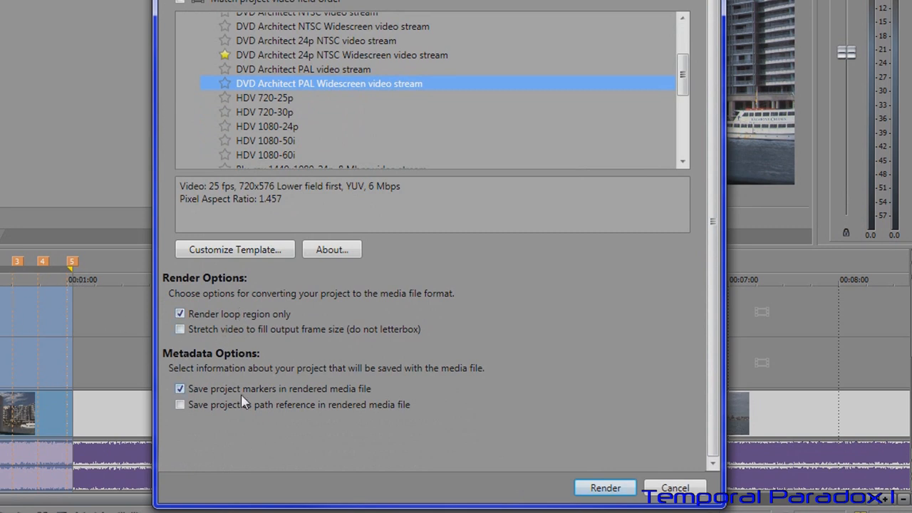
left_click(604, 487)
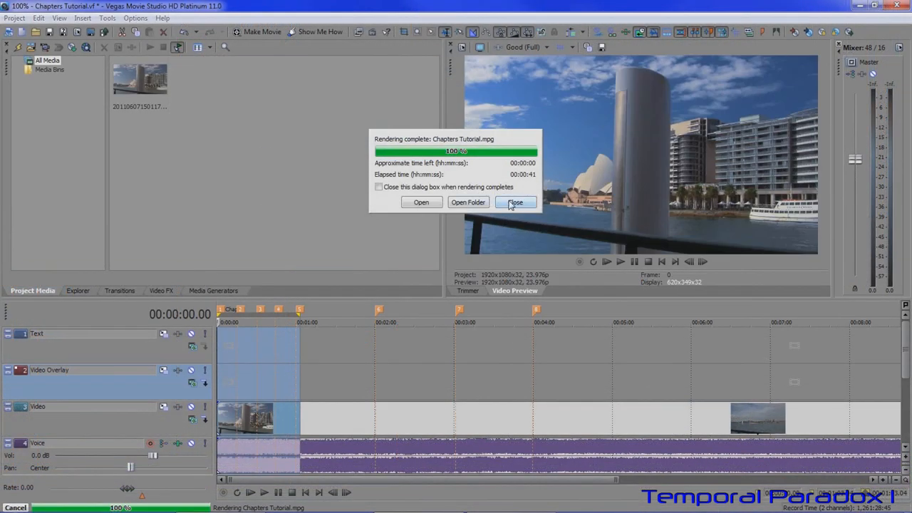
Dismiss the render-complete notice and bring up the Project menu again.
left_click(516, 202)
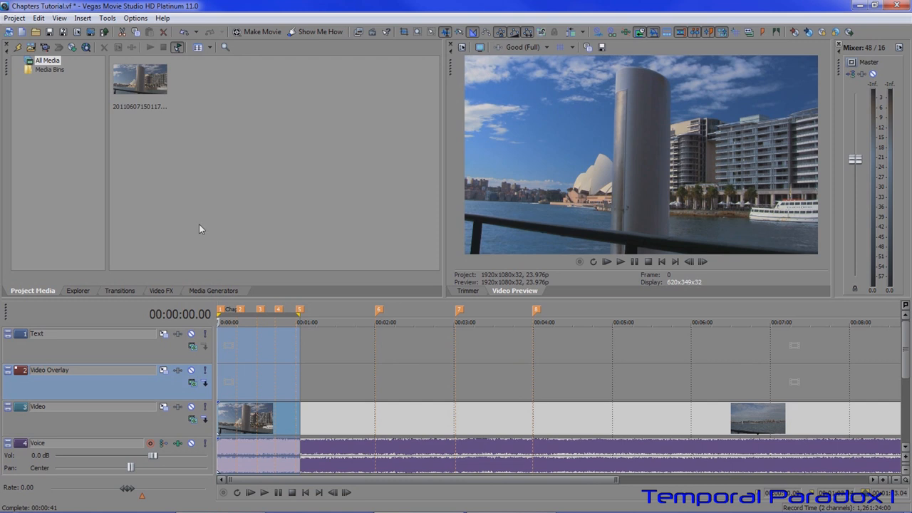
mouse_move(91, 33)
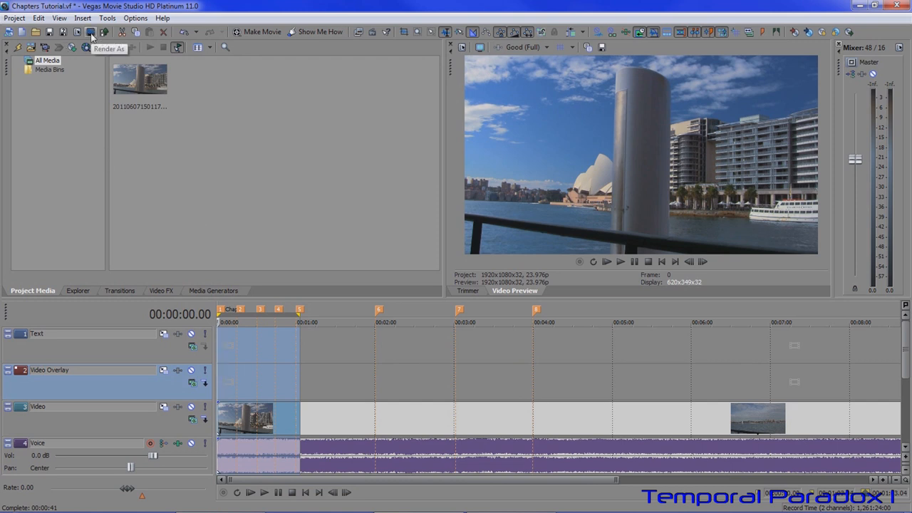
left_click(14, 17)
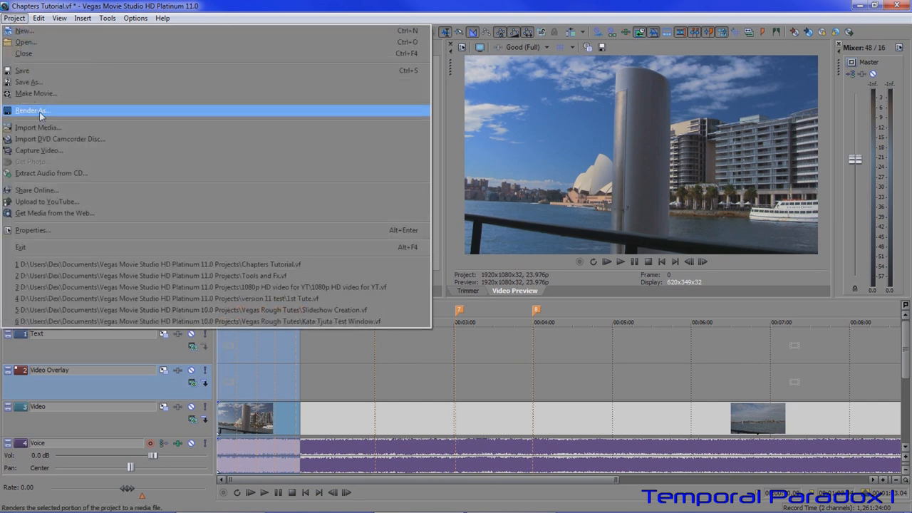
In Render As, filter the template list to audio templates only.
left_click(31, 111)
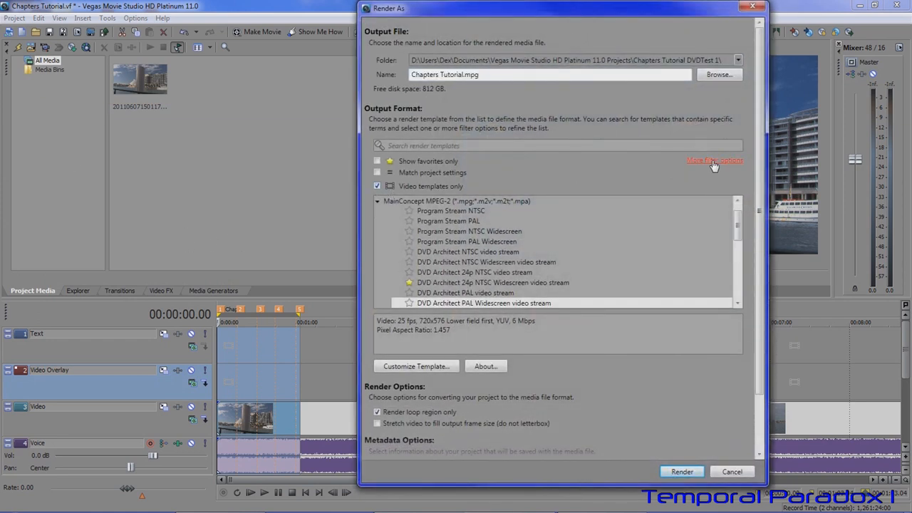
left_click(713, 160)
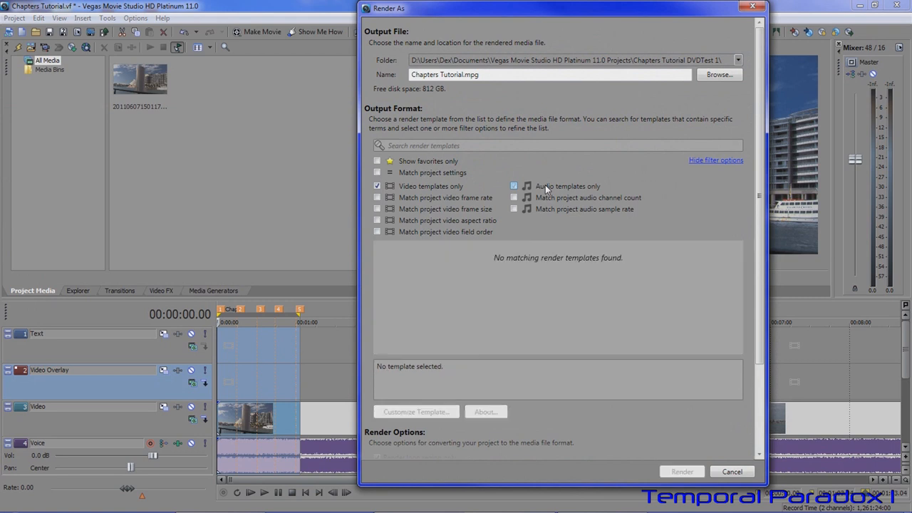
left_click(513, 185)
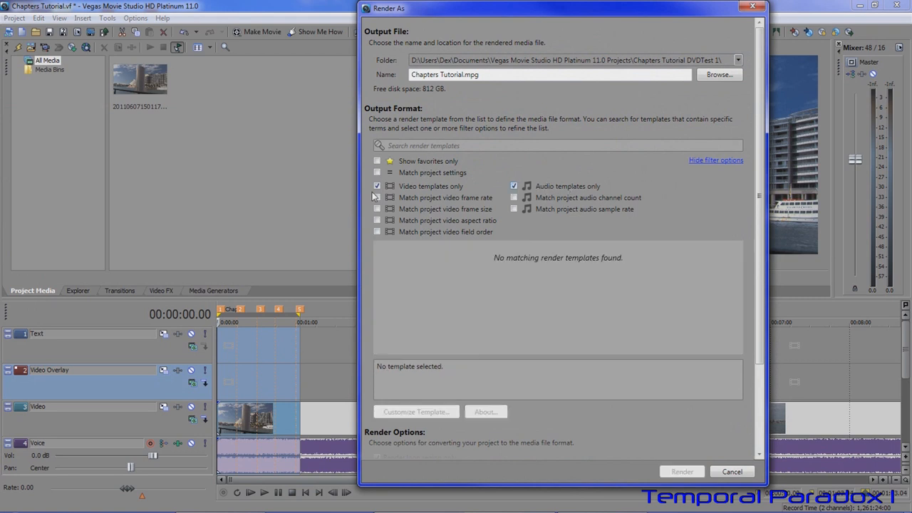
left_click(377, 185)
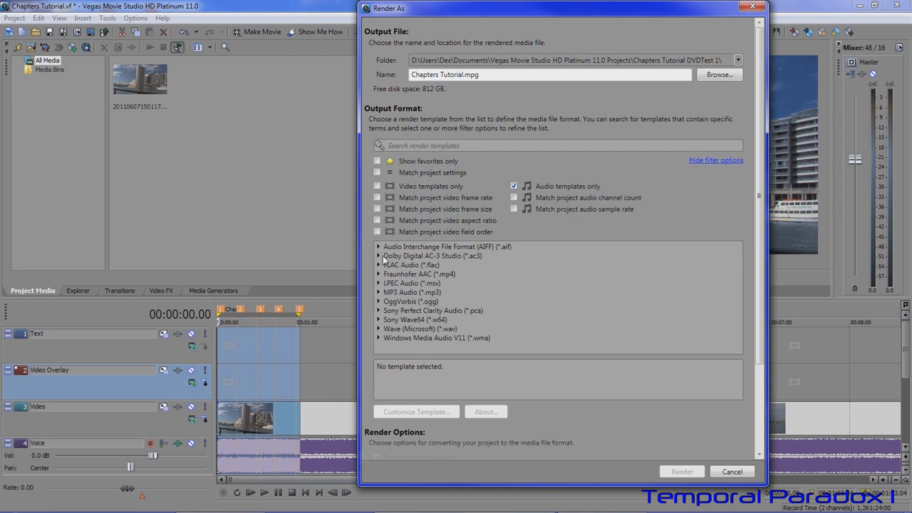
mouse_move(379, 256)
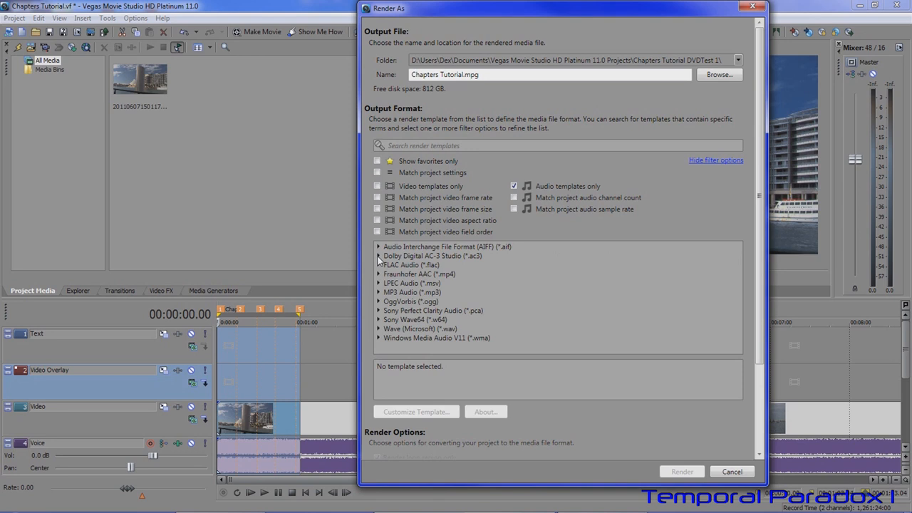
Render Chapters Tutorial.ac3 with the Dolby Digital AC-3 Studio Stereo DVD template.
left_click(379, 256)
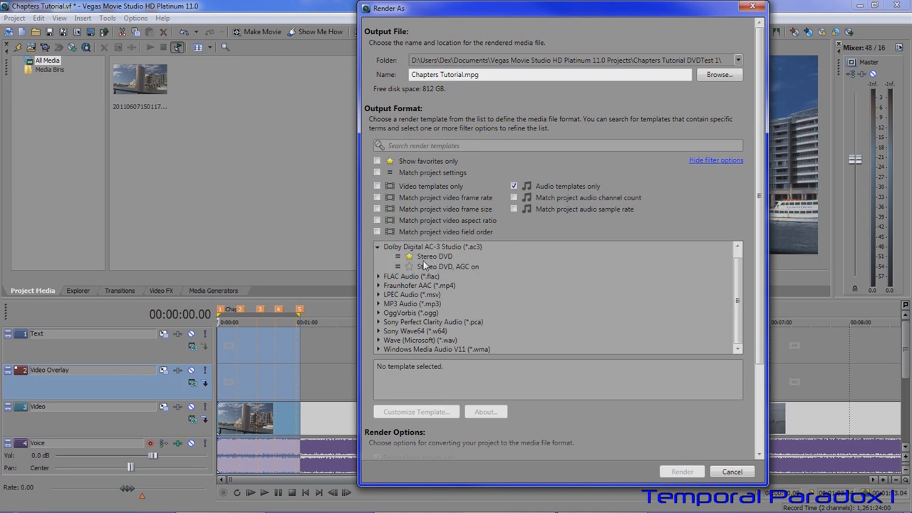
left_click(435, 256)
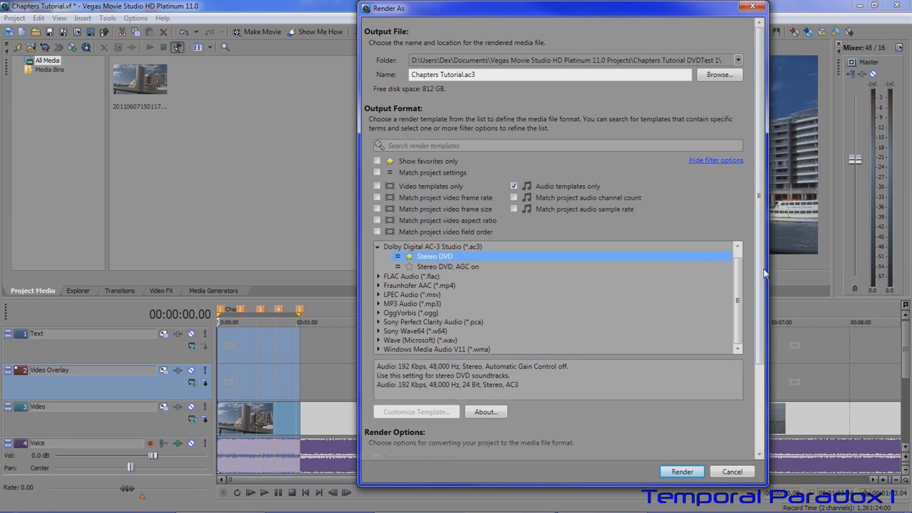
scroll("down", 3)
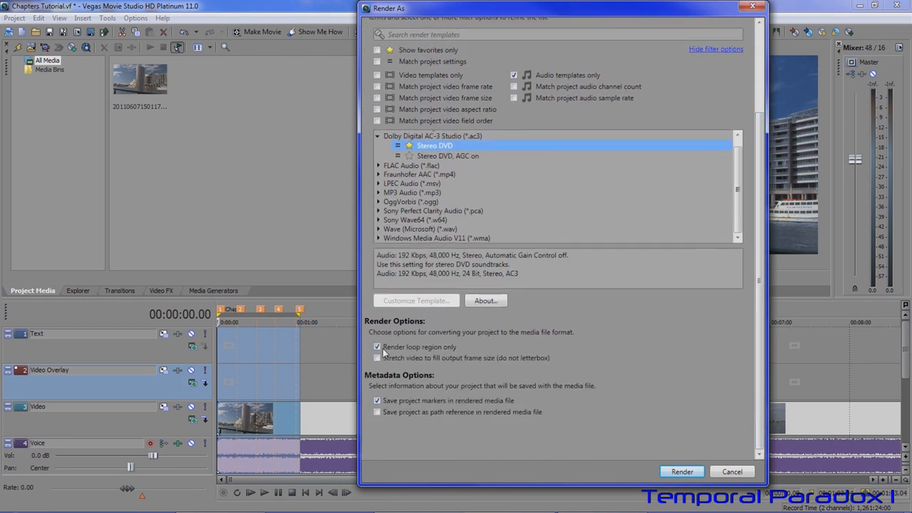
left_click(681, 470)
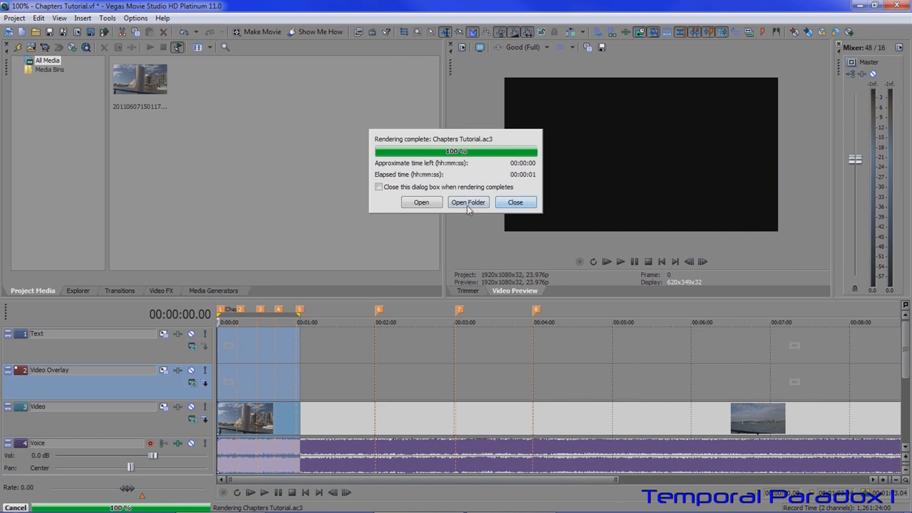
Check Chapters Tutorial.ac3 in its output folder in Explorer, then close the window.
left_click(467, 203)
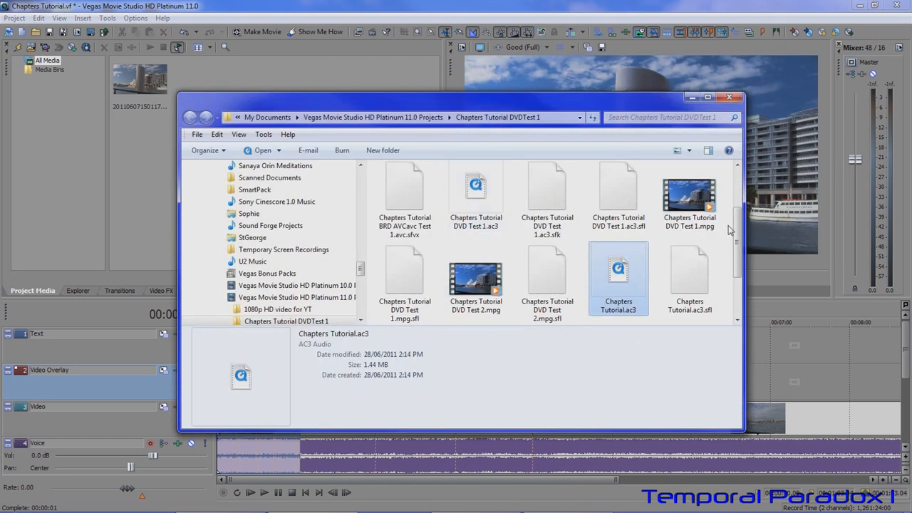
scroll("down", 3)
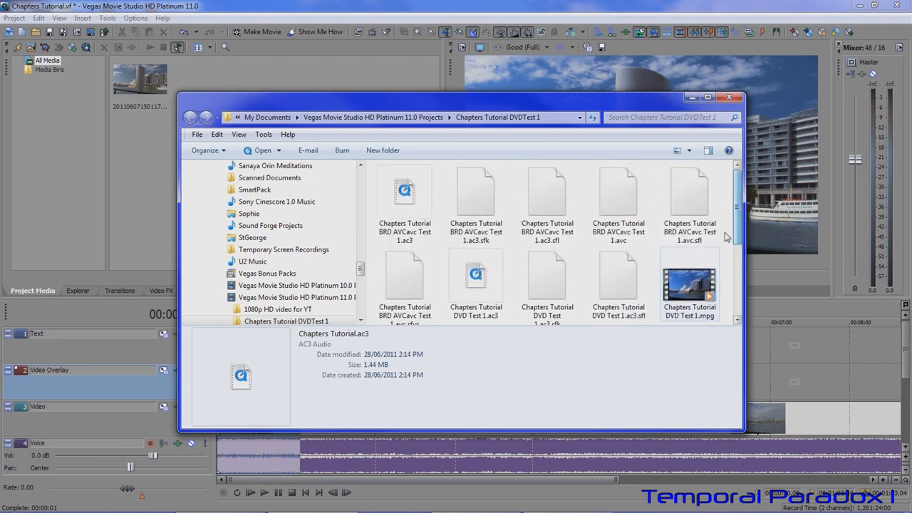
left_click(730, 97)
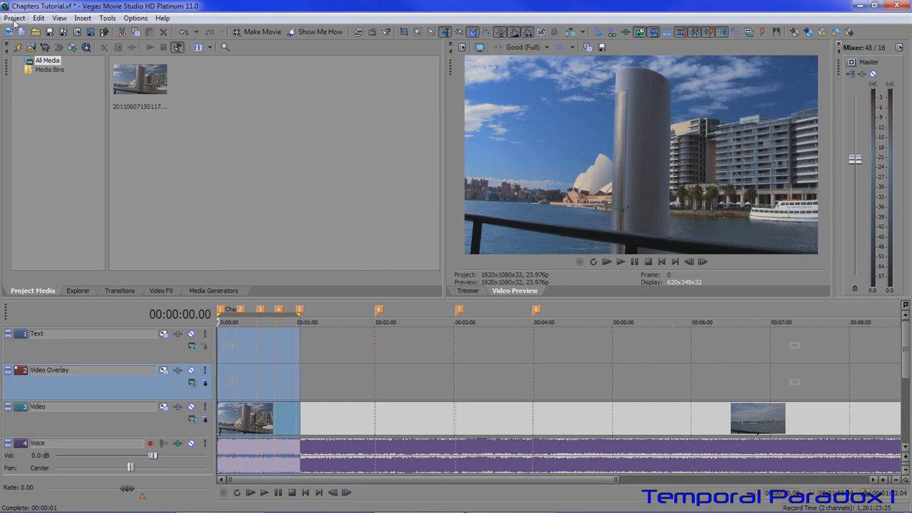
Reopen Render As, collapse Dolby Digital AC-3 and filter to video templates only.
left_click(15, 17)
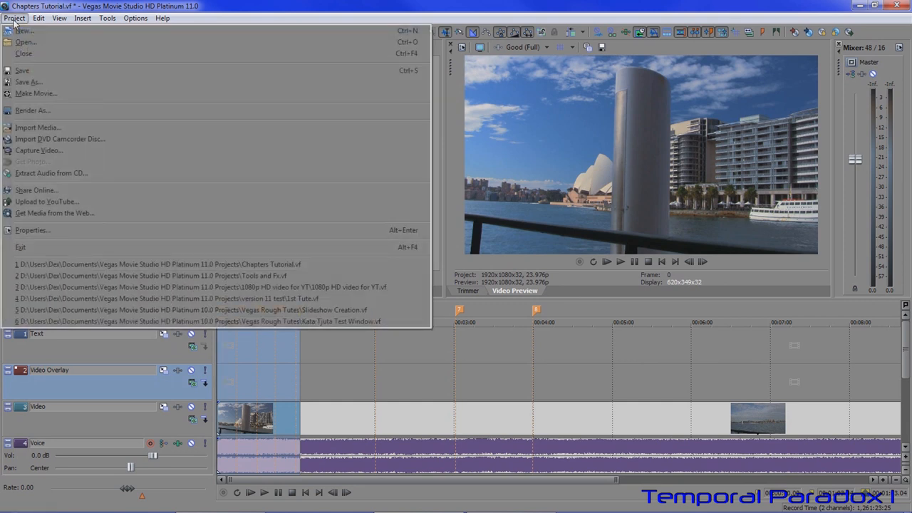
left_click(31, 109)
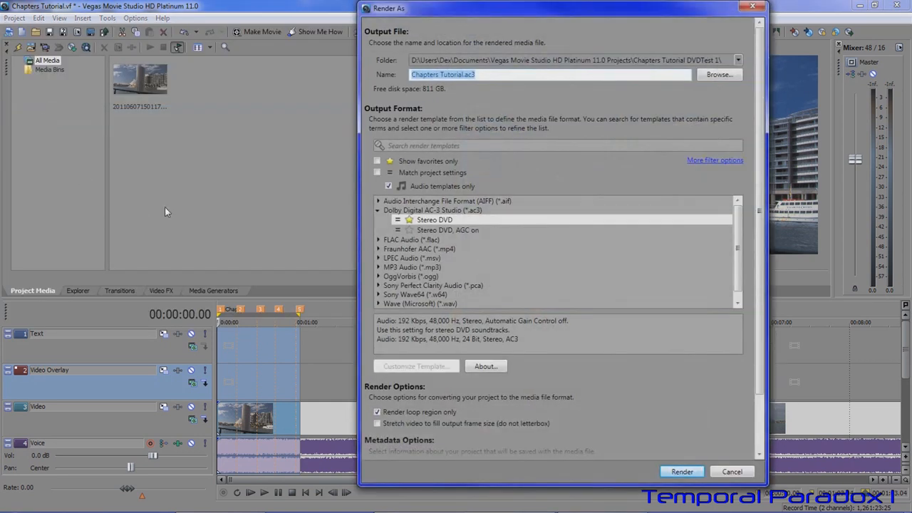
left_click(379, 211)
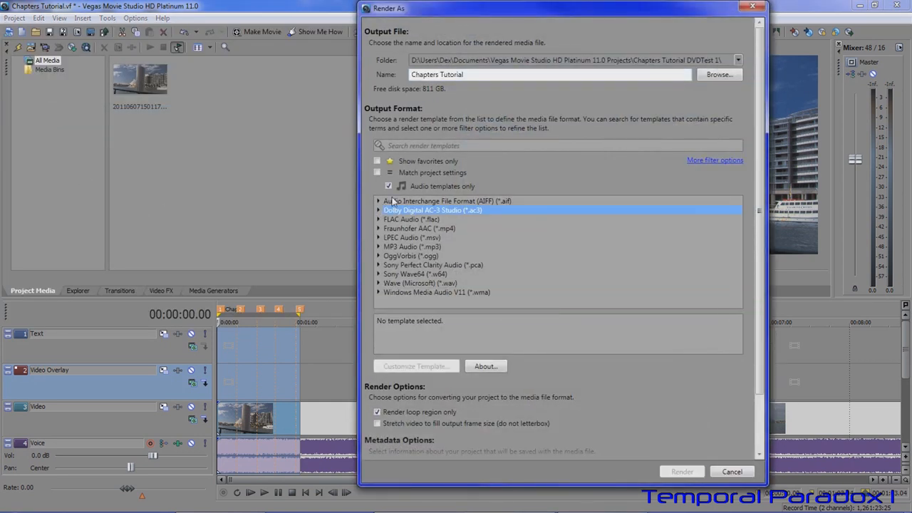
left_click(716, 159)
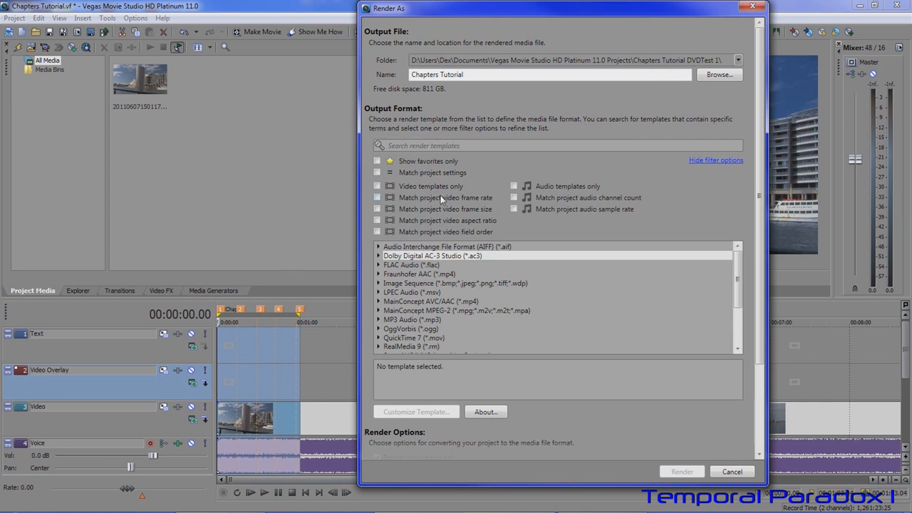
left_click(376, 185)
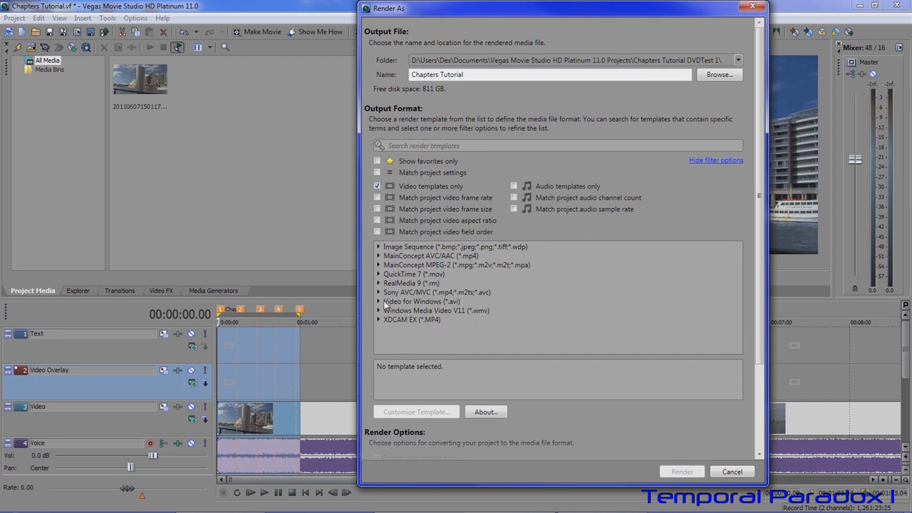
mouse_move(383, 299)
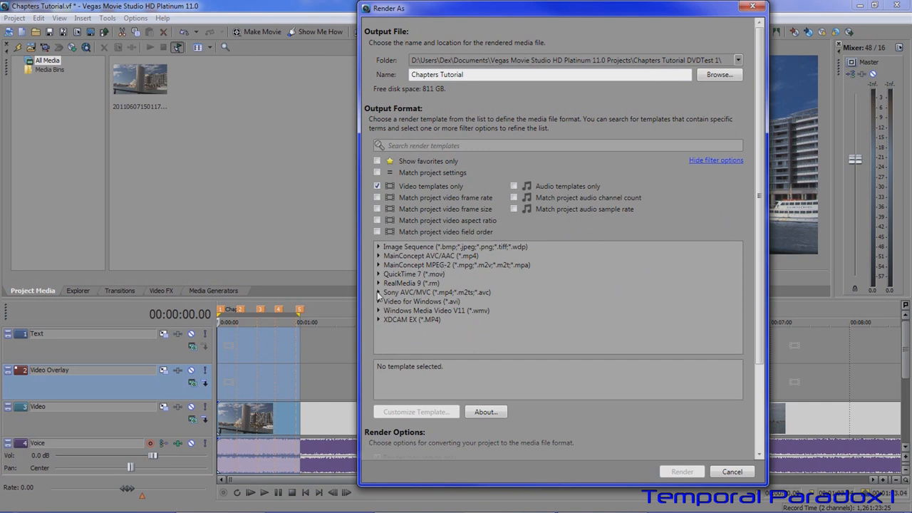
Expand the Sony AVC/MVC templates and browse to the Blu-ray entries.
left_click(379, 293)
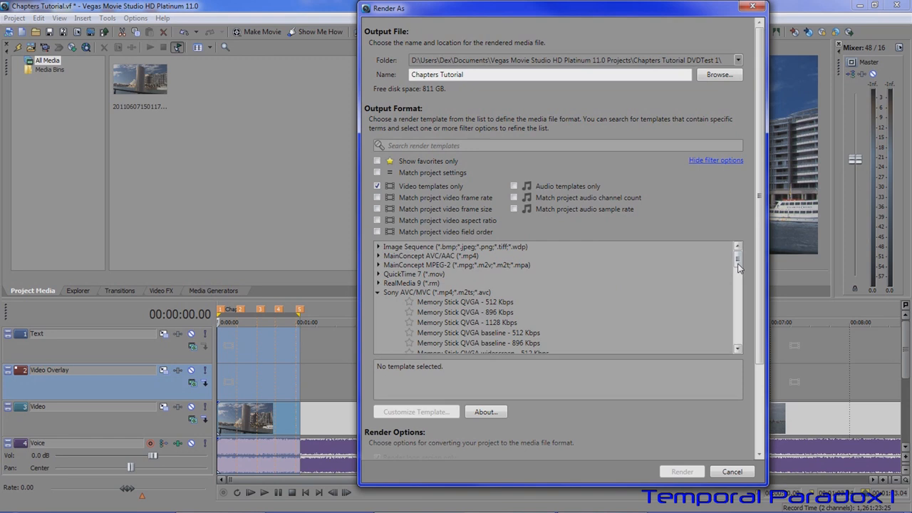
scroll("down", 3)
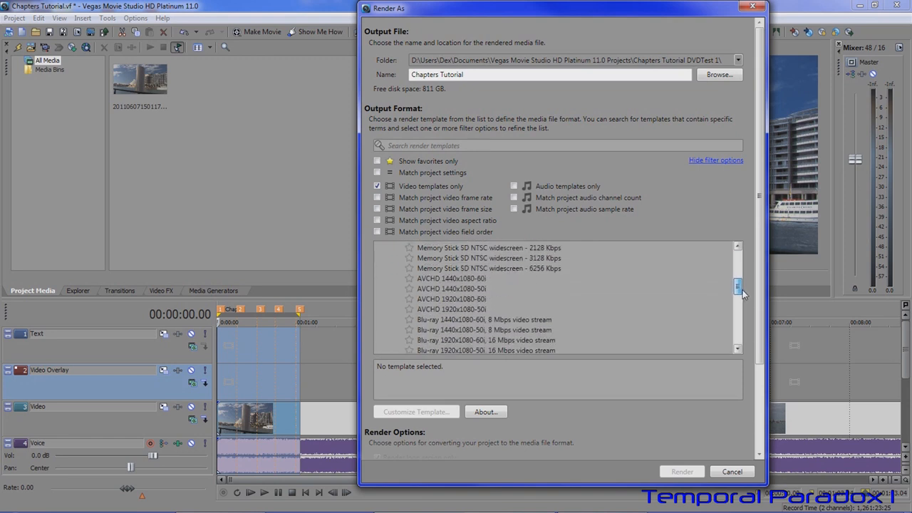
scroll("down", 3)
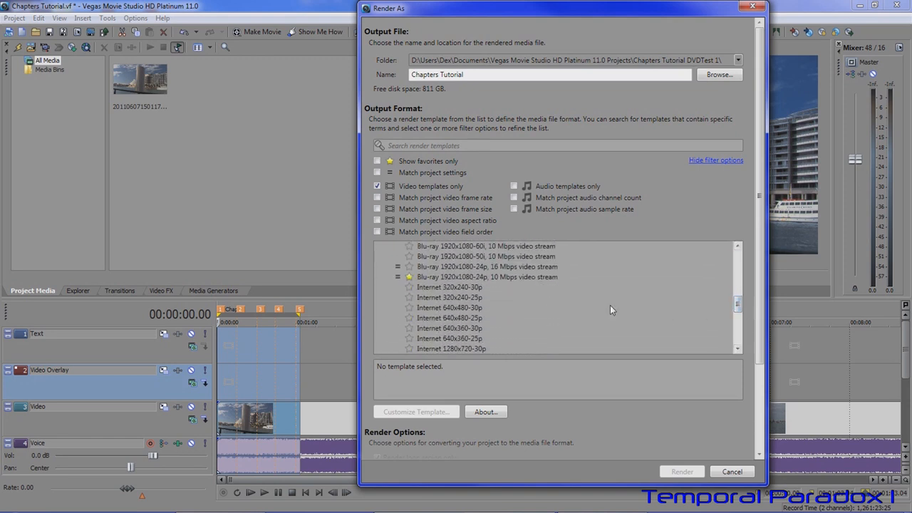
mouse_move(431, 282)
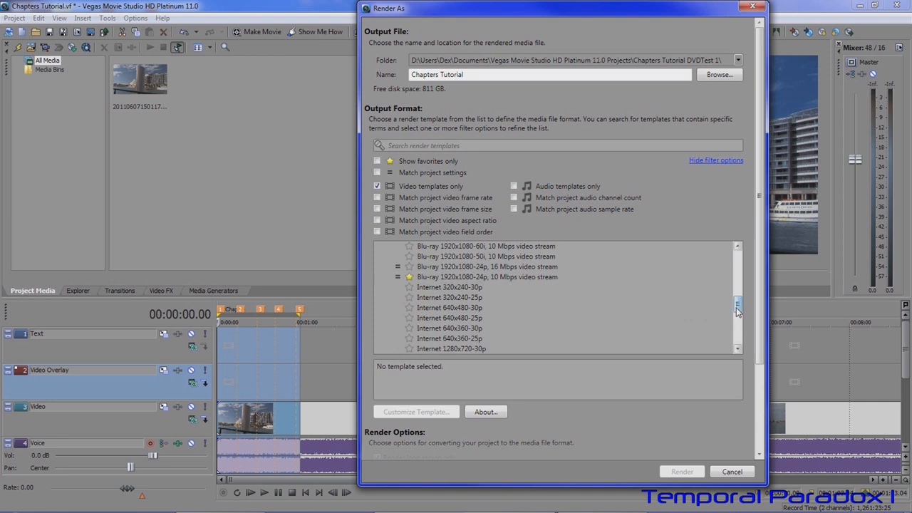
scroll("up", 3)
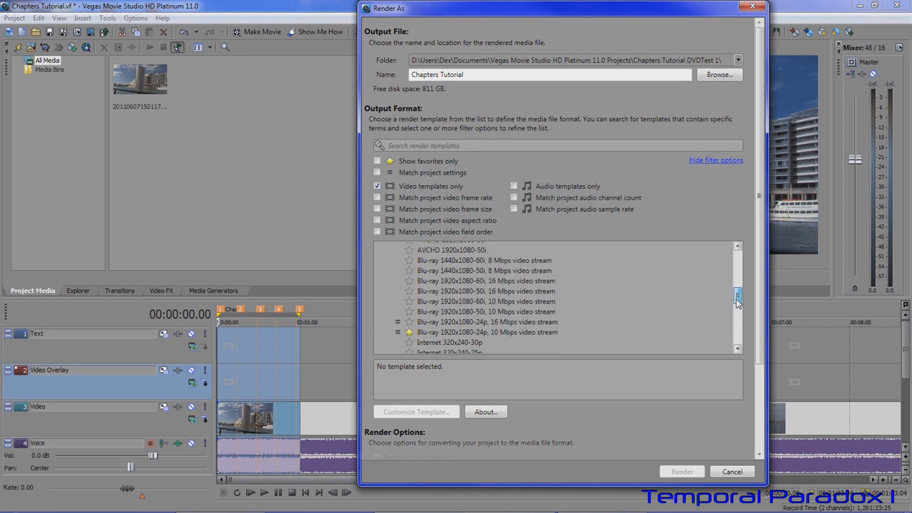
scroll("down", 3)
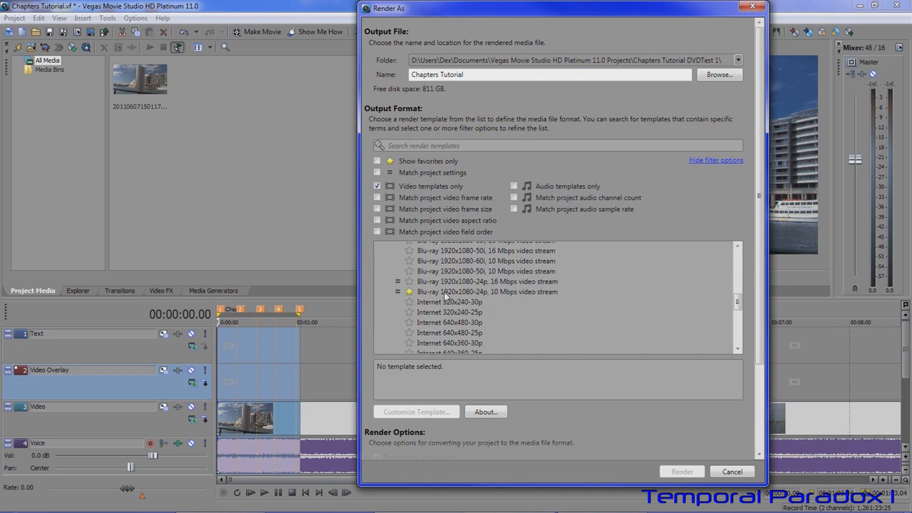
scroll("up", 3)
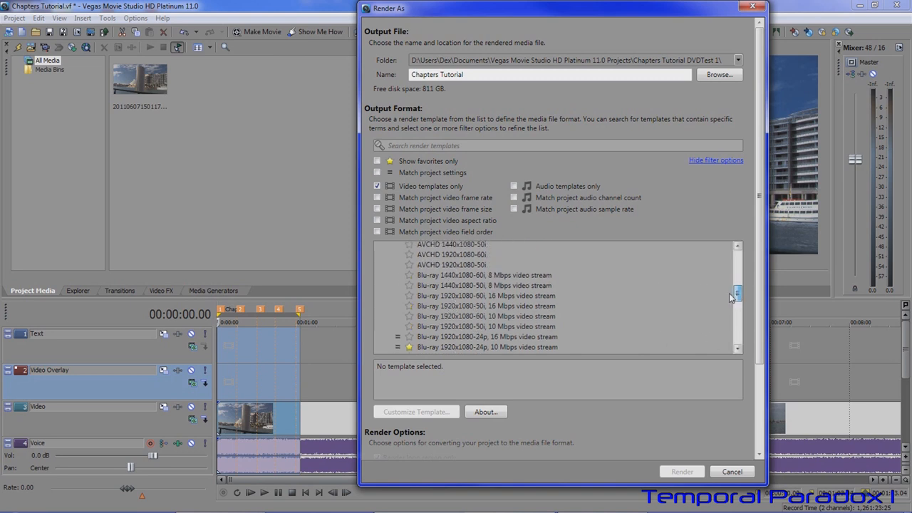
scroll("down", 3)
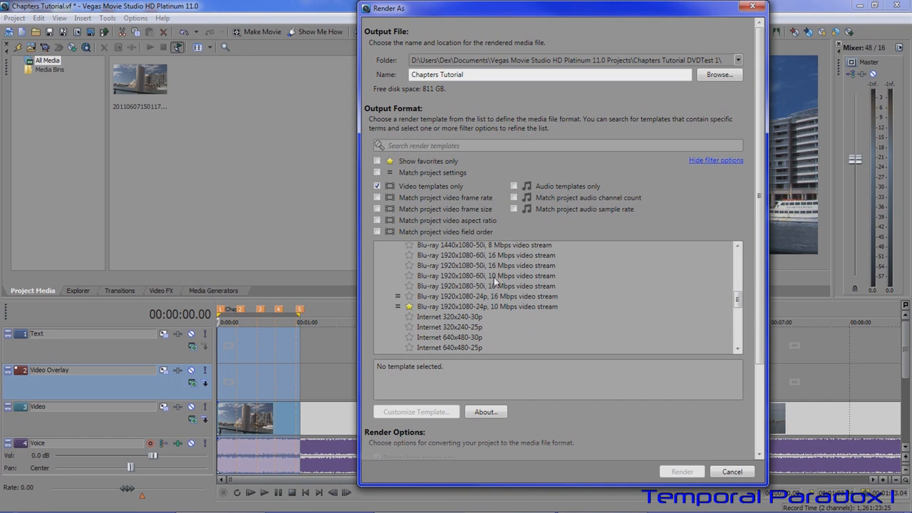
mouse_move(473, 254)
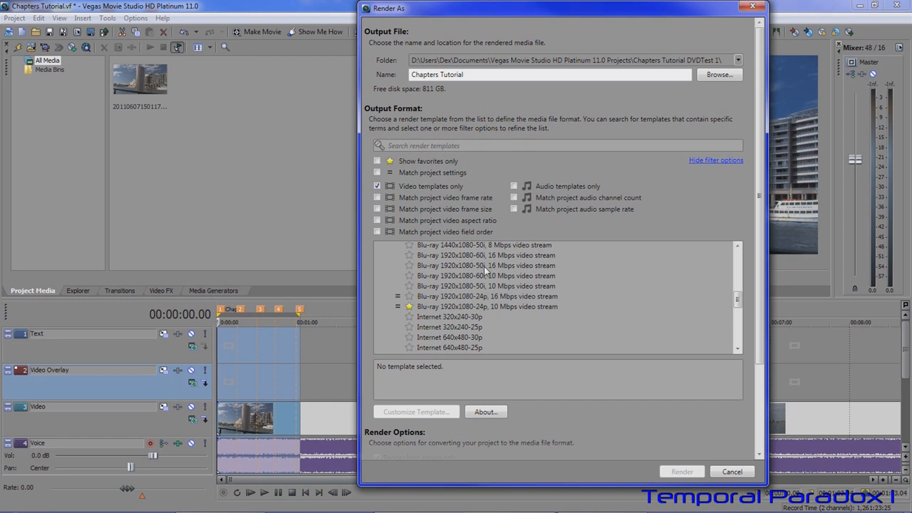
mouse_move(455, 312)
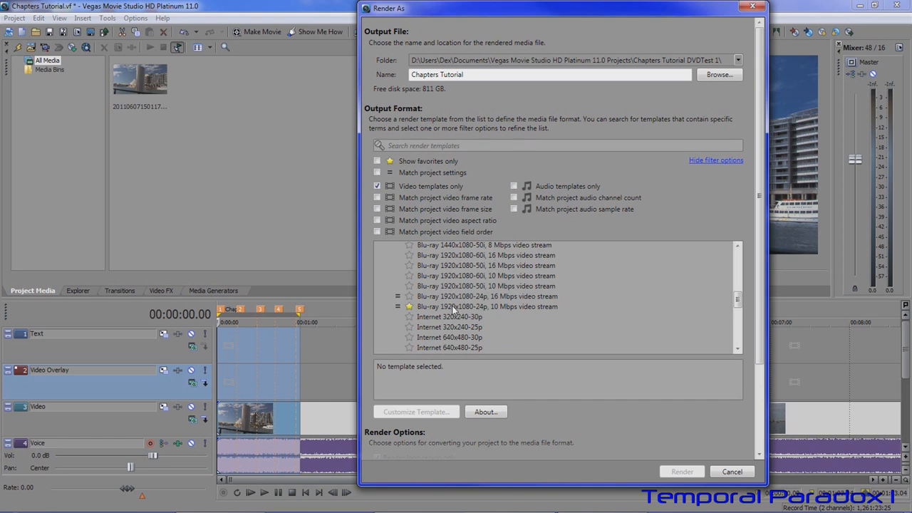
Customize the Blu-ray 1920x1080-24p, 10 Mbps template to encode using CPU only.
left_click(487, 306)
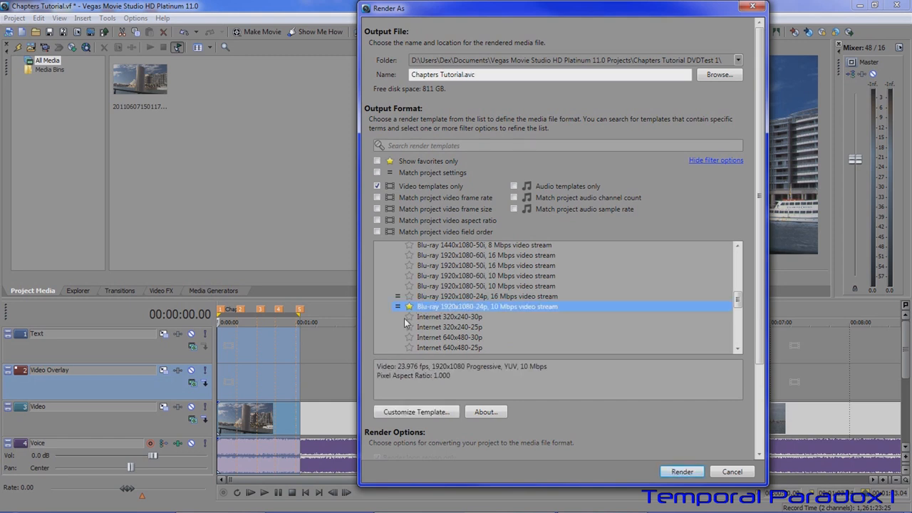
left_click(416, 412)
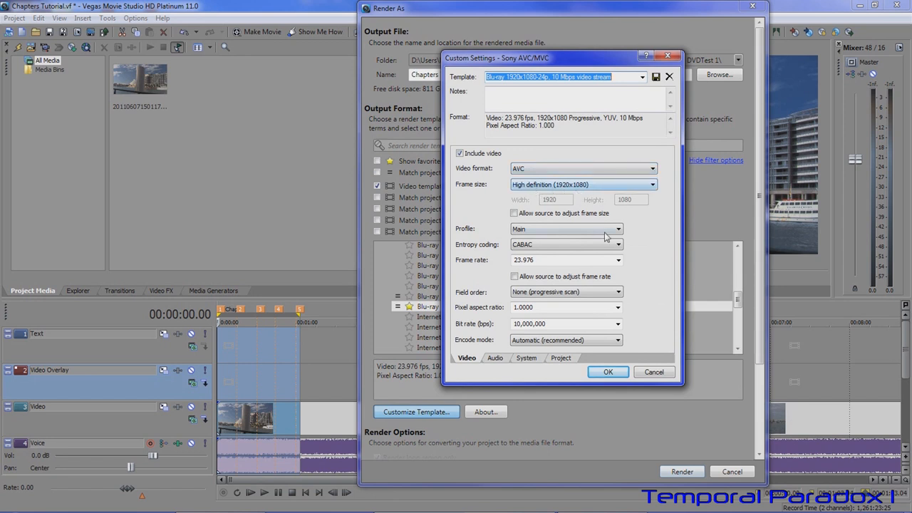
mouse_move(621, 343)
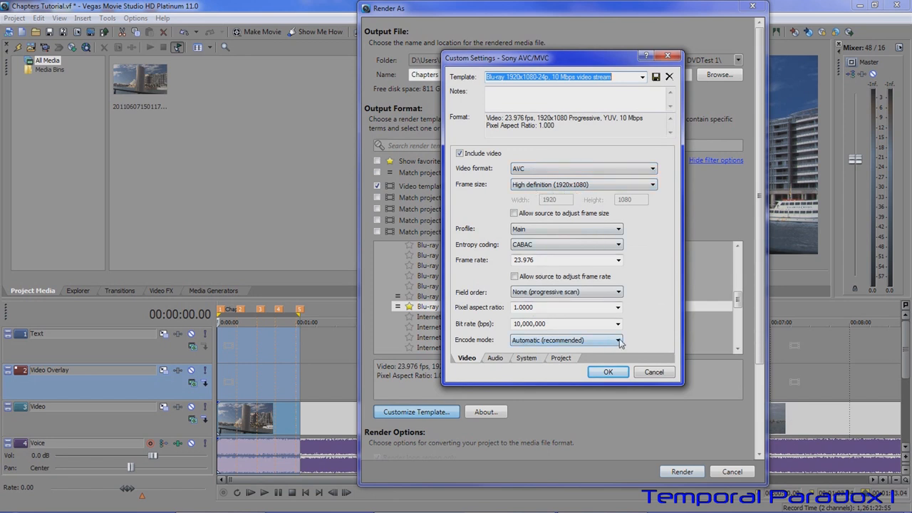
left_click(618, 339)
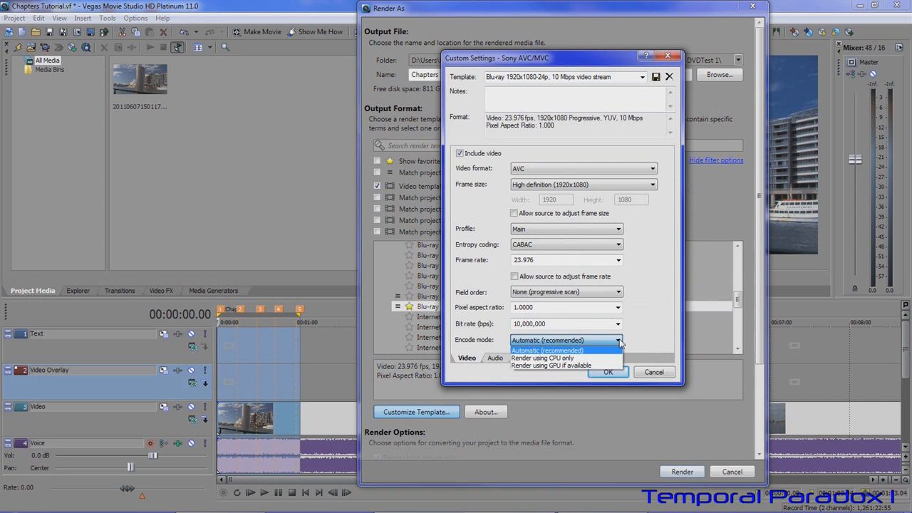
mouse_move(656, 330)
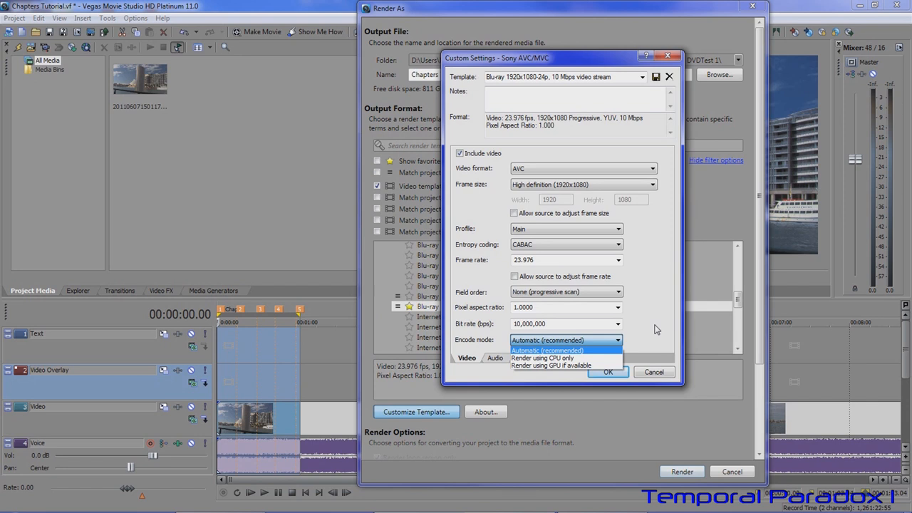
mouse_move(542, 358)
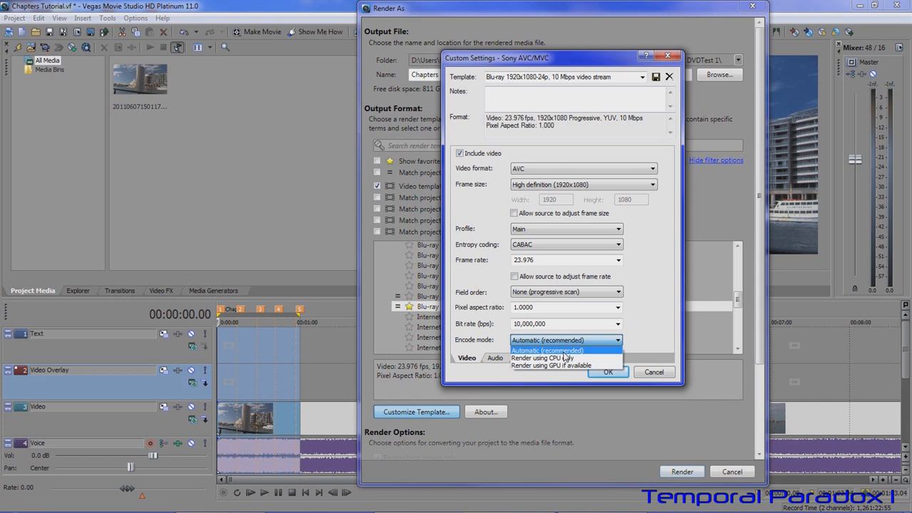
mouse_move(563, 357)
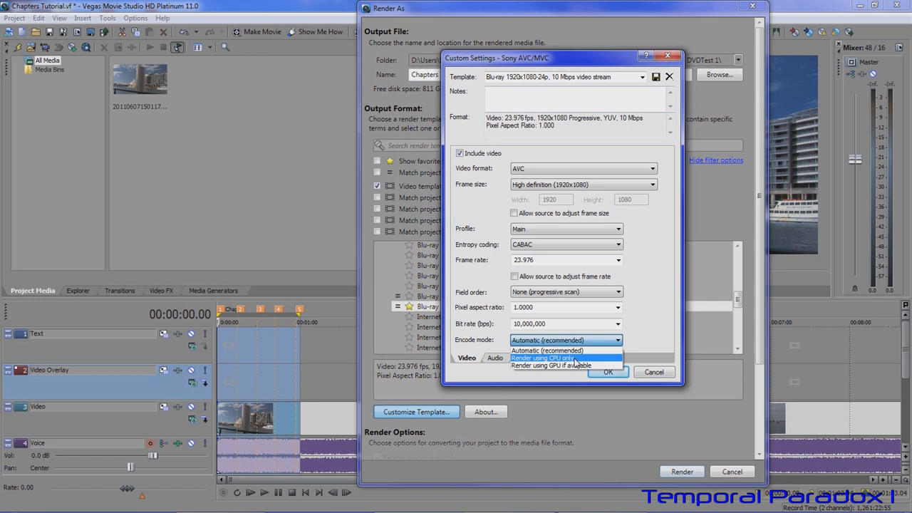
left_click(542, 358)
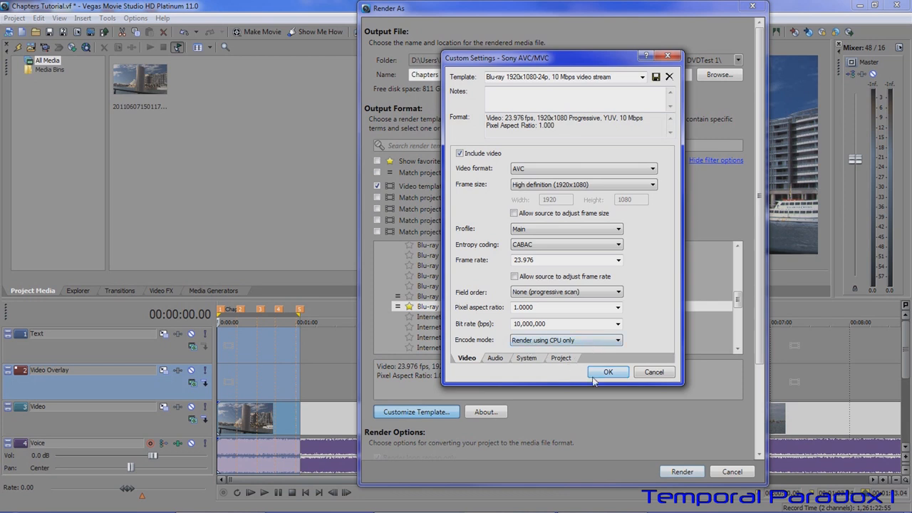
left_click(607, 372)
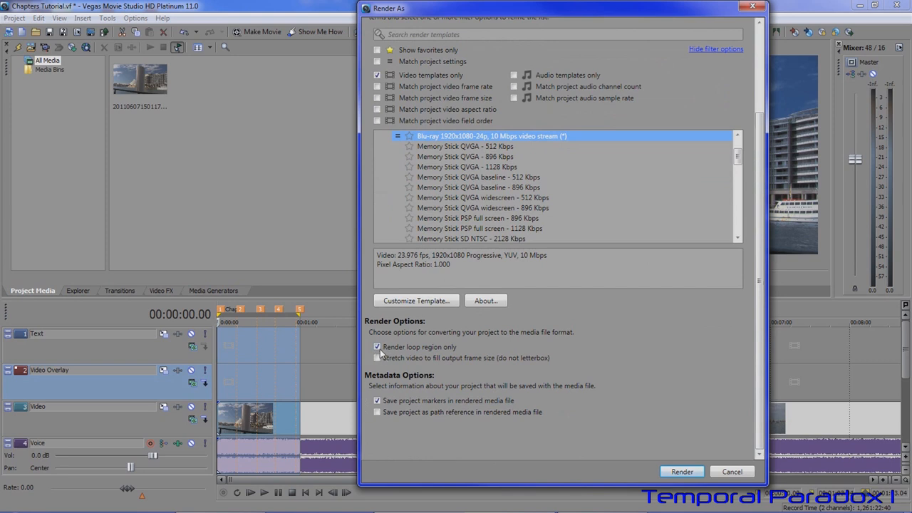
mouse_move(407, 349)
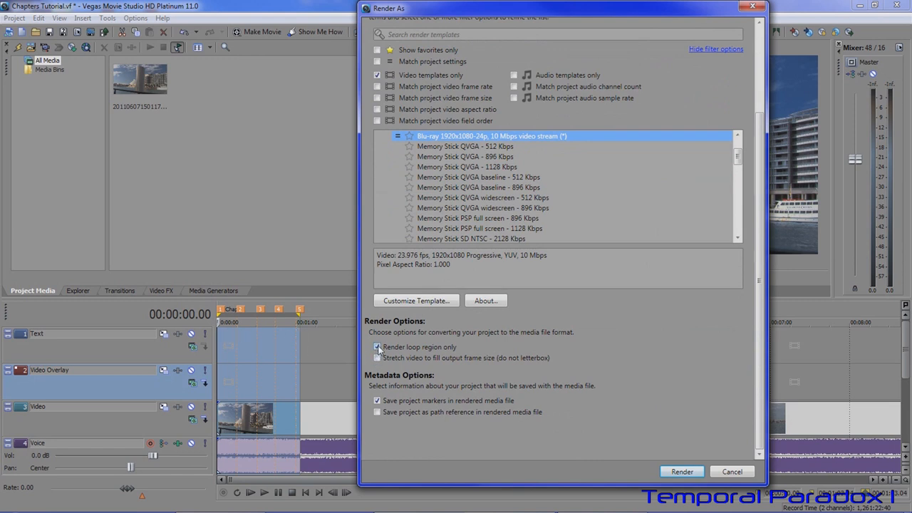
Enable Render loop region only so only the looped section renders to Chapters Tutorial.avc.
left_click(377, 348)
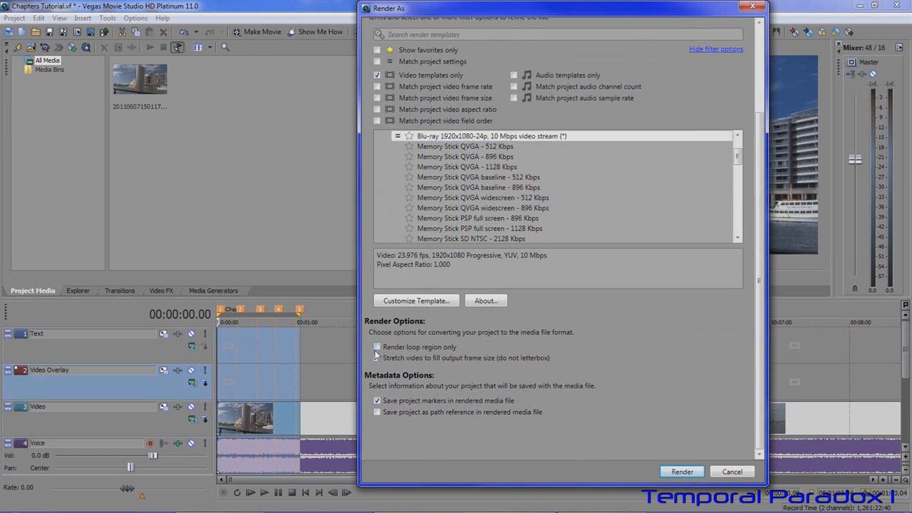
left_click(376, 346)
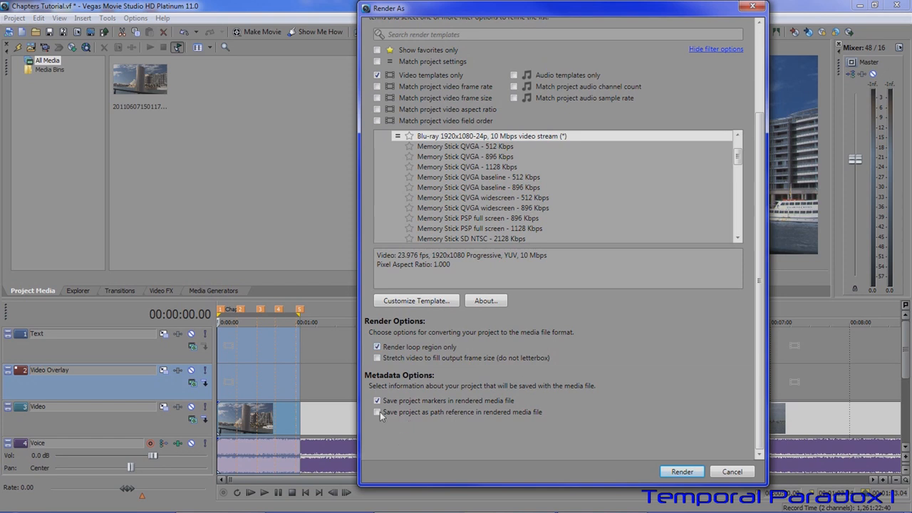
mouse_move(584, 399)
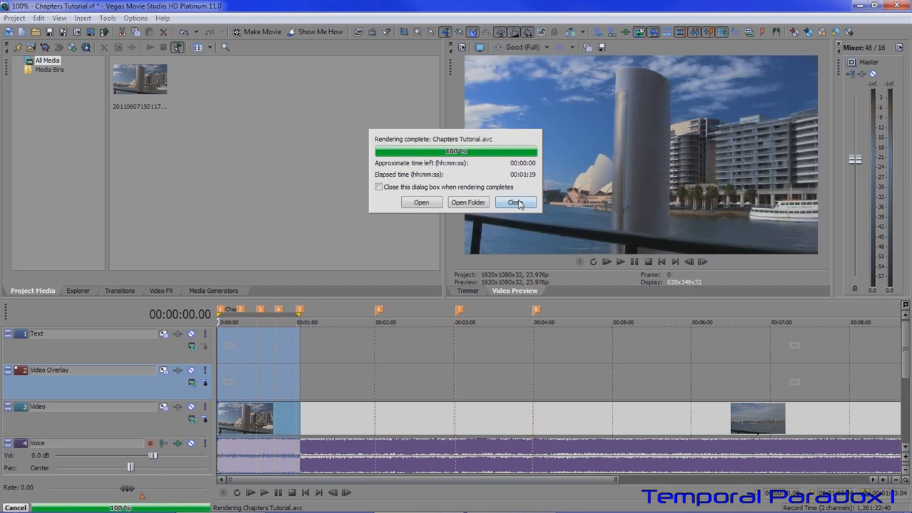
Dismiss the render-complete notice and start a new Render As from the Project menu.
left_click(515, 202)
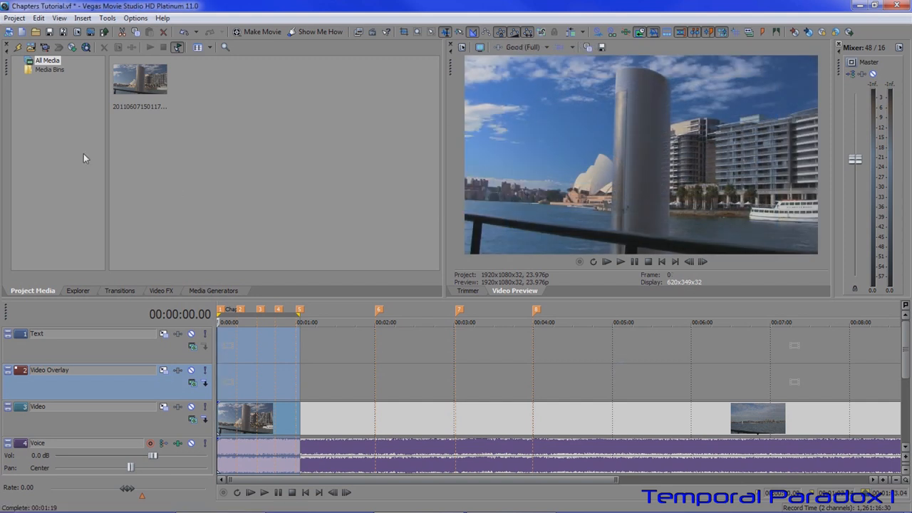
left_click(14, 17)
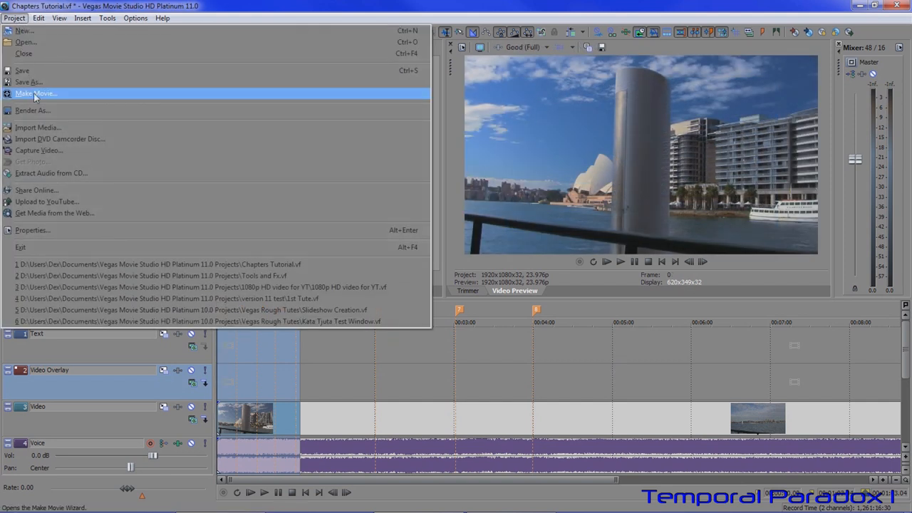
left_click(31, 110)
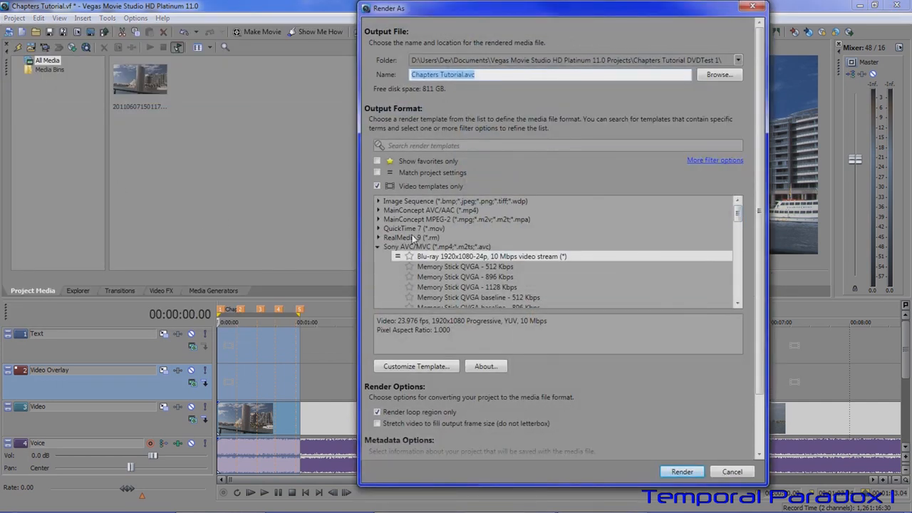
left_click(376, 185)
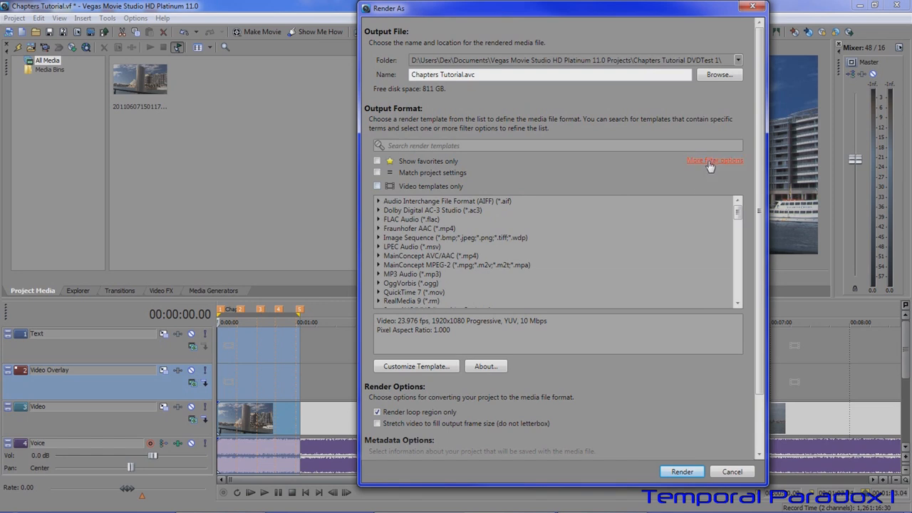
Filter to audio templates only and choose the Dolby Digital AC-3 Stereo DVD template.
left_click(715, 160)
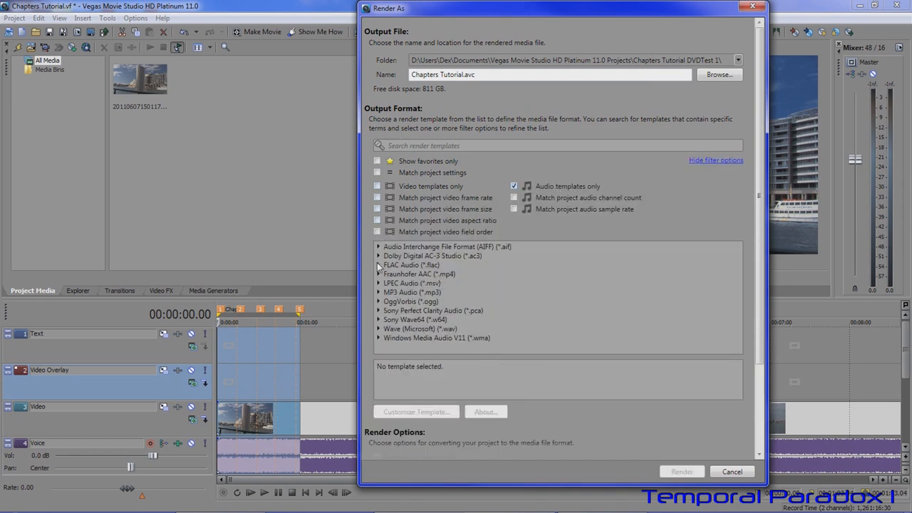
left_click(379, 256)
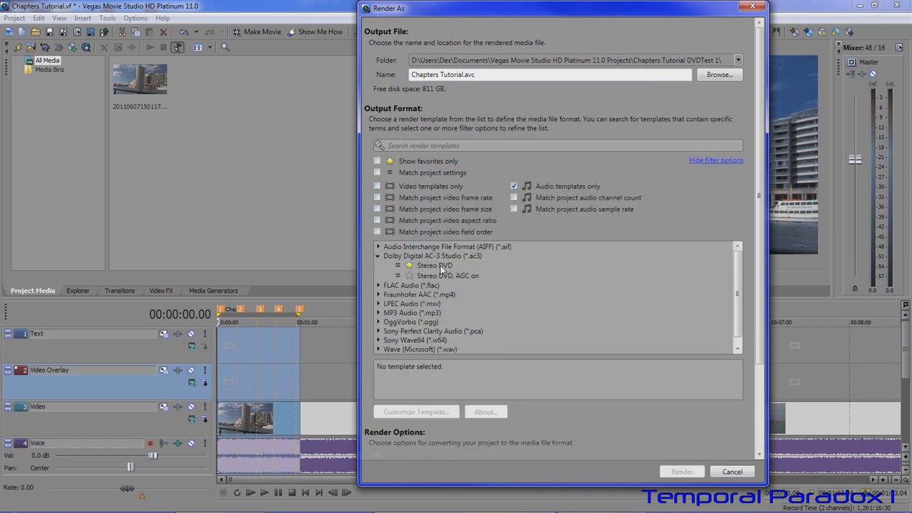
mouse_move(456, 292)
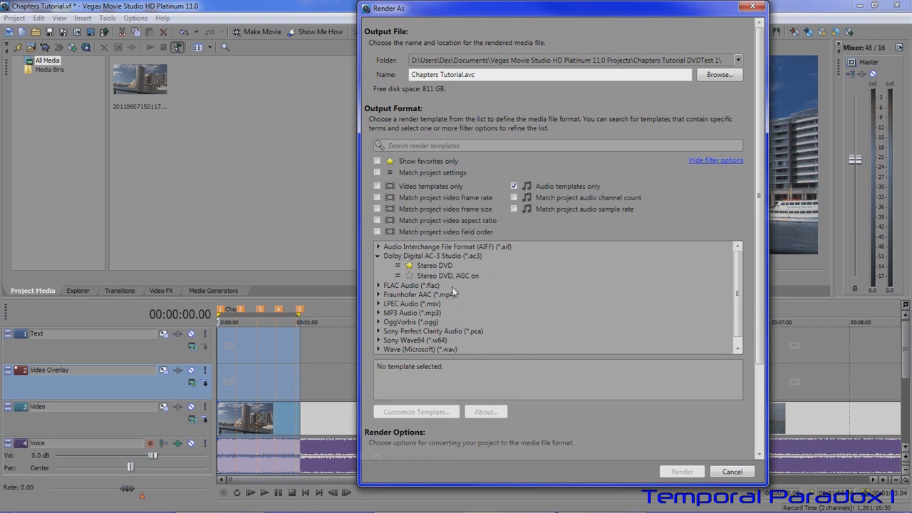
mouse_move(429, 272)
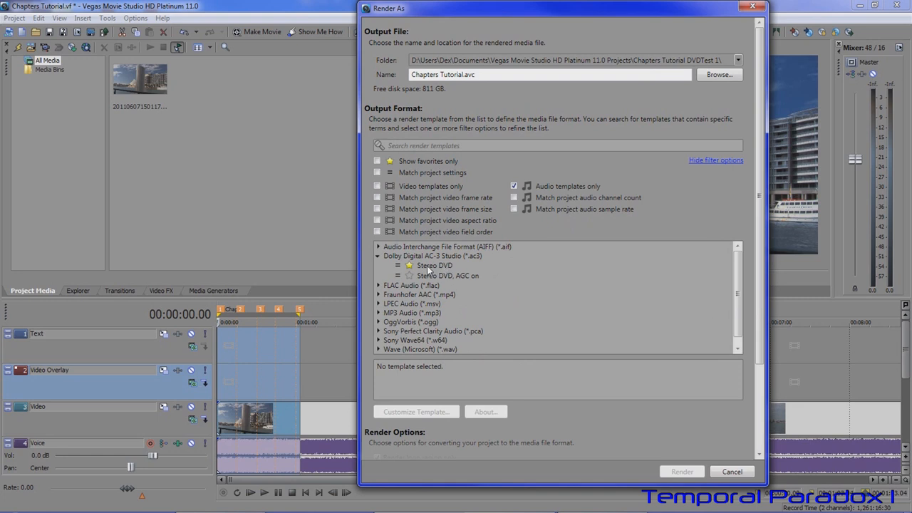
left_click(435, 265)
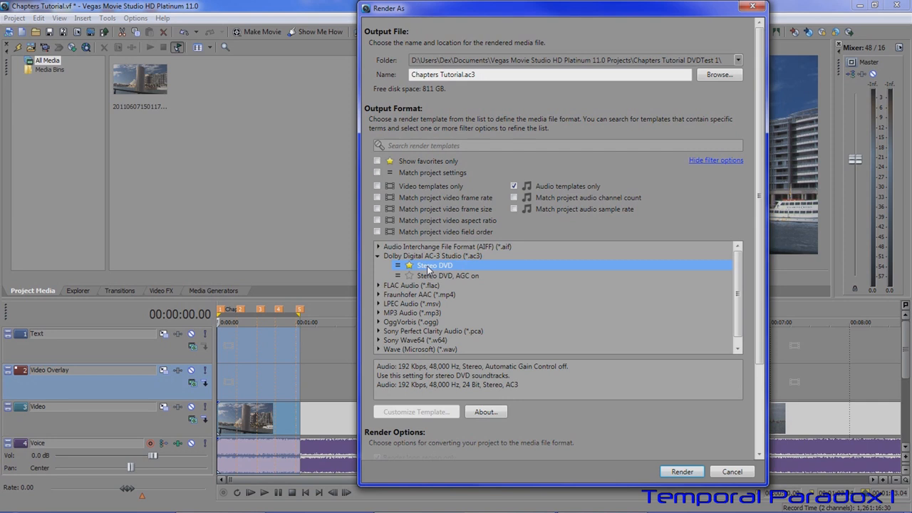
mouse_move(767, 325)
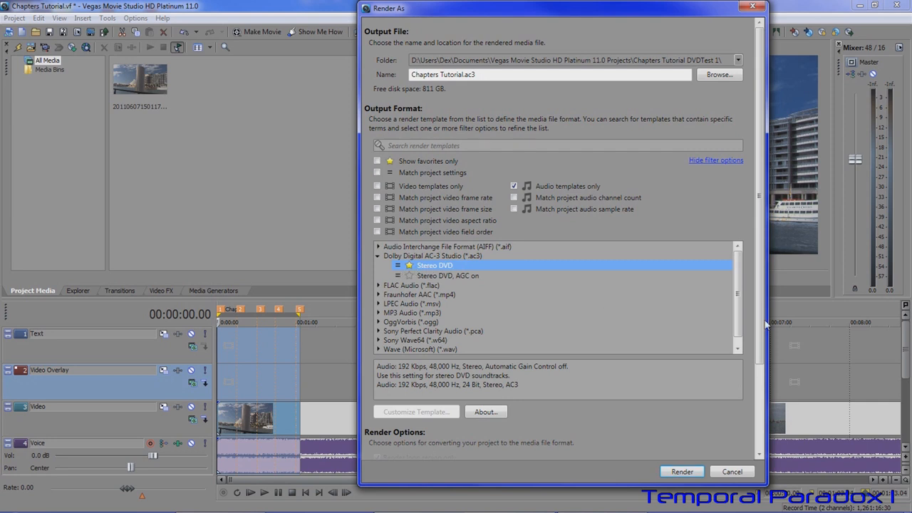
scroll("down", 3)
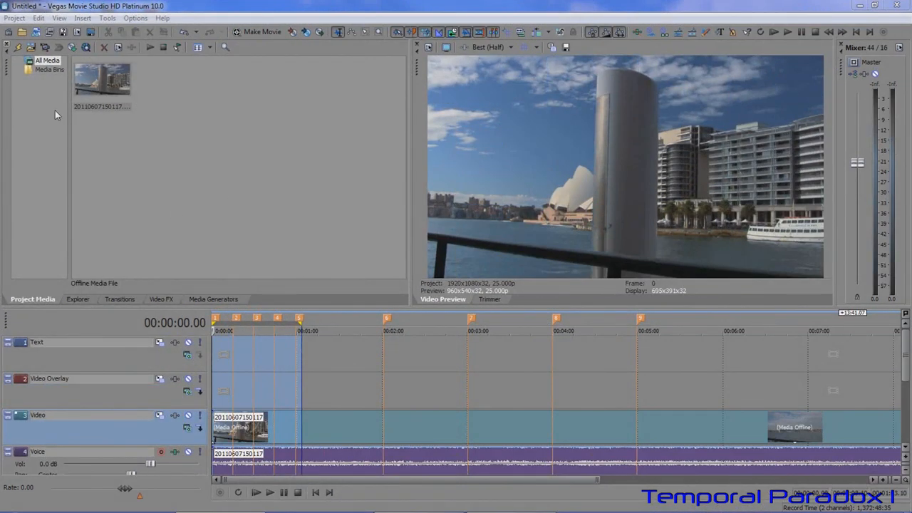
Start Render As and set the output type to MainConcept MPEG-2.
left_click(14, 17)
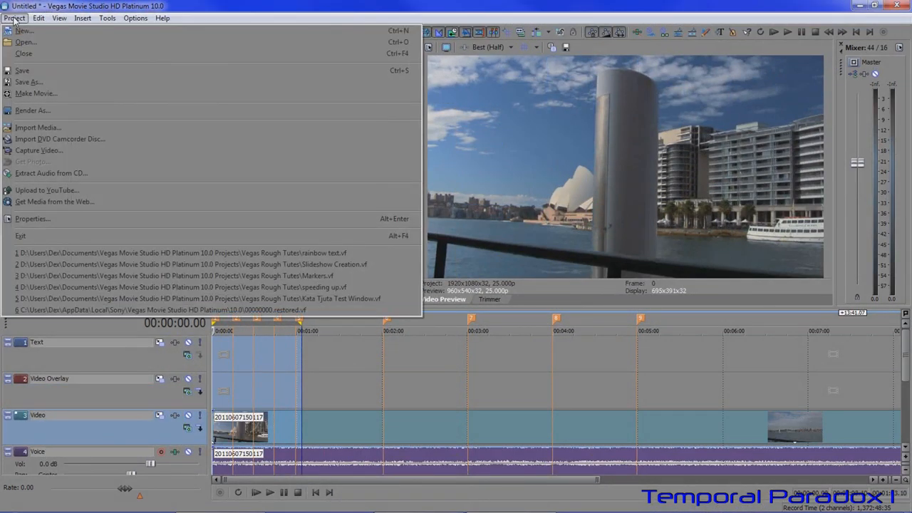
left_click(33, 109)
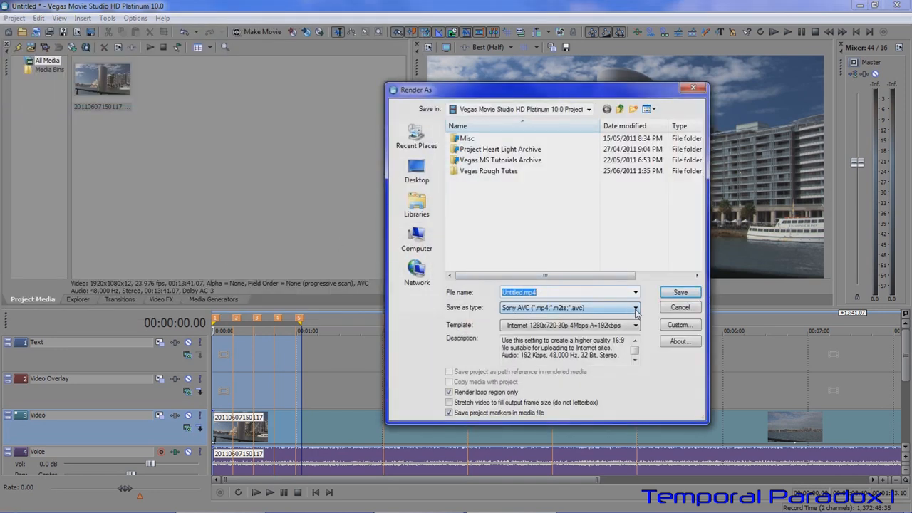
left_click(634, 308)
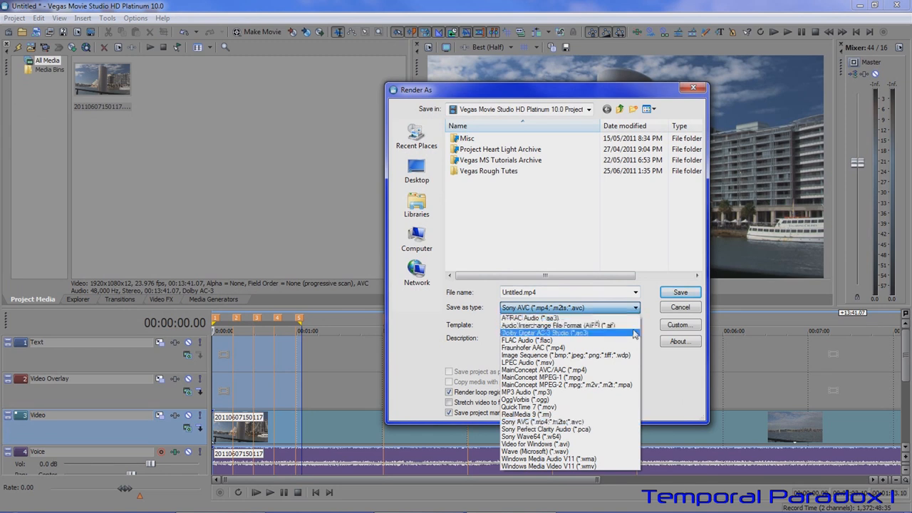
left_click(567, 385)
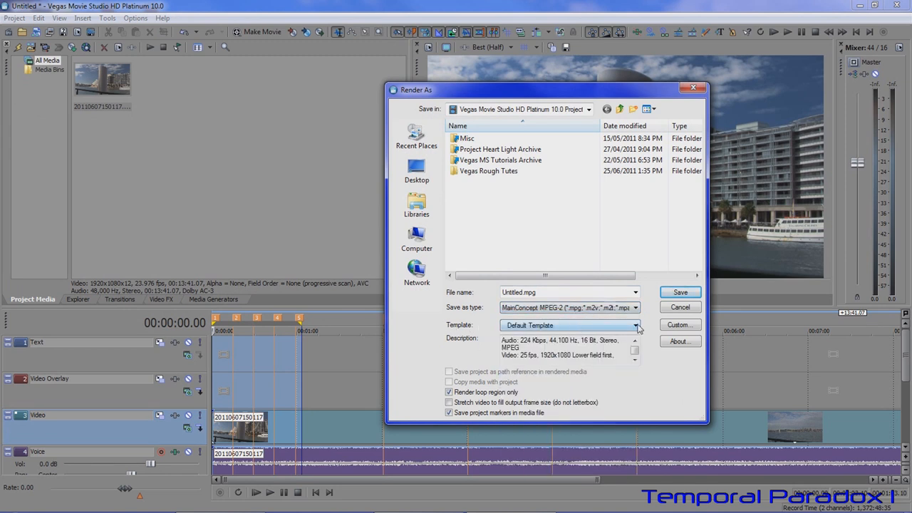
Select the DVD Architect PAL Widescreen video stream template and enable Render loop region only.
left_click(635, 325)
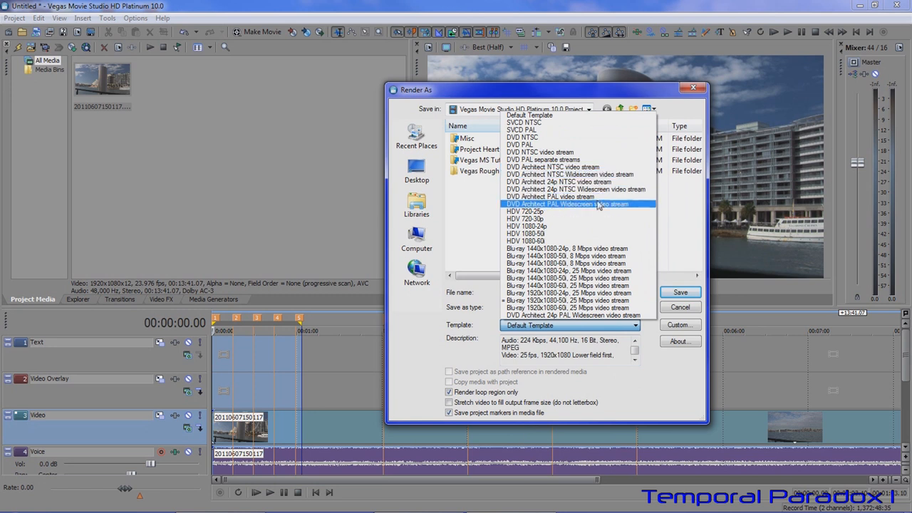
left_click(567, 204)
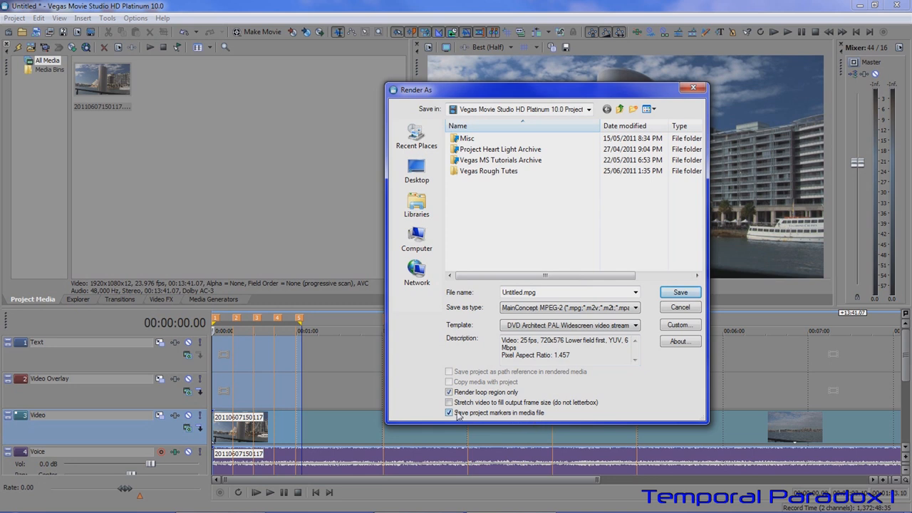
mouse_move(575, 414)
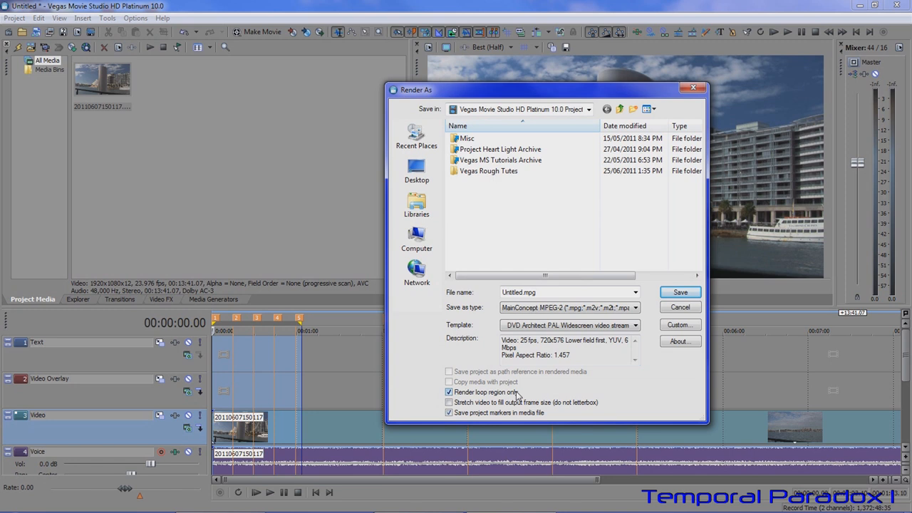
left_click(449, 392)
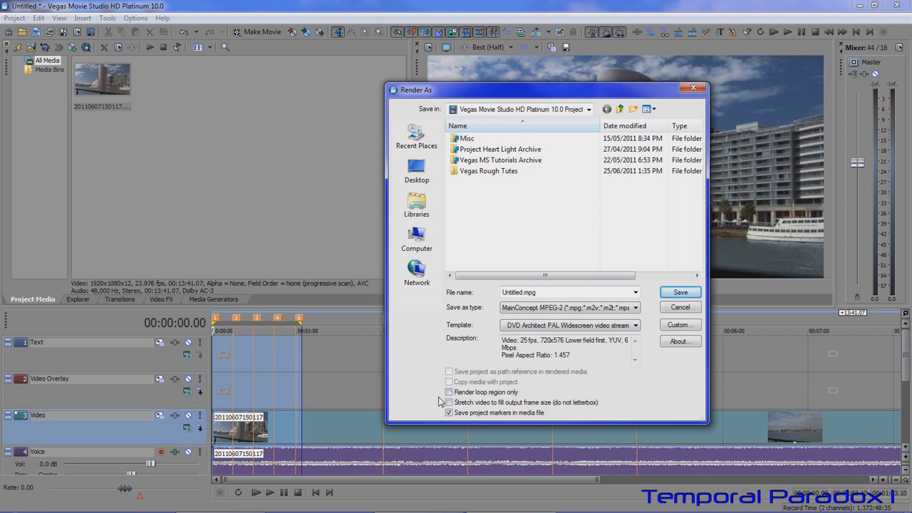
left_click(449, 392)
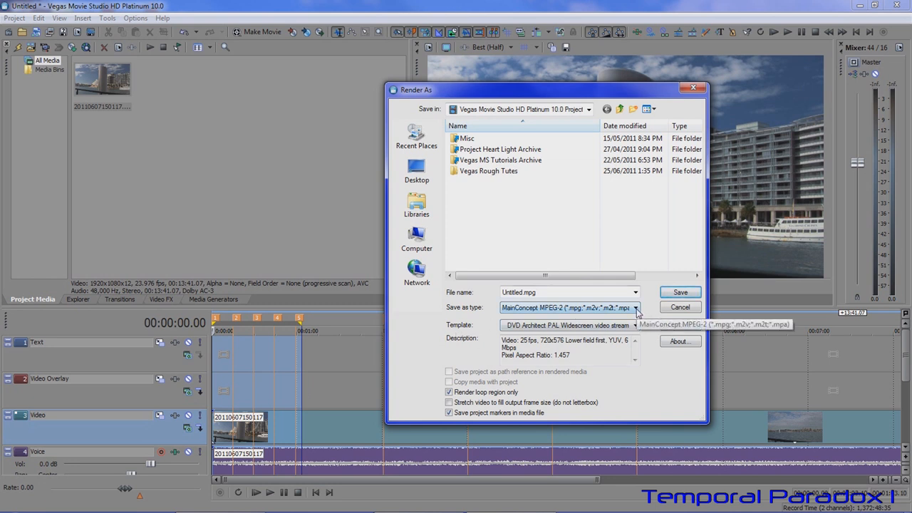
Switch the output type to Dolby Digital AC-3 Studio with the Stereo DVD template.
left_click(634, 308)
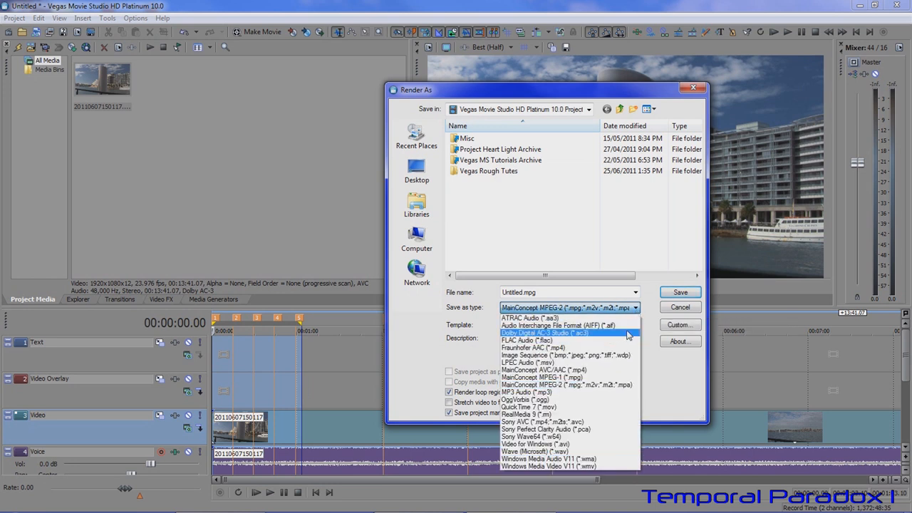
left_click(544, 334)
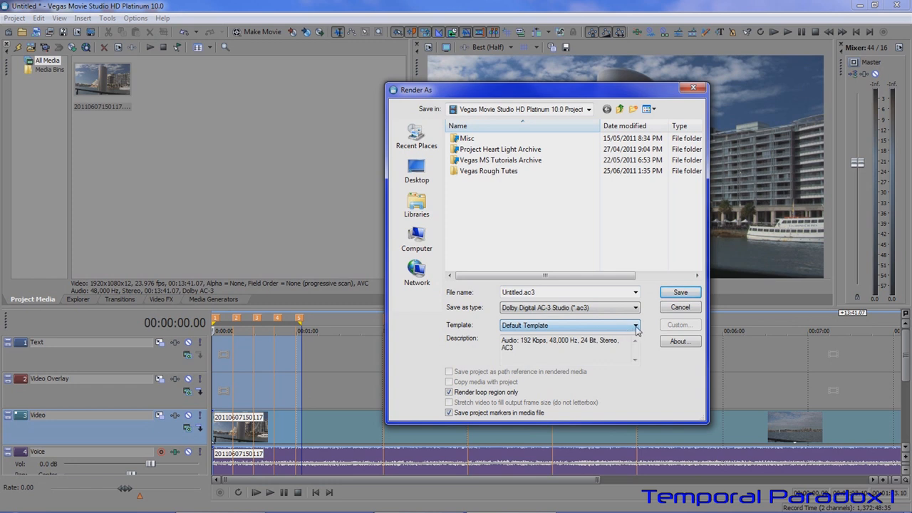
left_click(634, 325)
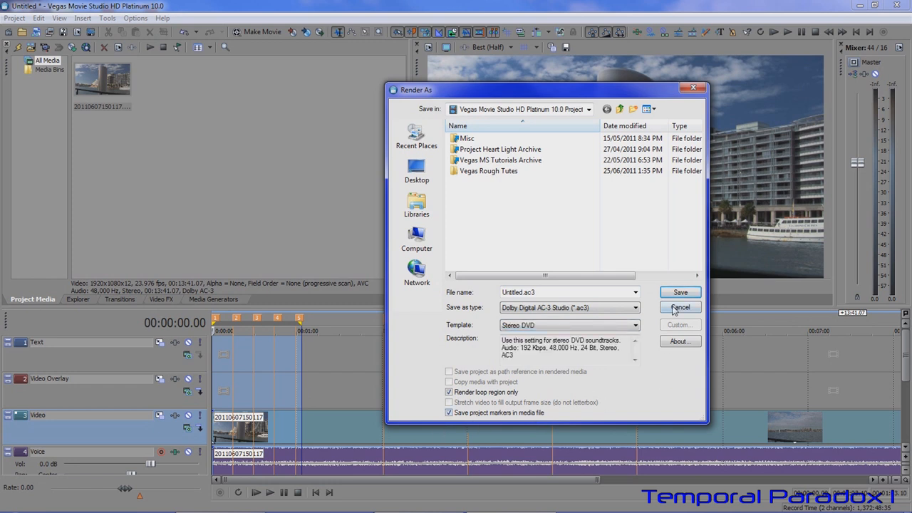
mouse_move(680, 292)
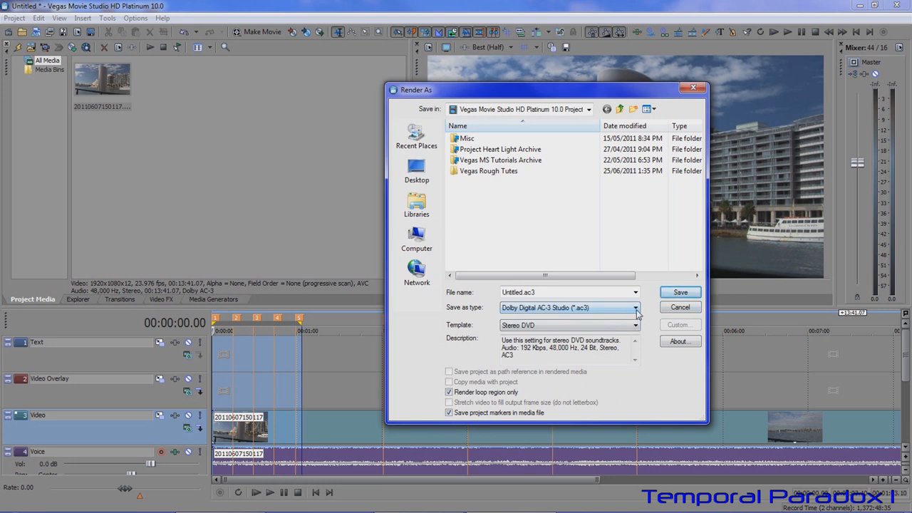
Change the output to Sony AVC with the Blu-ray 1920x1080-50i, 10 Mbps video stream template.
left_click(633, 308)
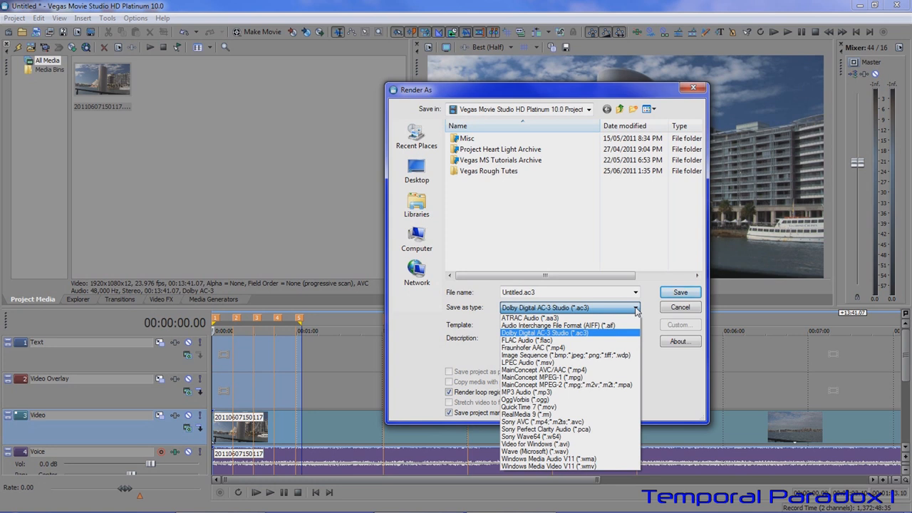
mouse_move(542, 421)
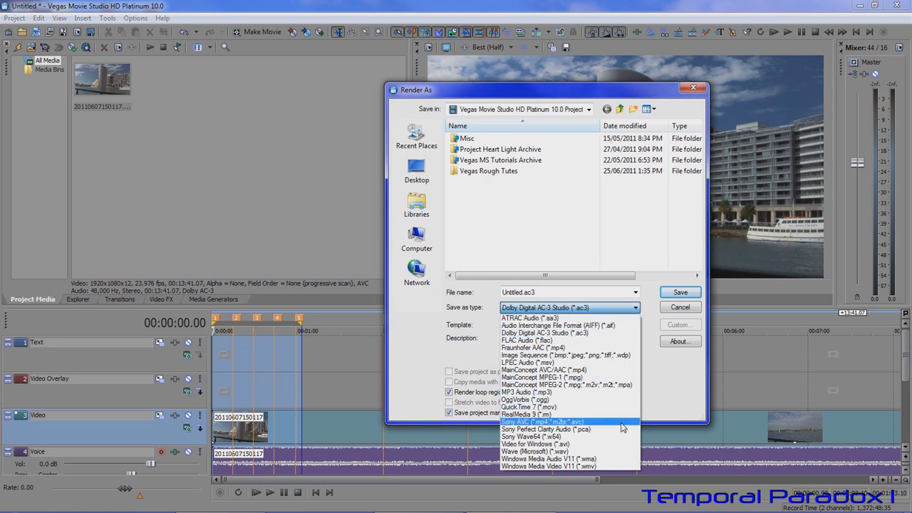
left_click(541, 422)
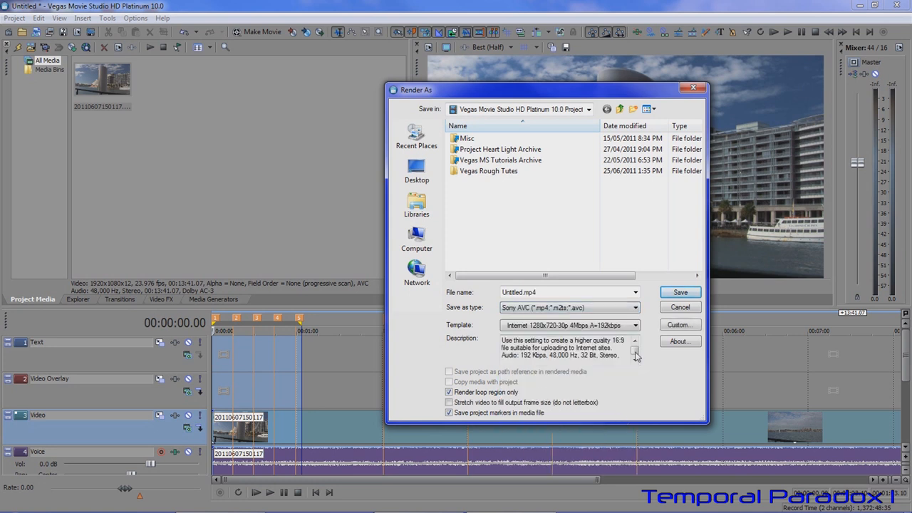
left_click(632, 325)
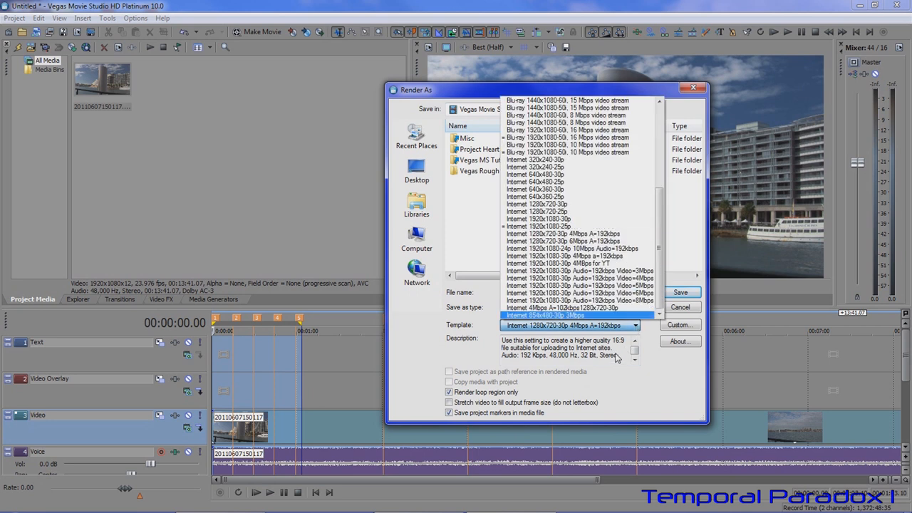
scroll("up", 3)
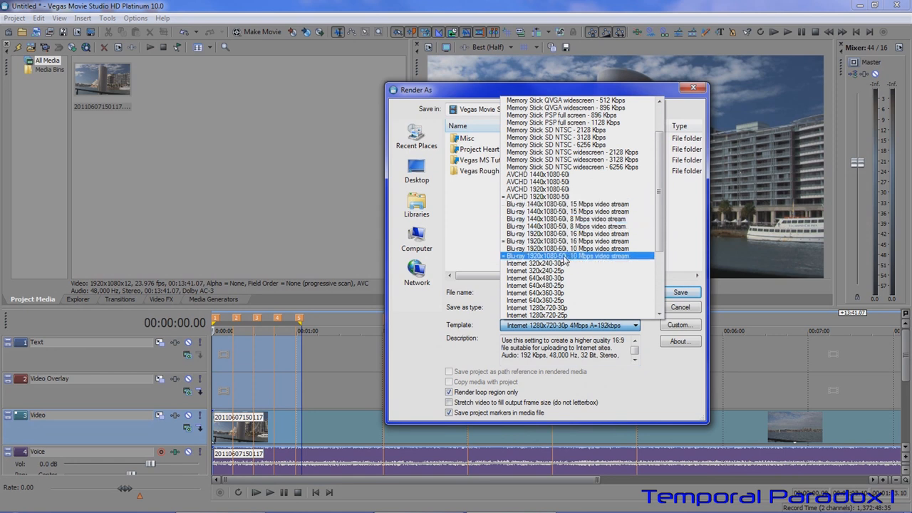
left_click(570, 257)
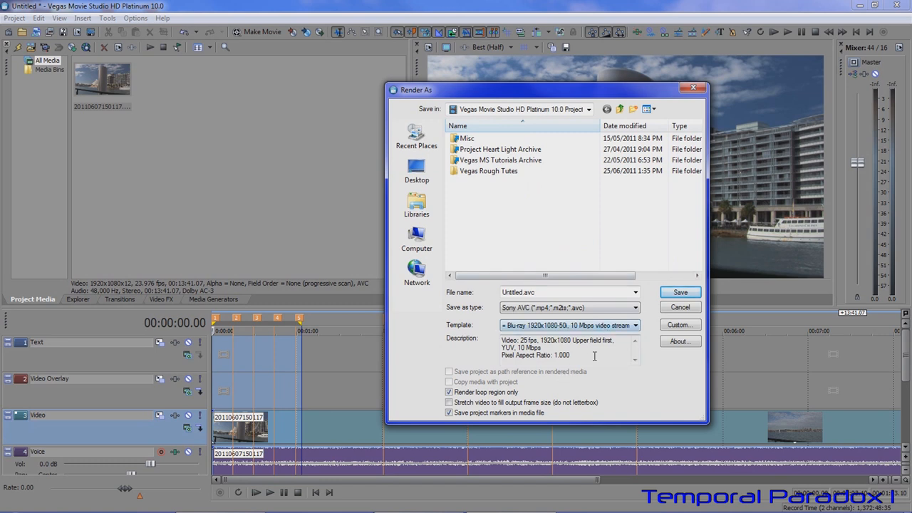
left_click(678, 325)
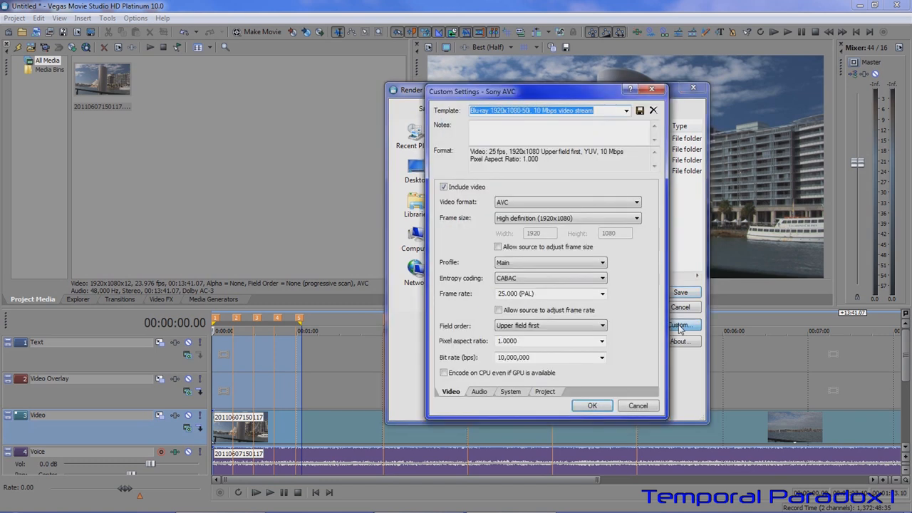
mouse_move(641, 215)
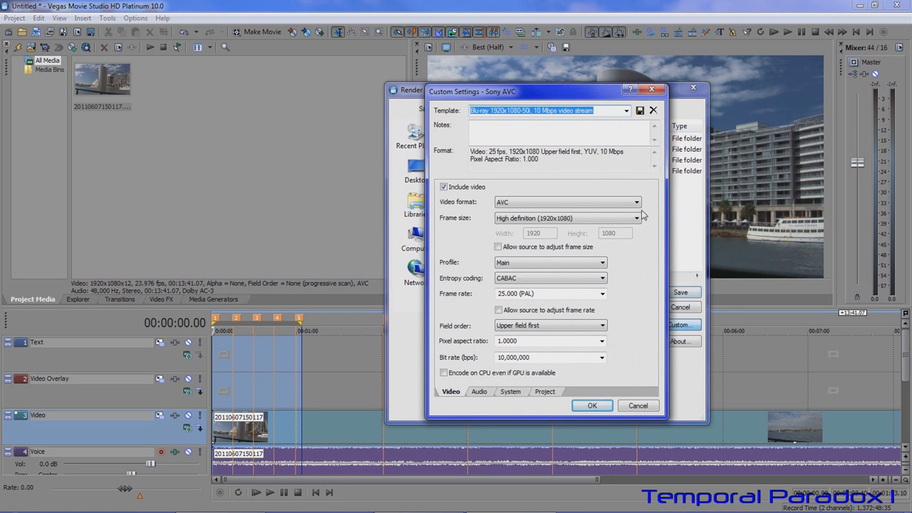
mouse_move(585, 308)
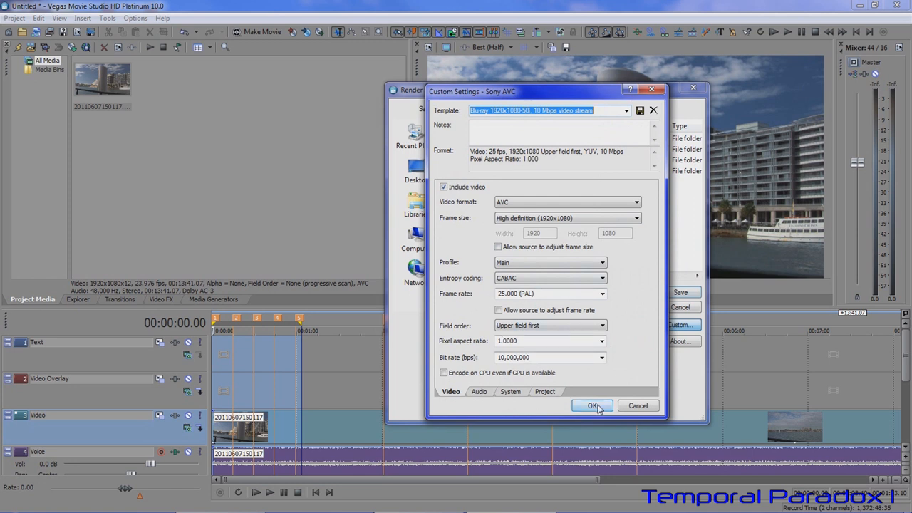
left_click(593, 405)
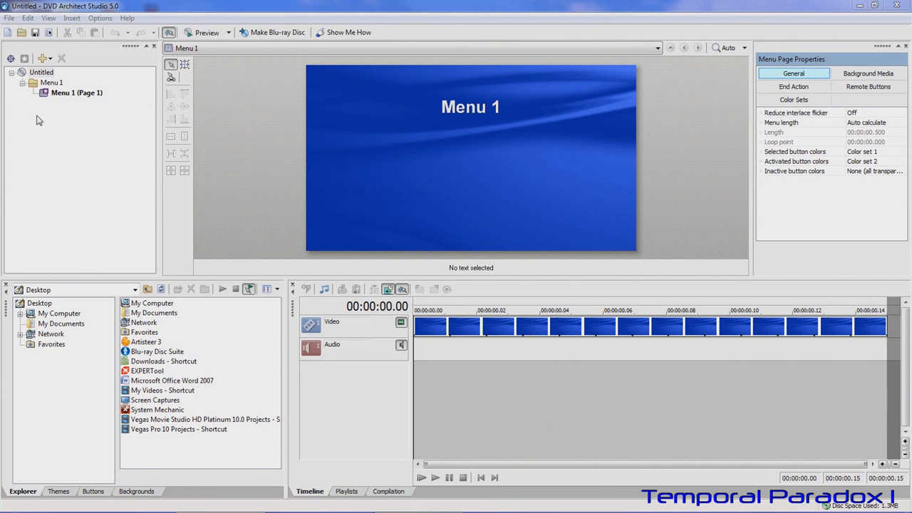
mouse_move(38, 79)
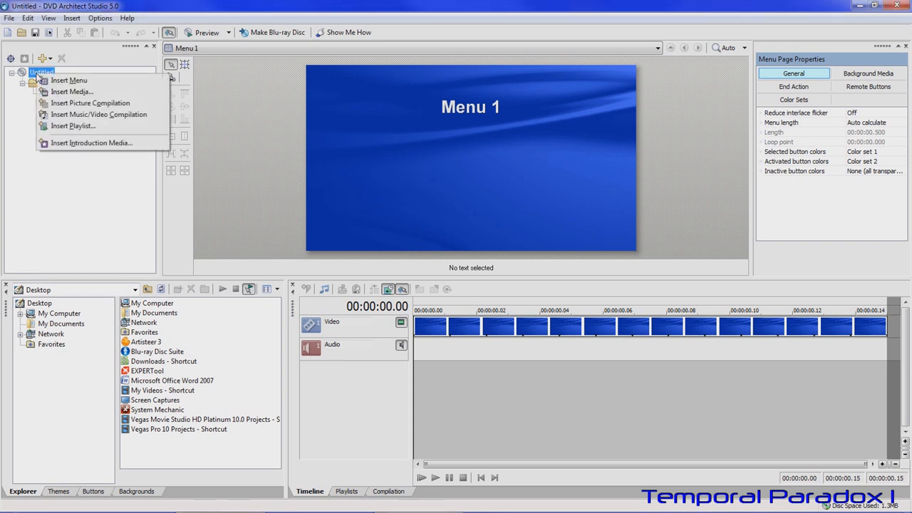
mouse_move(72, 92)
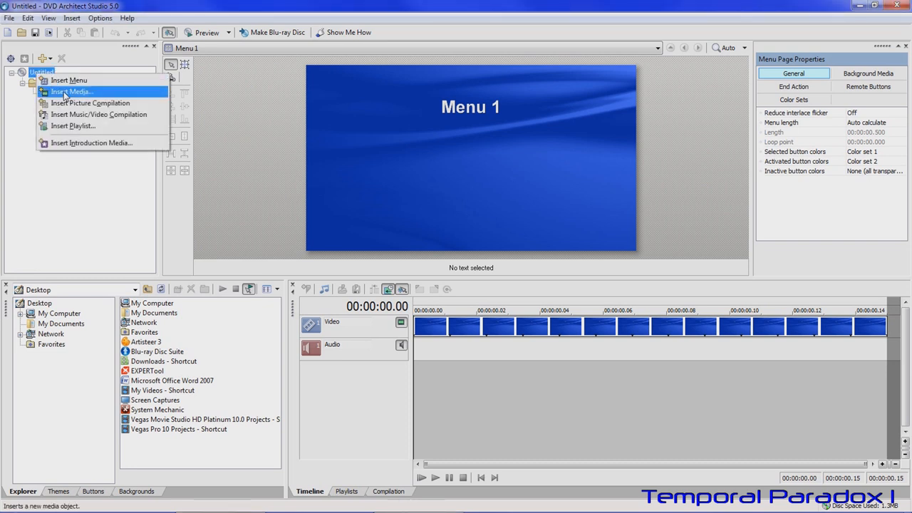
Start Insert Media and navigate up to the Chapters Tutorial folder of rendered files.
left_click(71, 91)
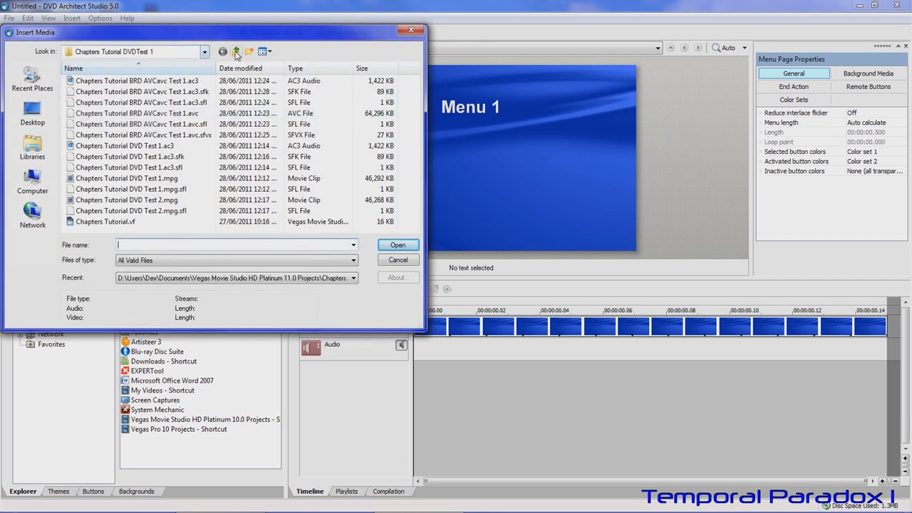
mouse_move(236, 51)
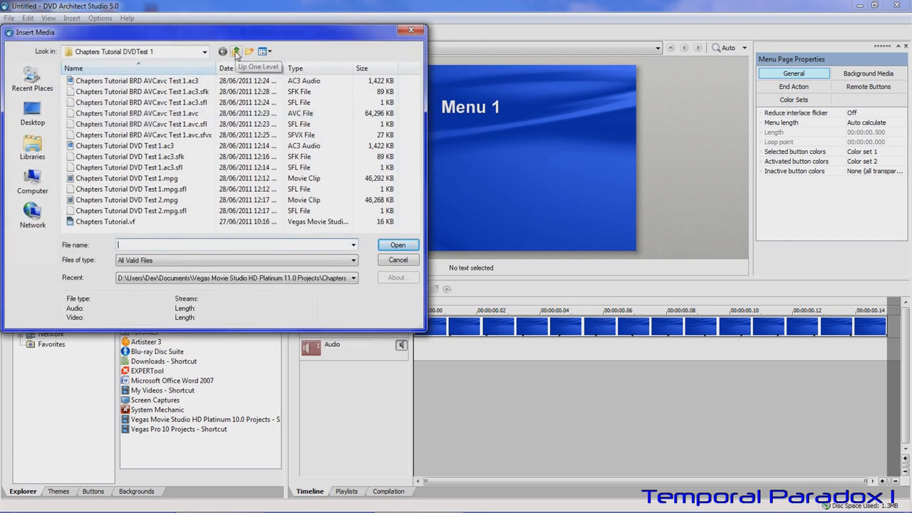
left_click(236, 52)
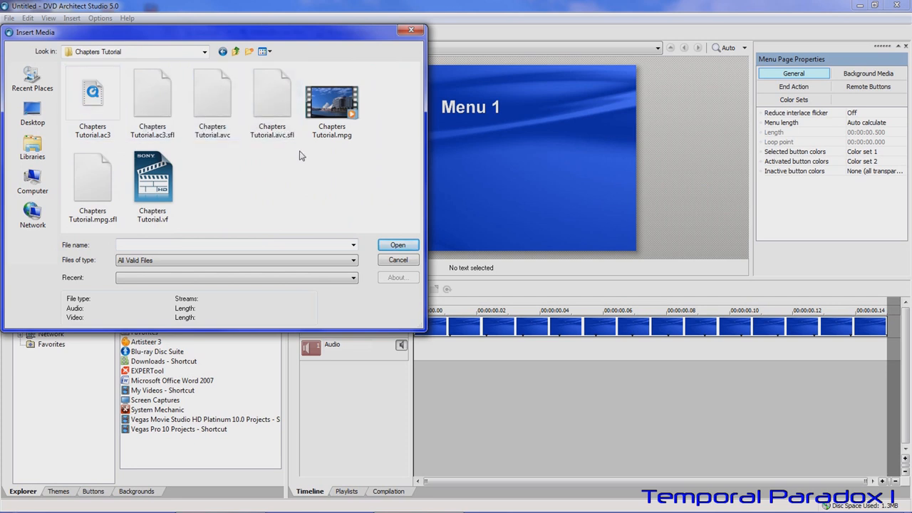
mouse_move(251, 194)
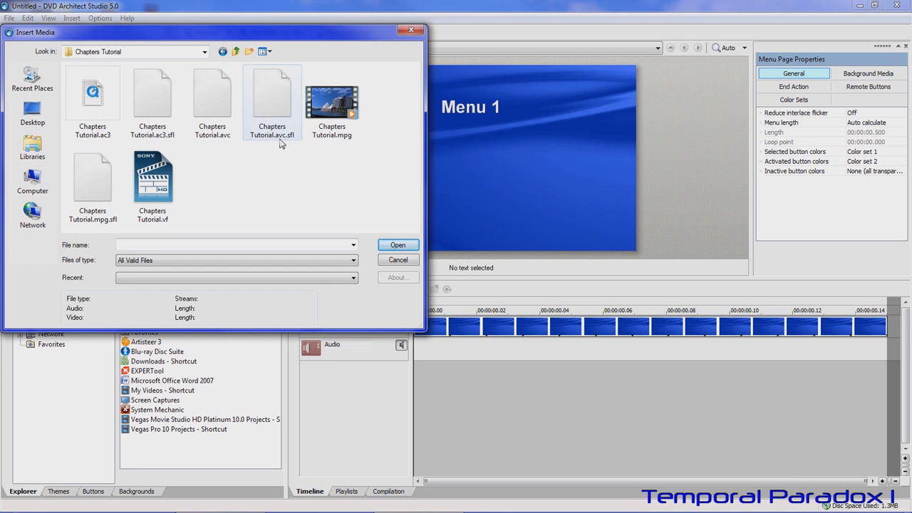
mouse_move(157, 147)
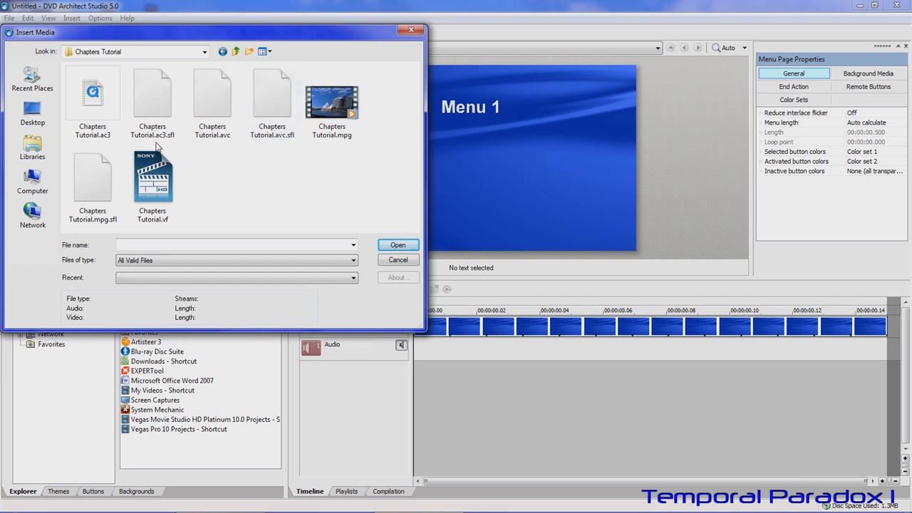
mouse_move(109, 151)
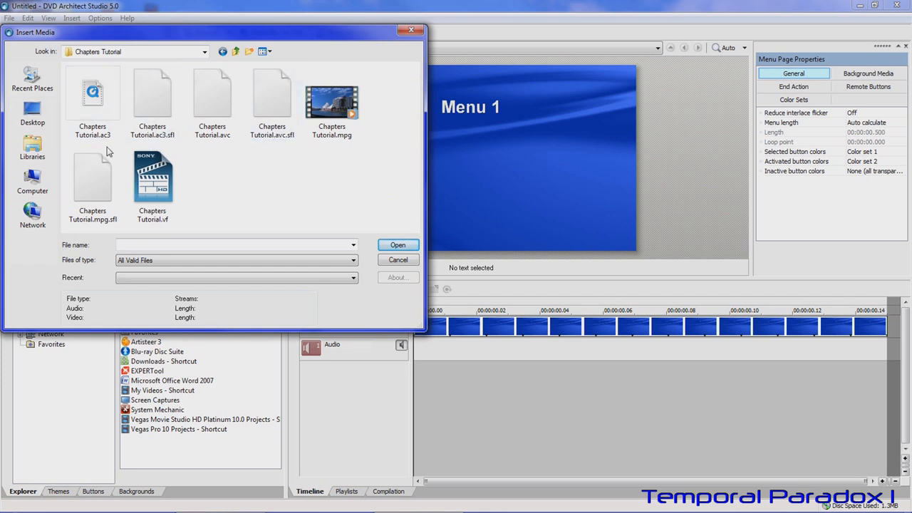
left_click(151, 178)
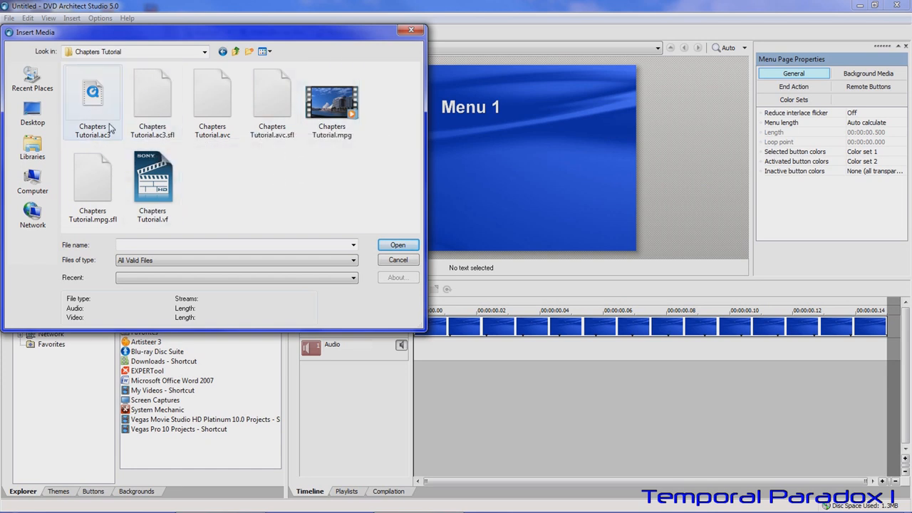
Select Chapters Tutorial.mpg in the media browser and confirm.
left_click(331, 102)
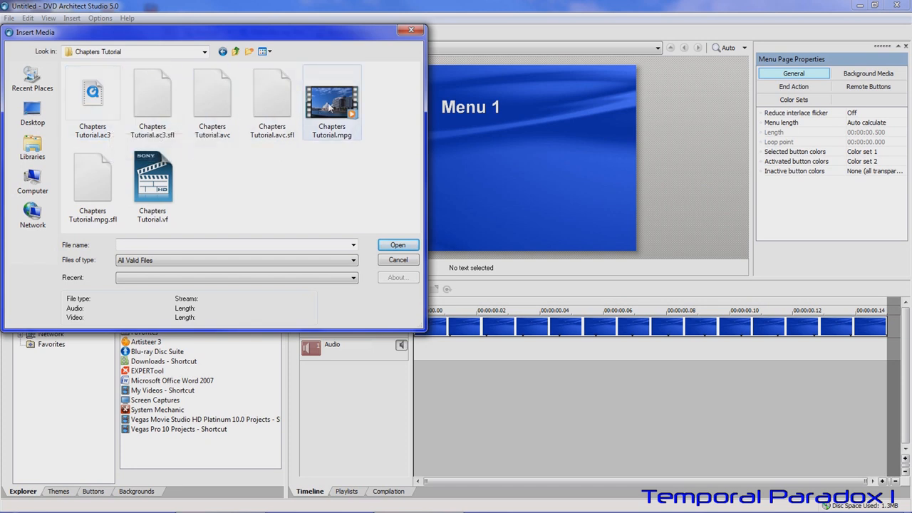
left_click(283, 206)
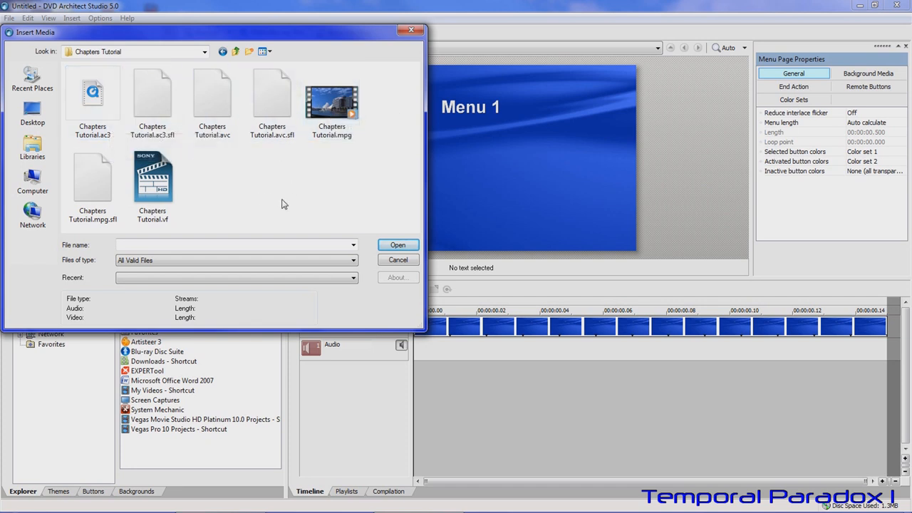
left_click(331, 102)
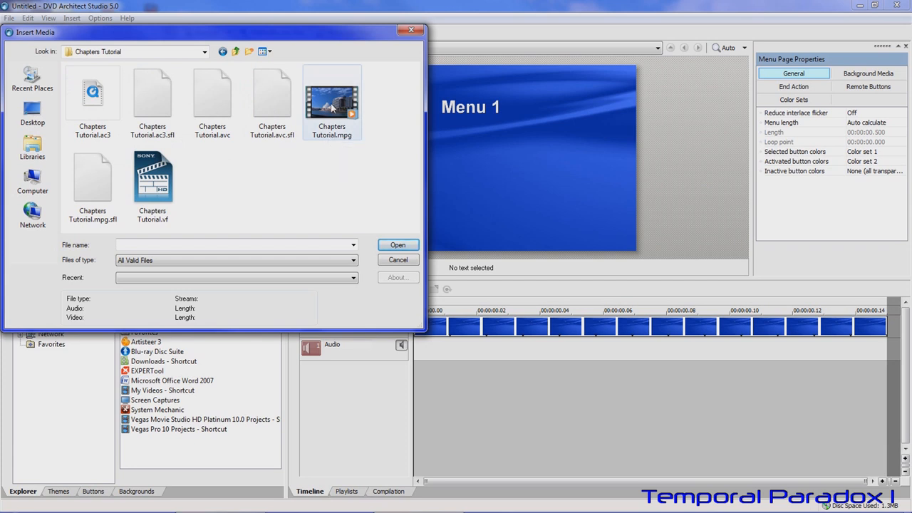
left_click(398, 245)
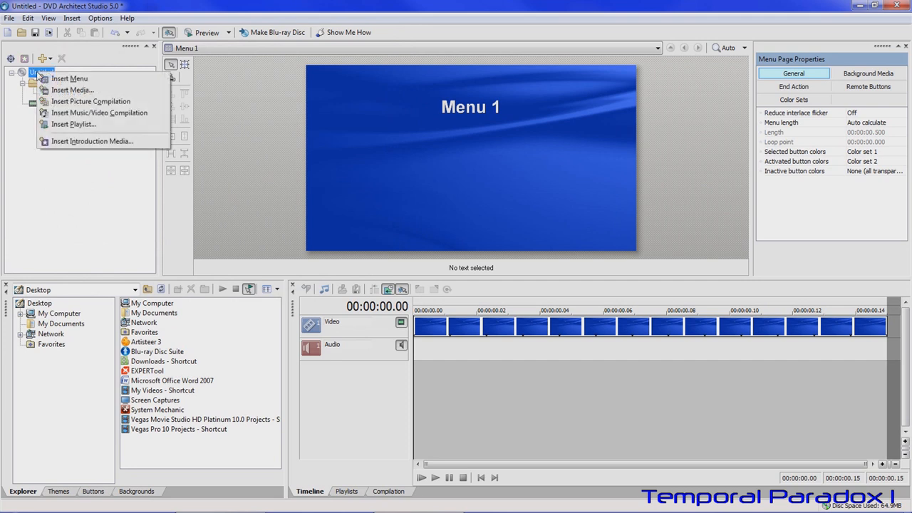
Insert both Chapters Tutorial.mpg and Chapters Tutorial.avc as media titles beneath Menu 1.
left_click(71, 90)
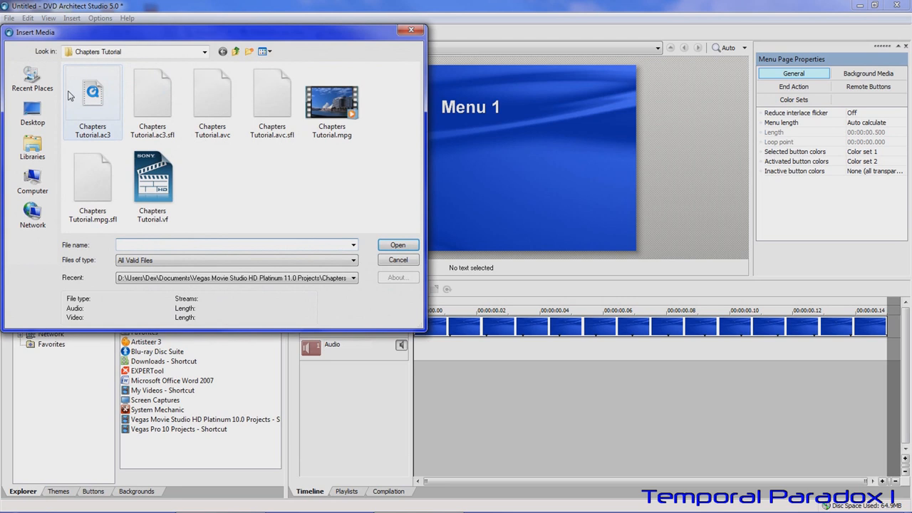
left_click(239, 174)
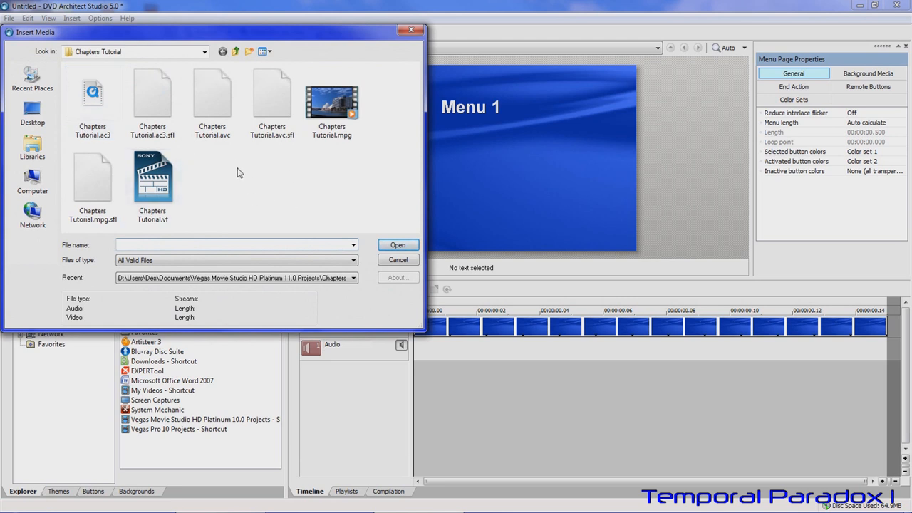
mouse_move(230, 163)
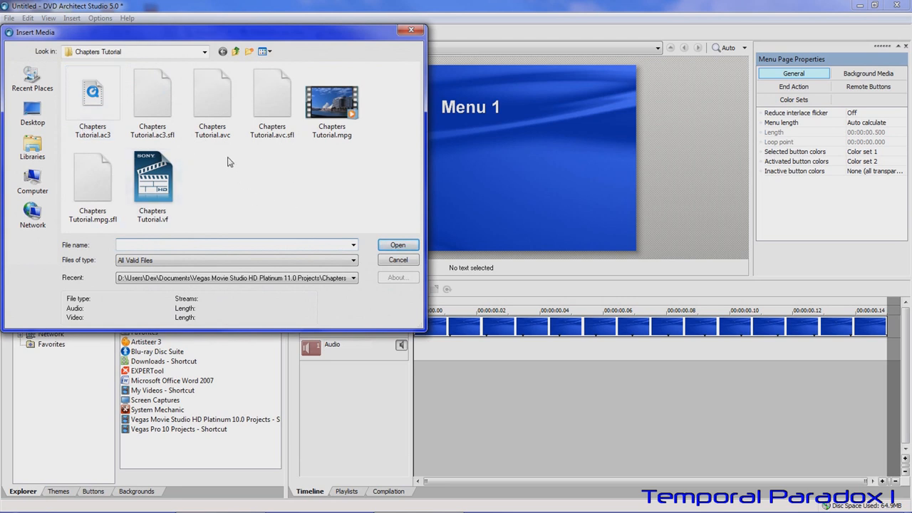
left_click(330, 102)
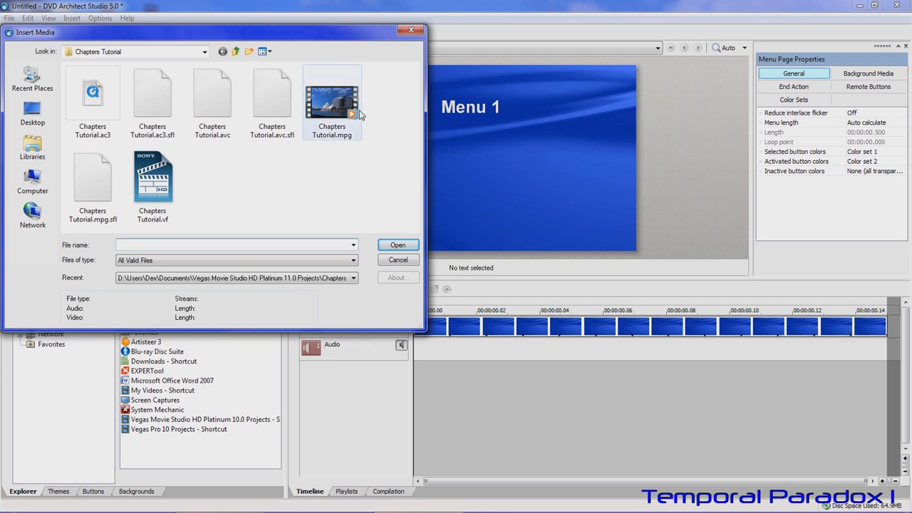
mouse_move(330, 102)
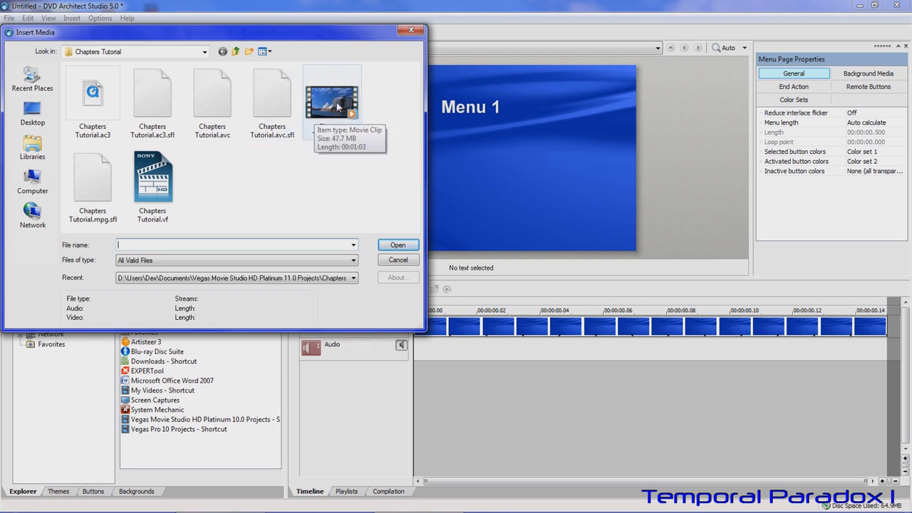
mouse_move(220, 190)
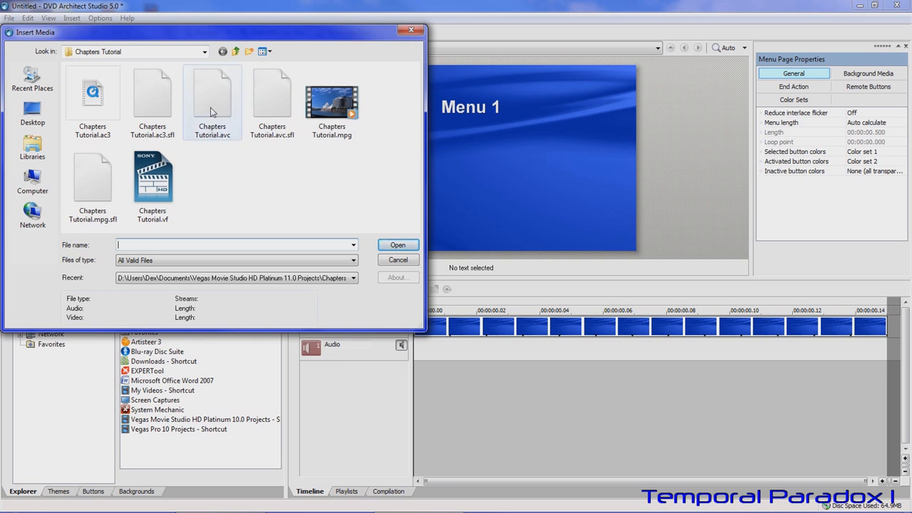
mouse_move(212, 102)
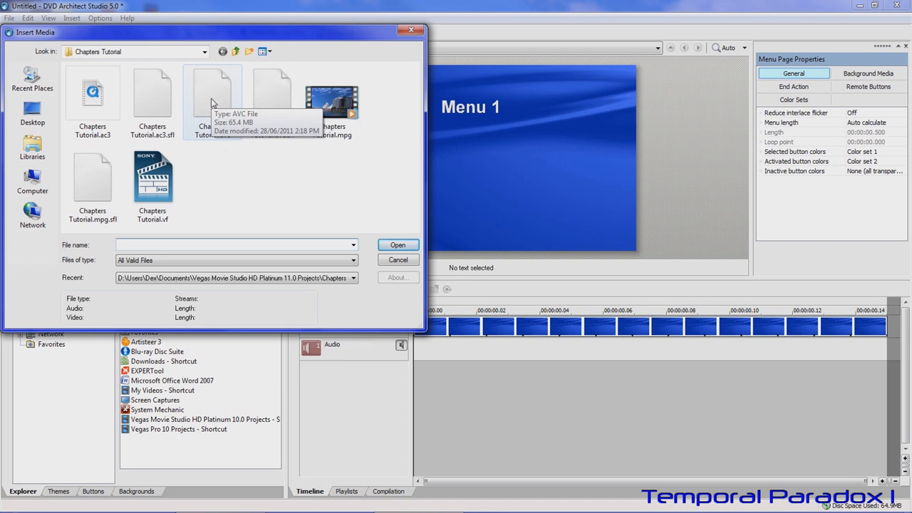
left_click(397, 245)
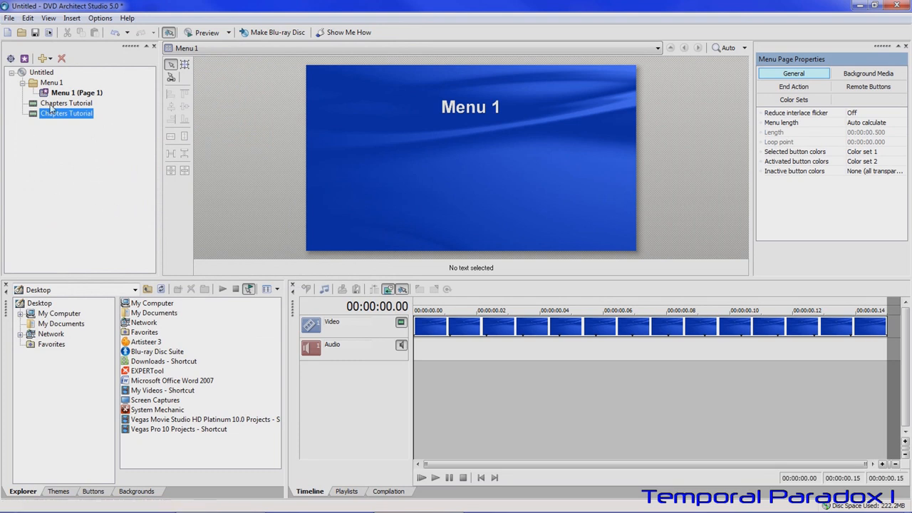
left_click(65, 103)
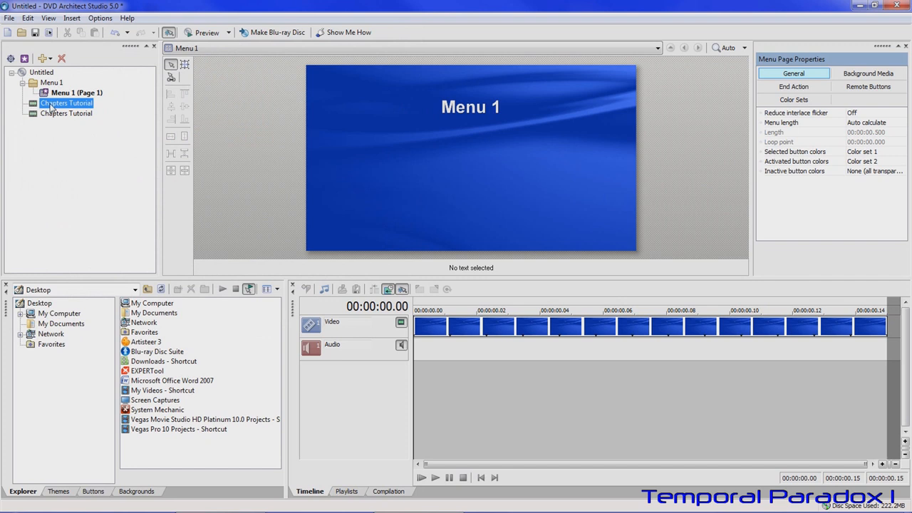
Open the first Chapters Tutorial title to show its harbour video and chapter markers.
left_click(66, 114)
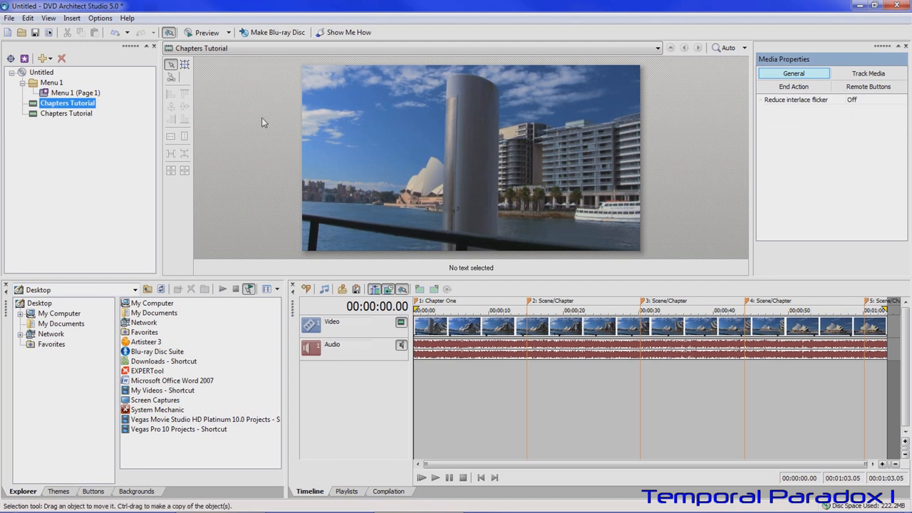
mouse_move(655, 396)
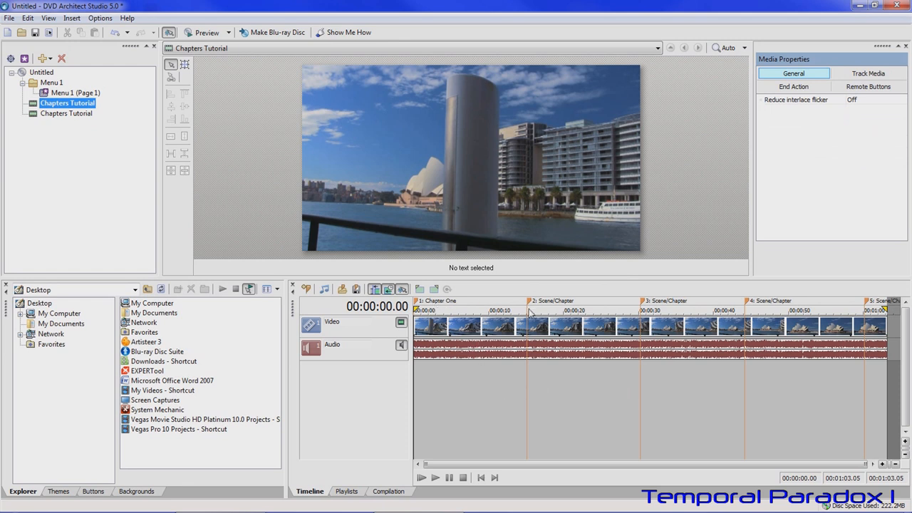
mouse_move(557, 445)
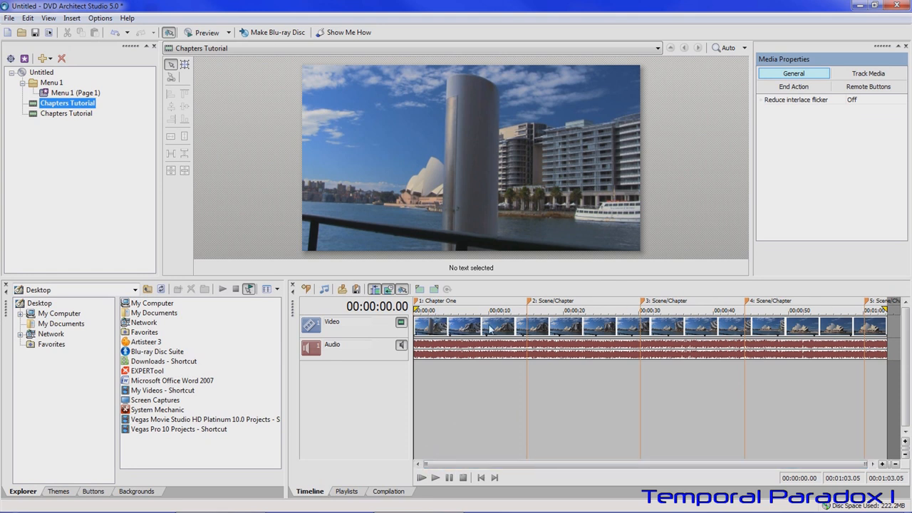
mouse_move(497, 330)
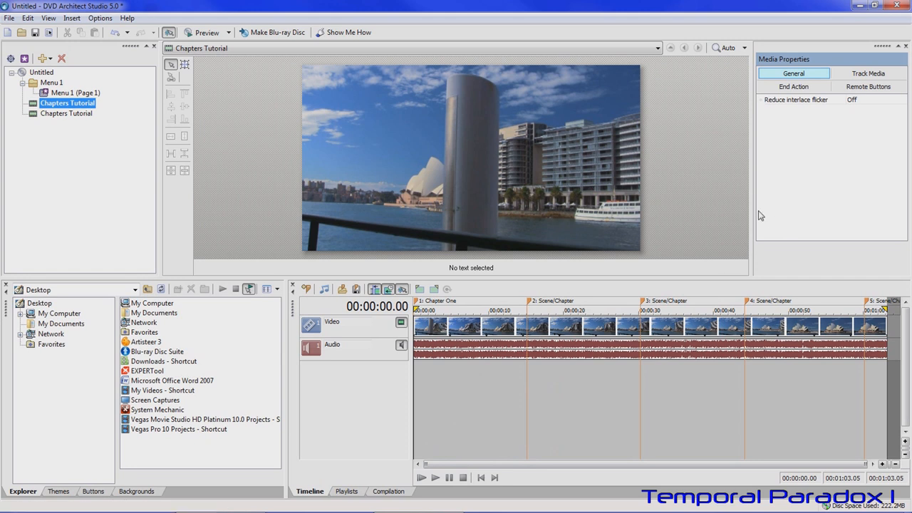
left_click(208, 32)
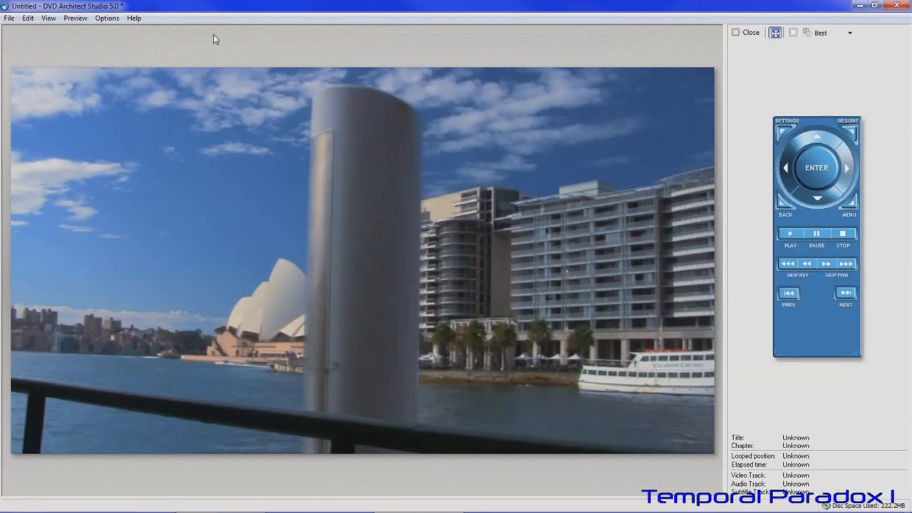
left_click(789, 234)
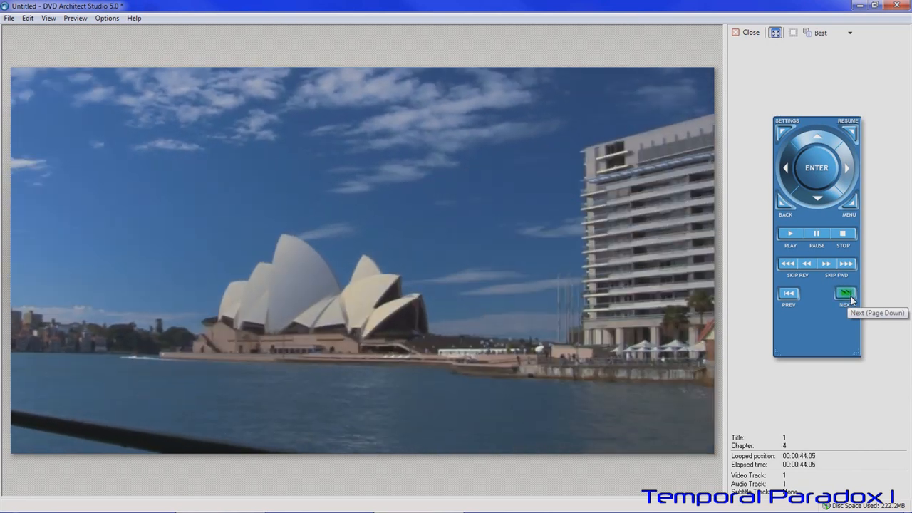
left_click(846, 294)
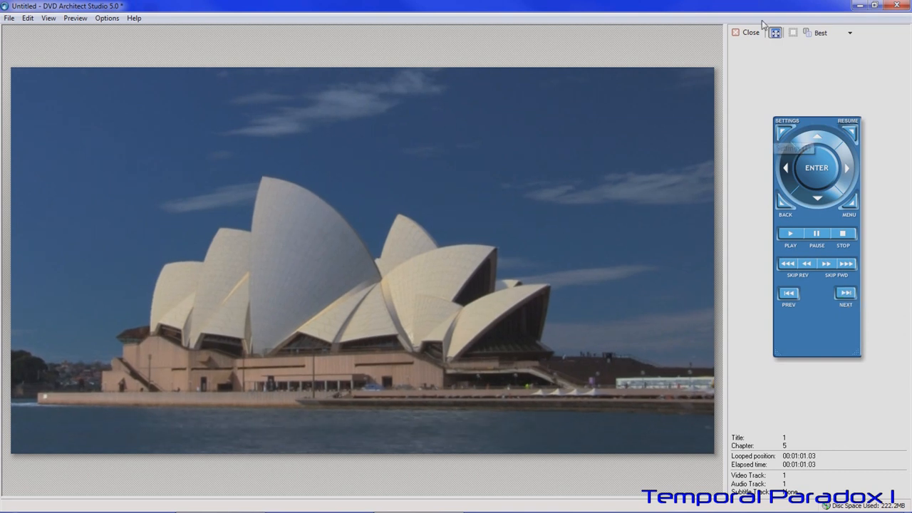
left_click(747, 32)
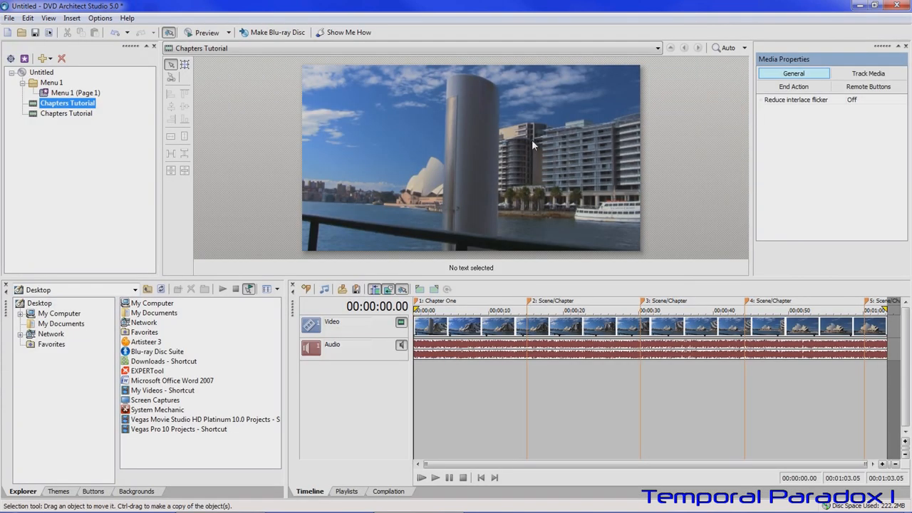
mouse_move(62, 120)
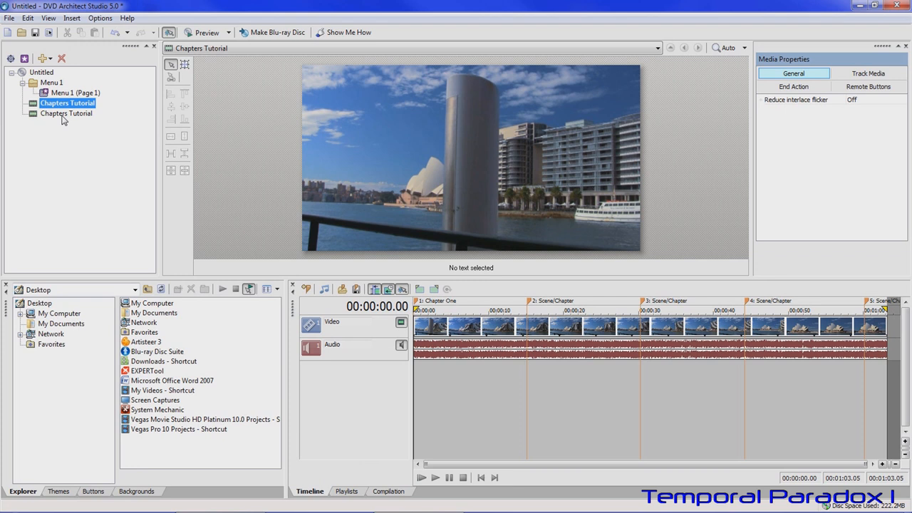
Open the second Chapters Tutorial title to compare its chapter markers, then return to the first.
left_click(66, 114)
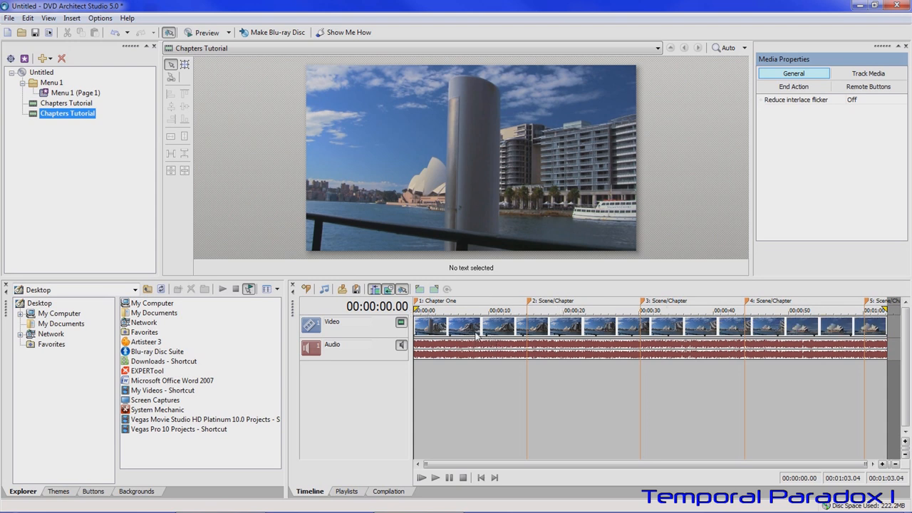
mouse_move(476, 317)
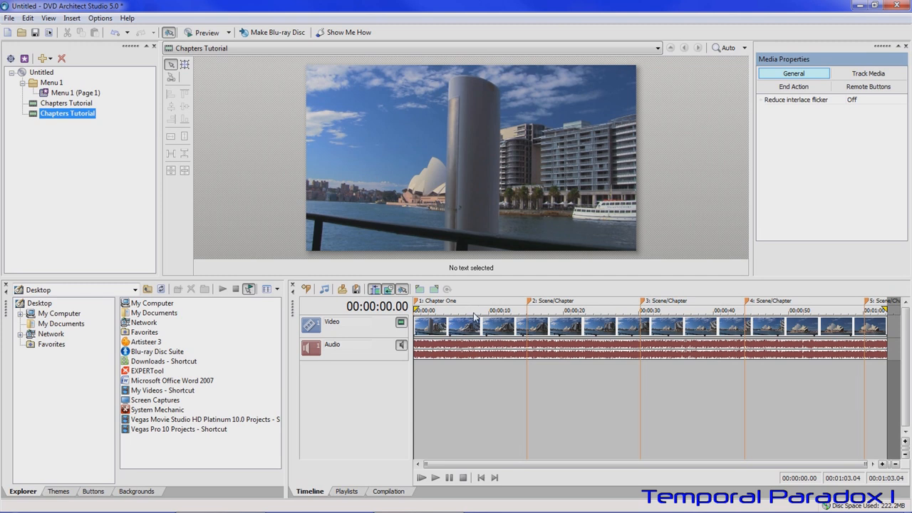
mouse_move(481, 369)
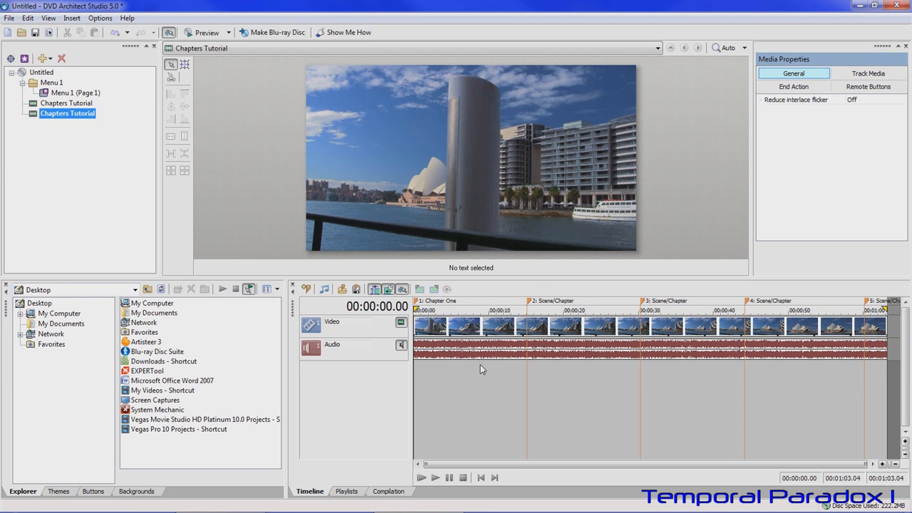
mouse_move(455, 371)
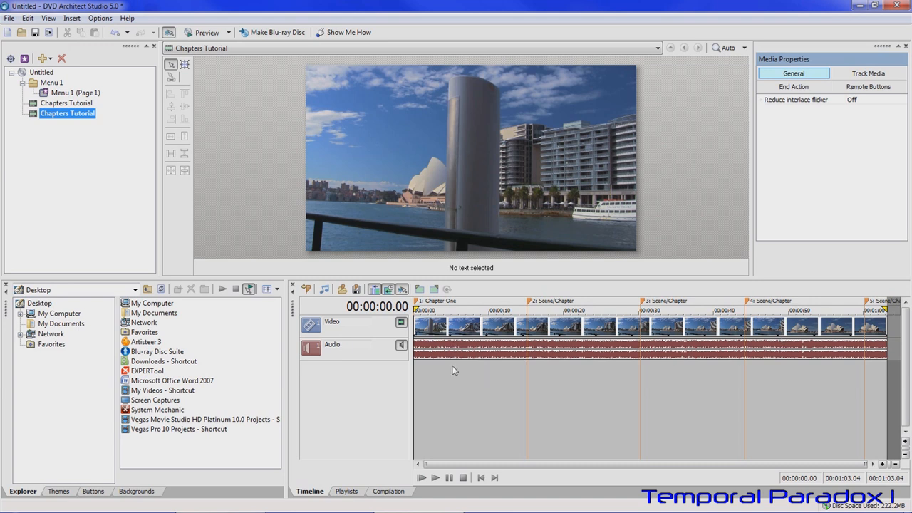
left_click(65, 103)
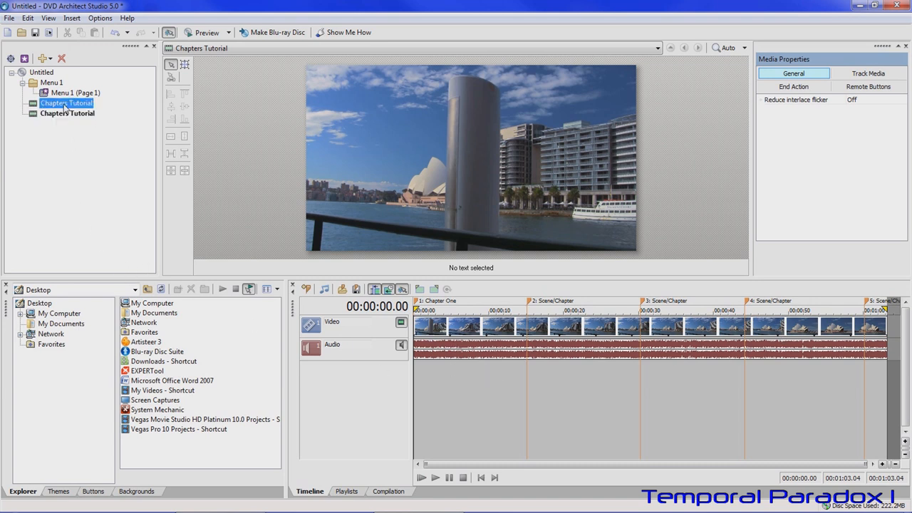
left_click(67, 114)
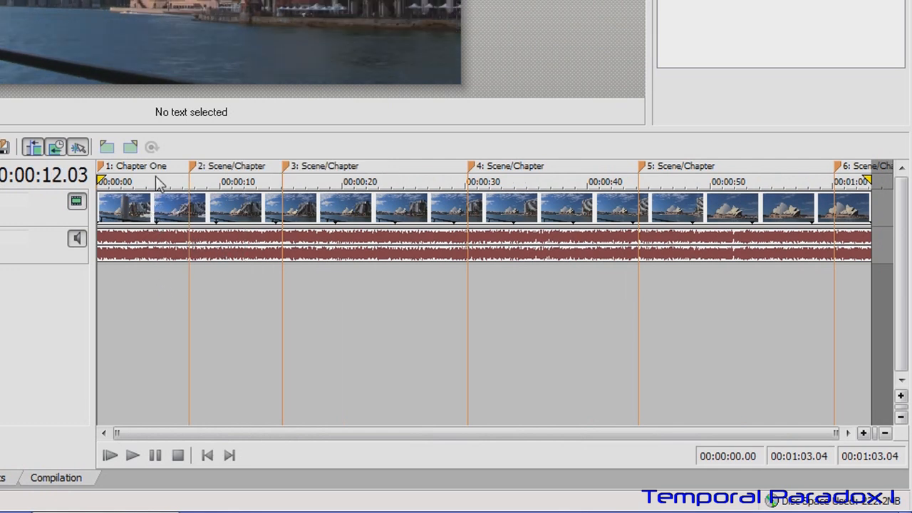
Add a chapter marker near five seconds on the timeline, renumbering the later markers up to 7.
left_click(154, 183)
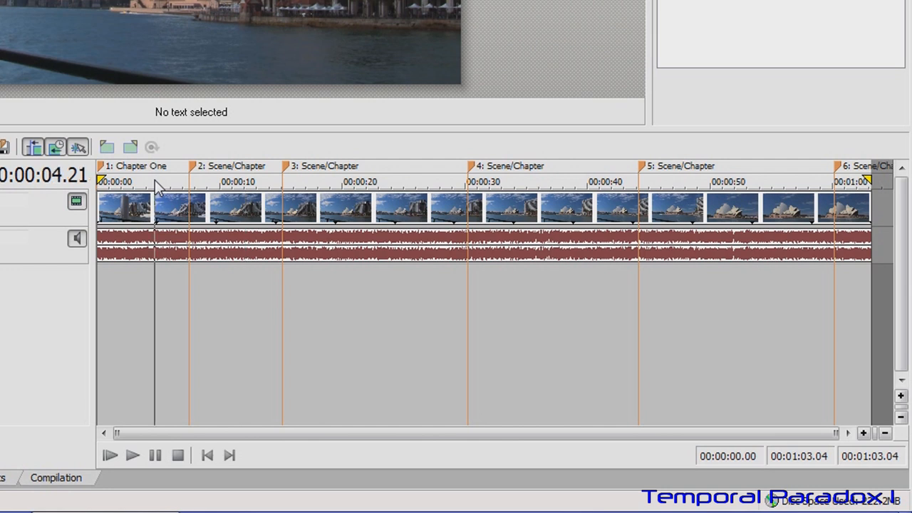
double_click(235, 166)
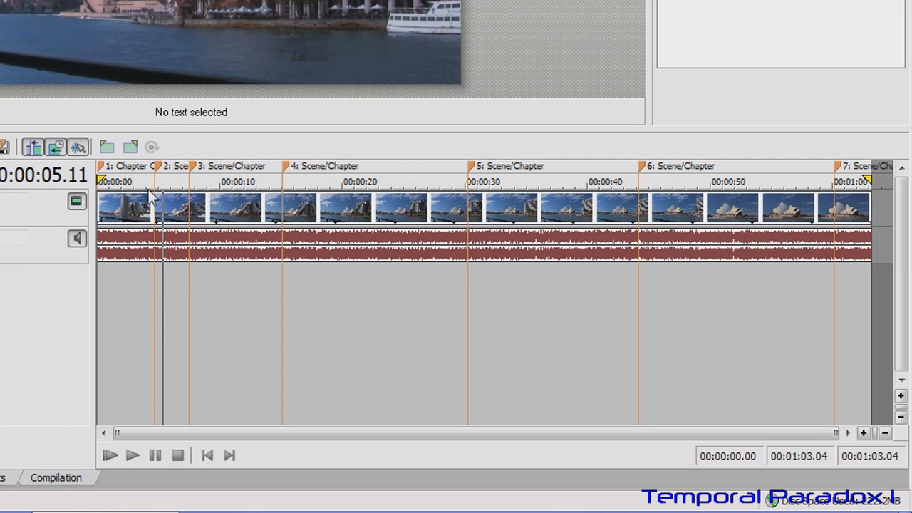
mouse_move(479, 188)
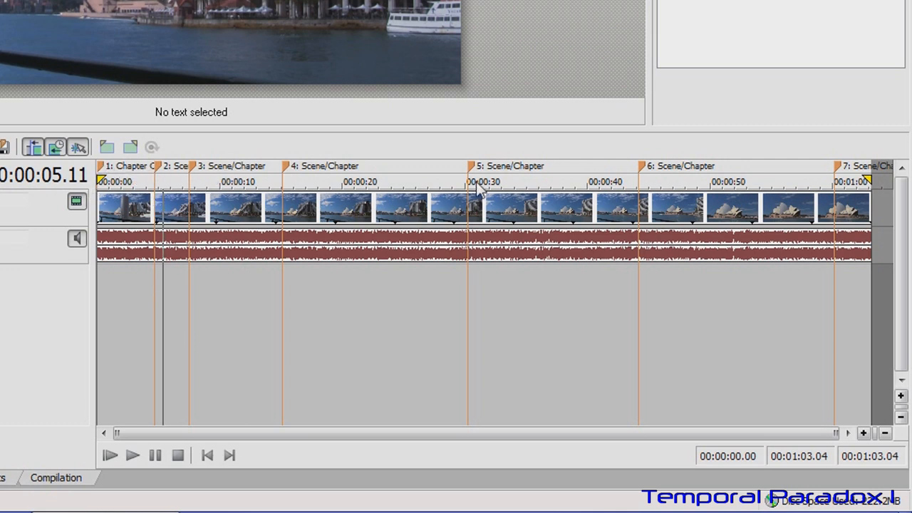
mouse_move(57, 216)
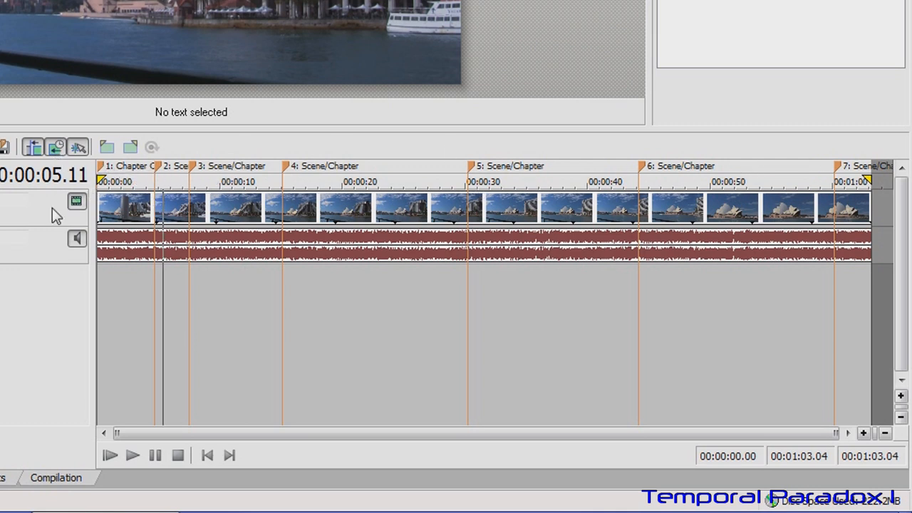